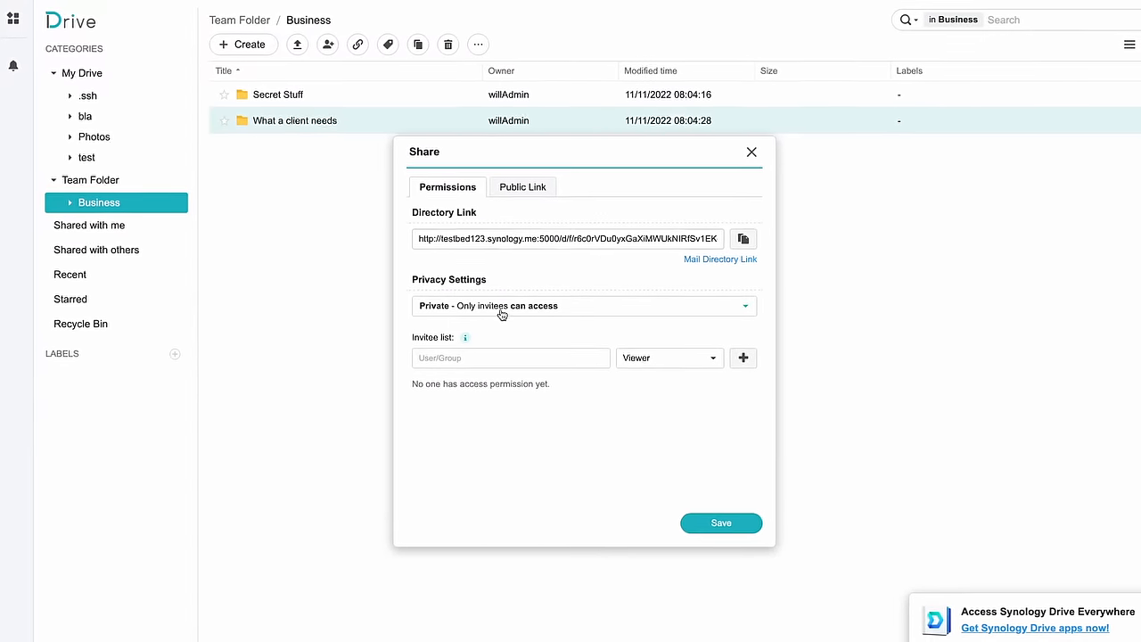
Add the user 'person' to the Invitee list and review the permission level choices
{"action": "type", "text": "person"}
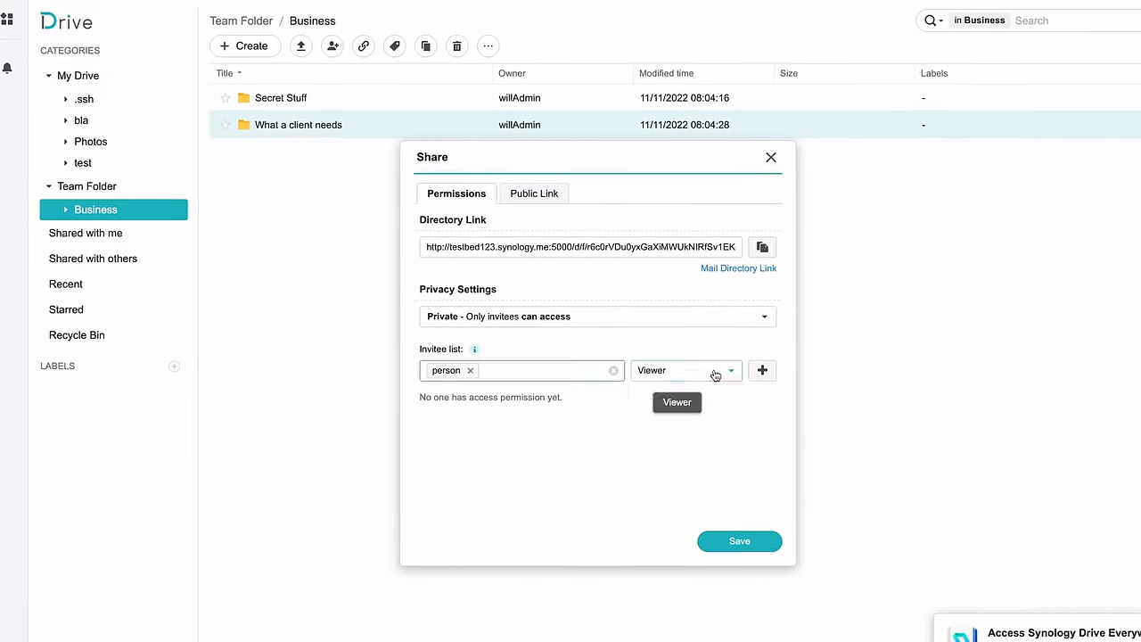
{"action": "left_click", "coordinate": [686, 369]}
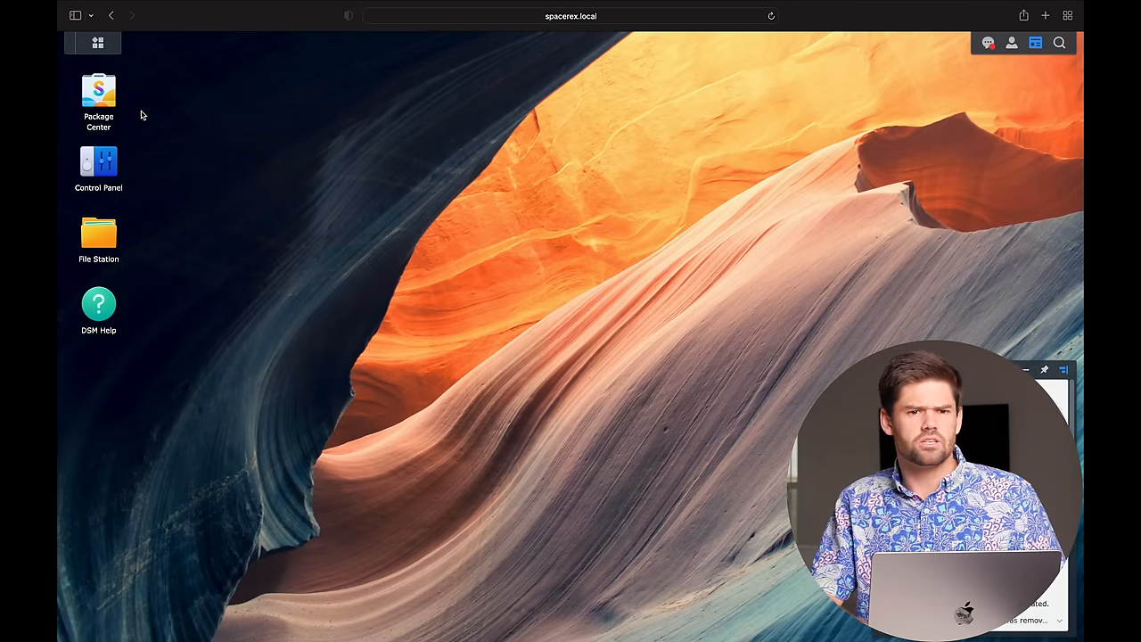
Search Package Center for 'drive' to confirm Synology Drive Server is installed
{"action": "double_click", "coordinate": [98, 89]}
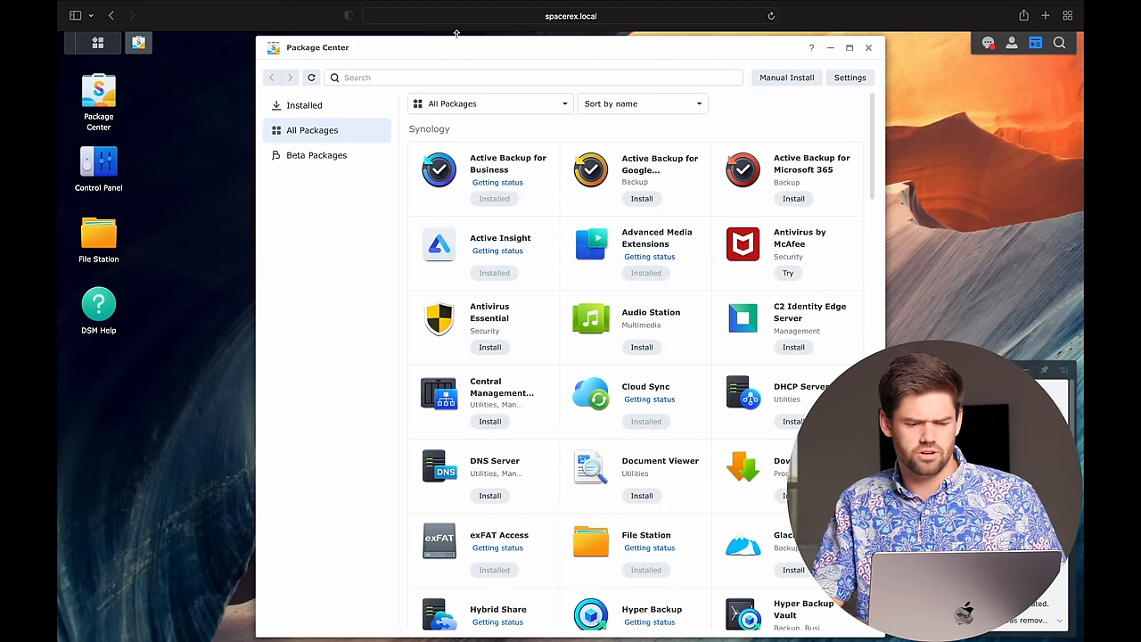
{"action": "type", "text": "drive"}
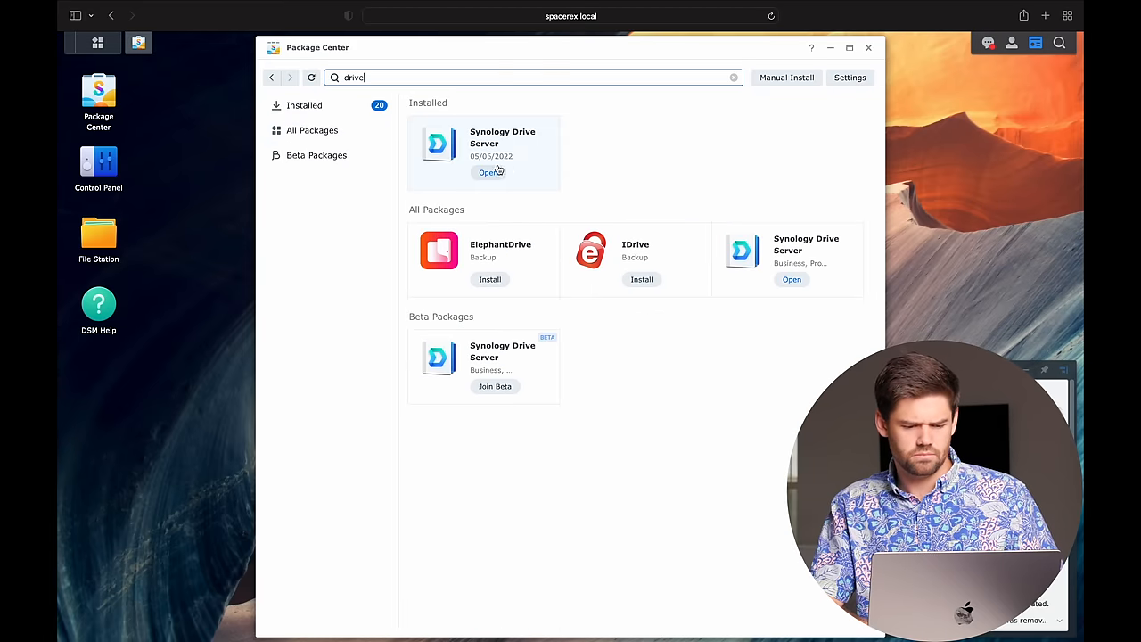
{"action": "mouse_move", "coordinate": [499, 182]}
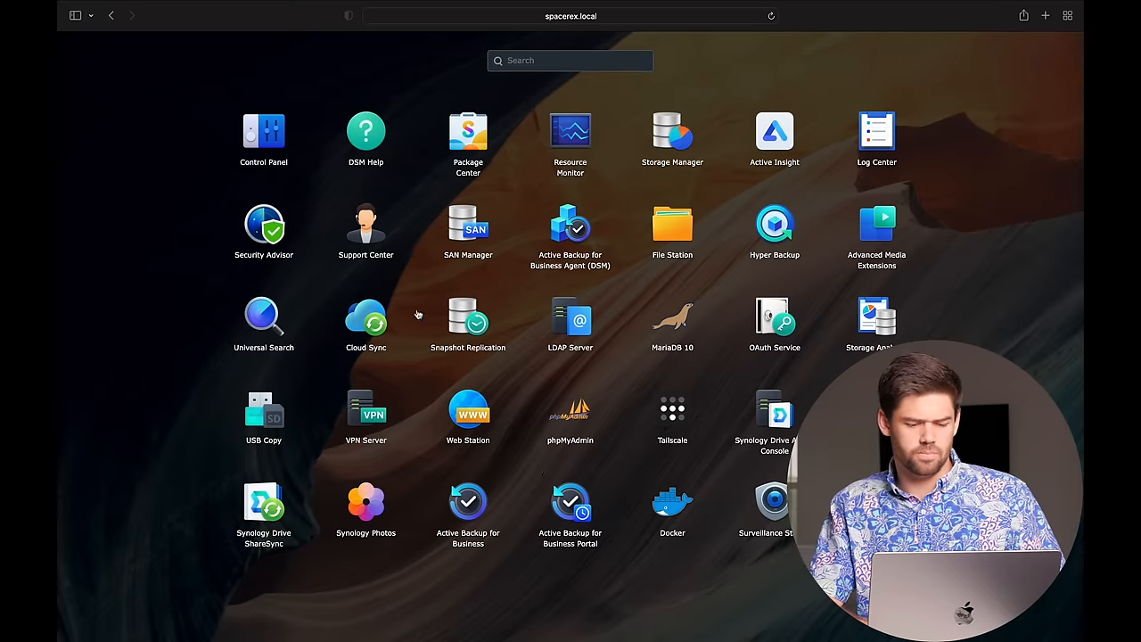
{"action": "mouse_move", "coordinate": [570, 321]}
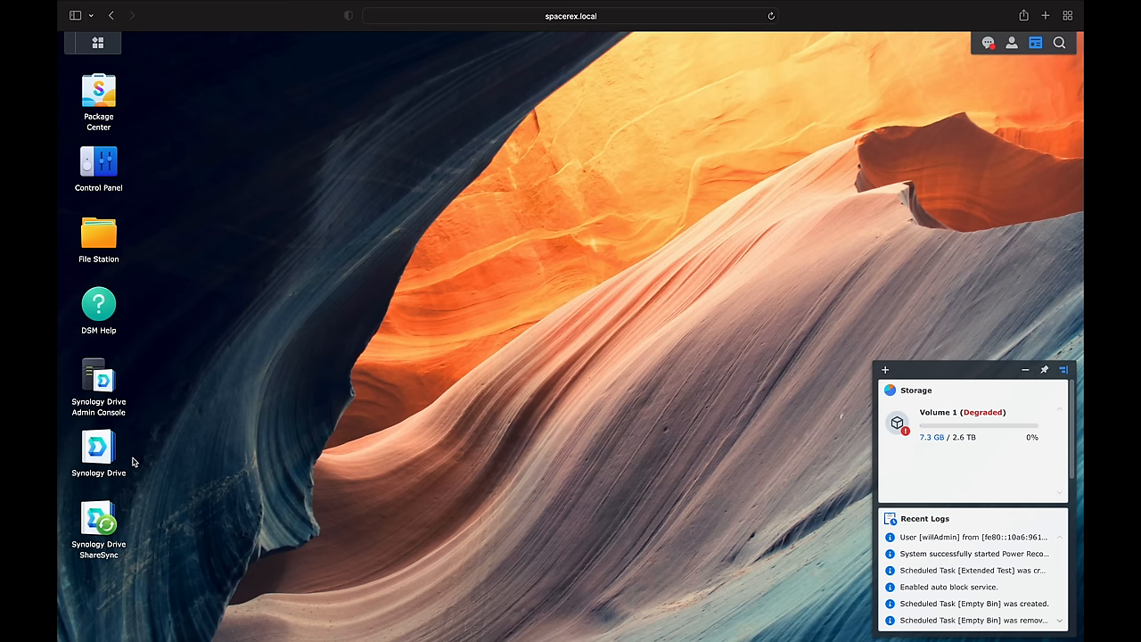
{"action": "mouse_move", "coordinate": [98, 449]}
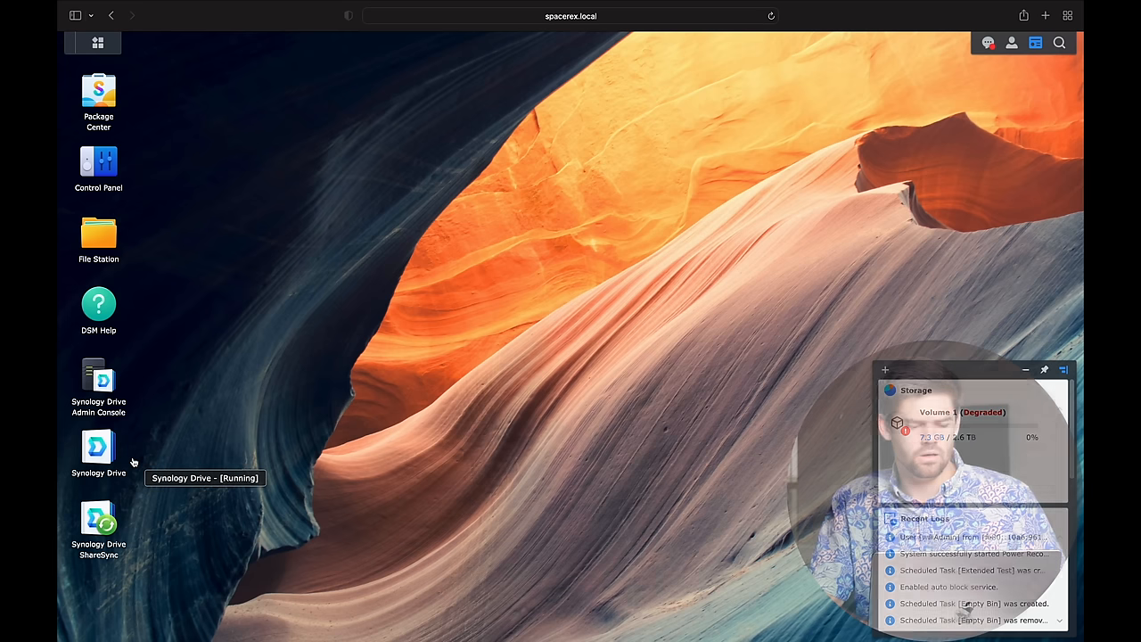
{"action": "mouse_move", "coordinate": [98, 375]}
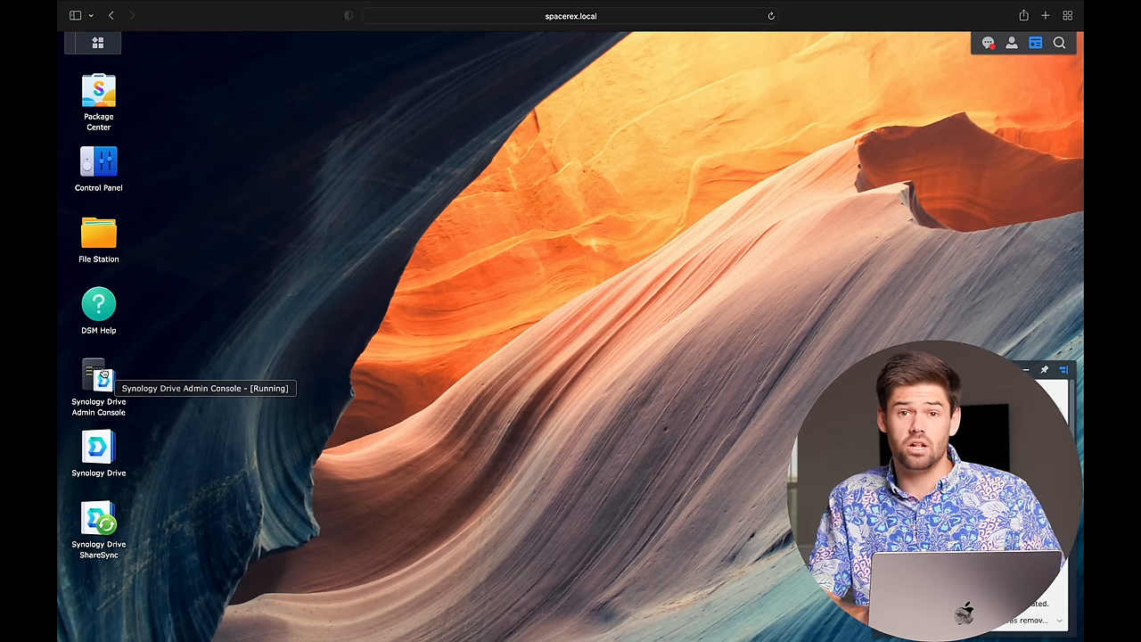
{"action": "mouse_move", "coordinate": [132, 450]}
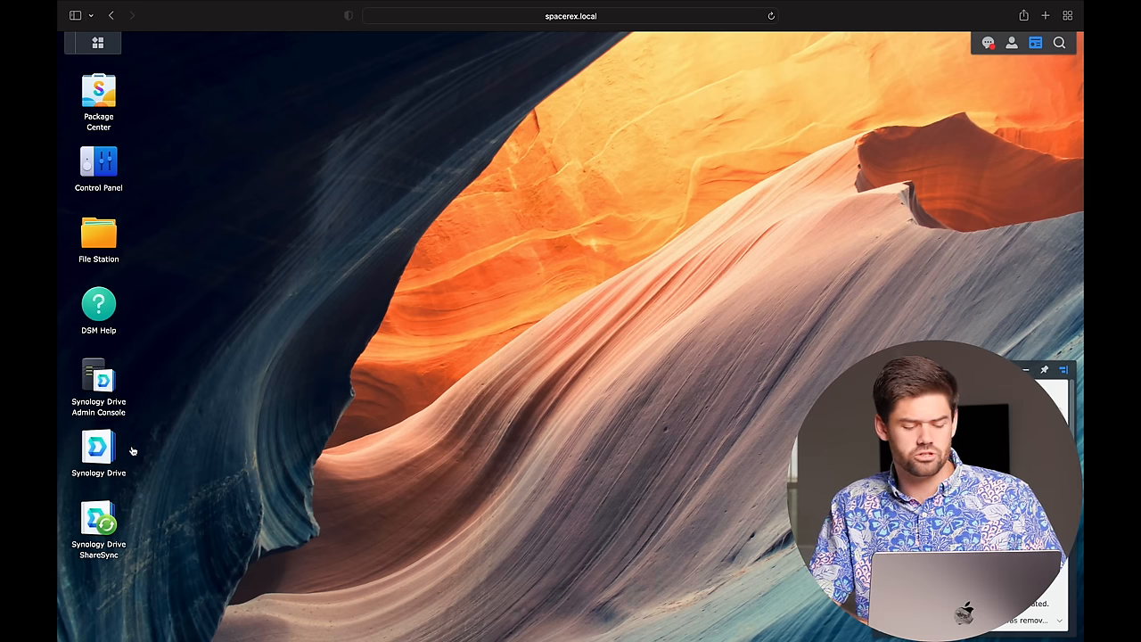
{"action": "mouse_move", "coordinate": [239, 480]}
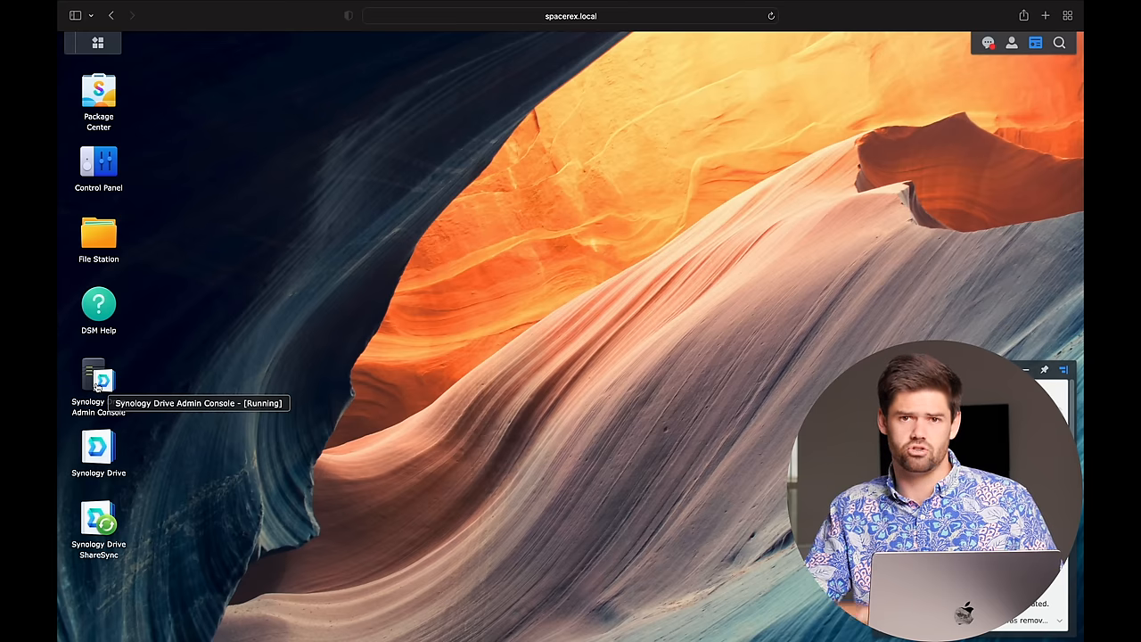
{"action": "mouse_move", "coordinate": [125, 356]}
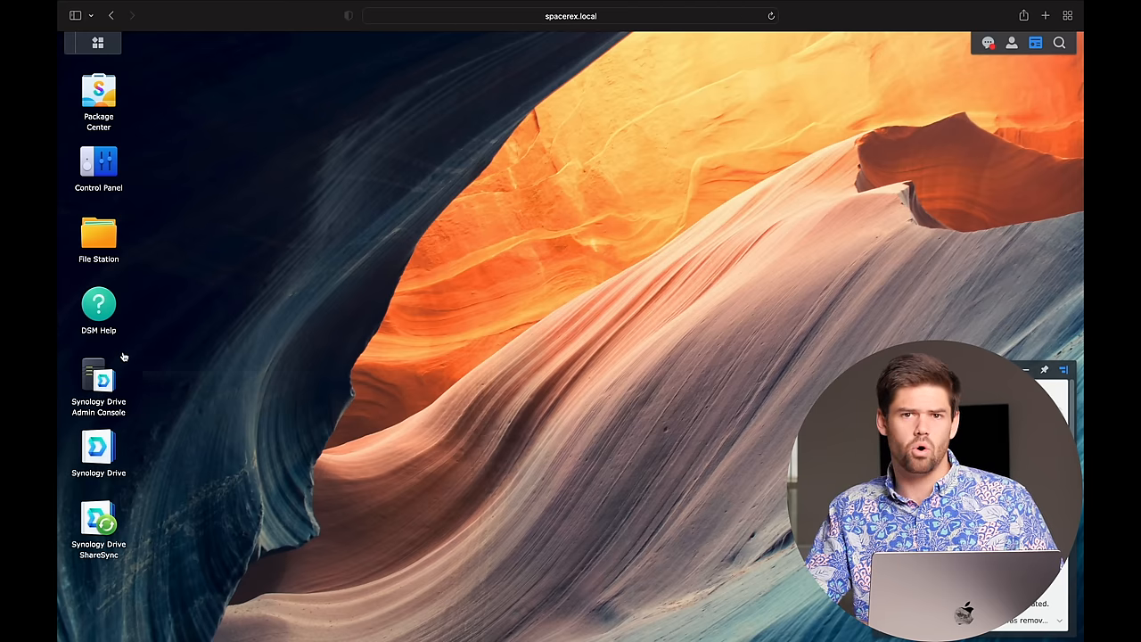
{"action": "mouse_move", "coordinate": [63, 403]}
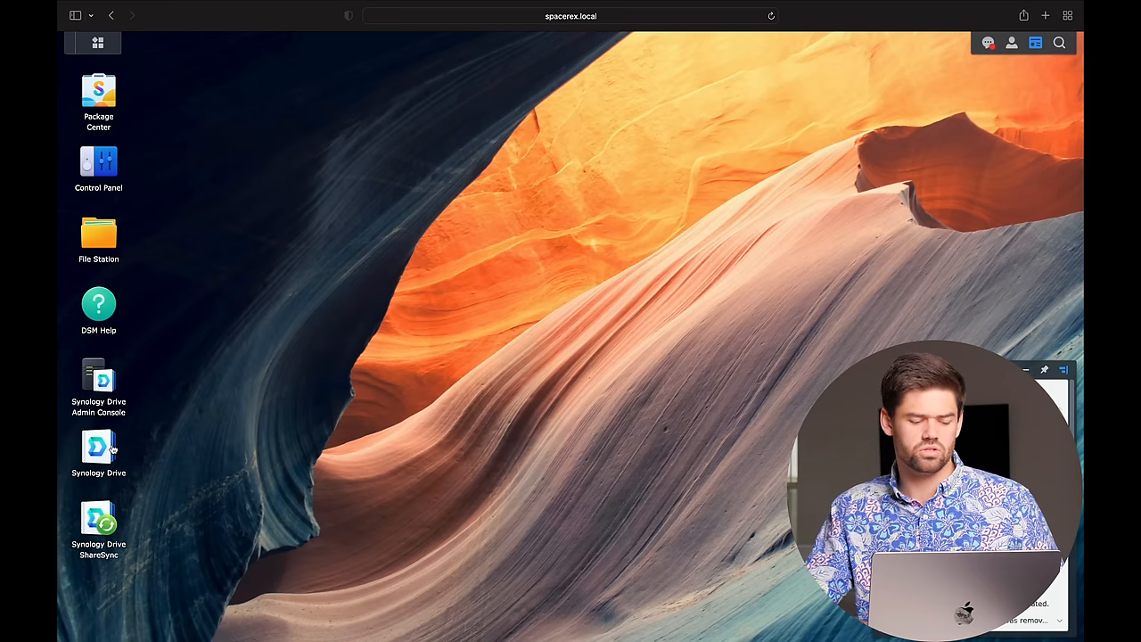
{"action": "mouse_move", "coordinate": [98, 449]}
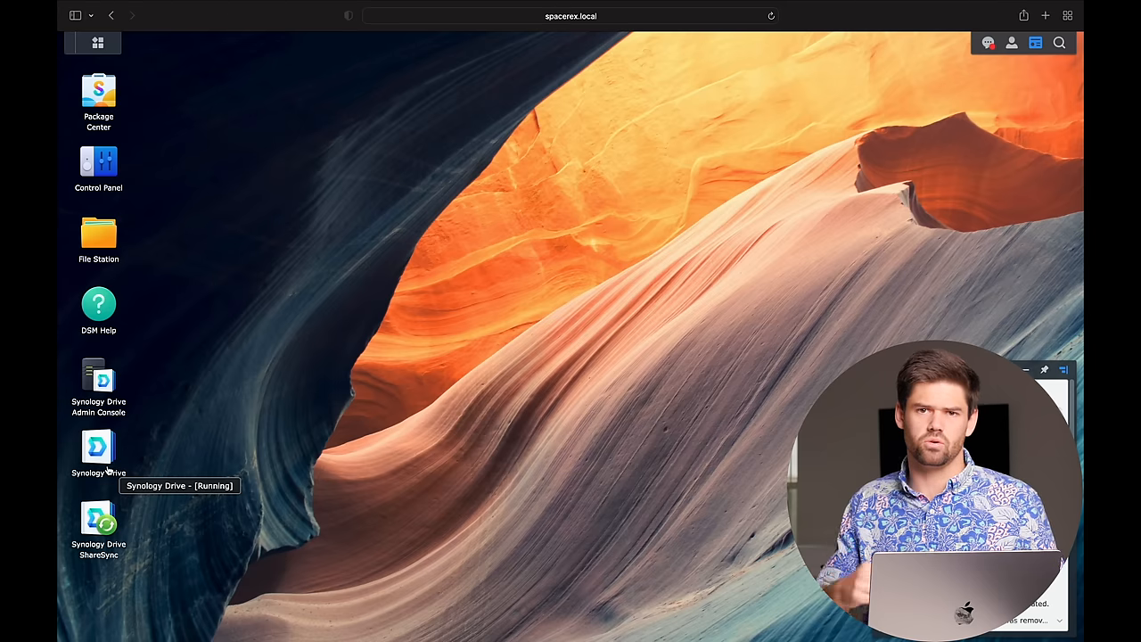
{"action": "mouse_move", "coordinate": [100, 526]}
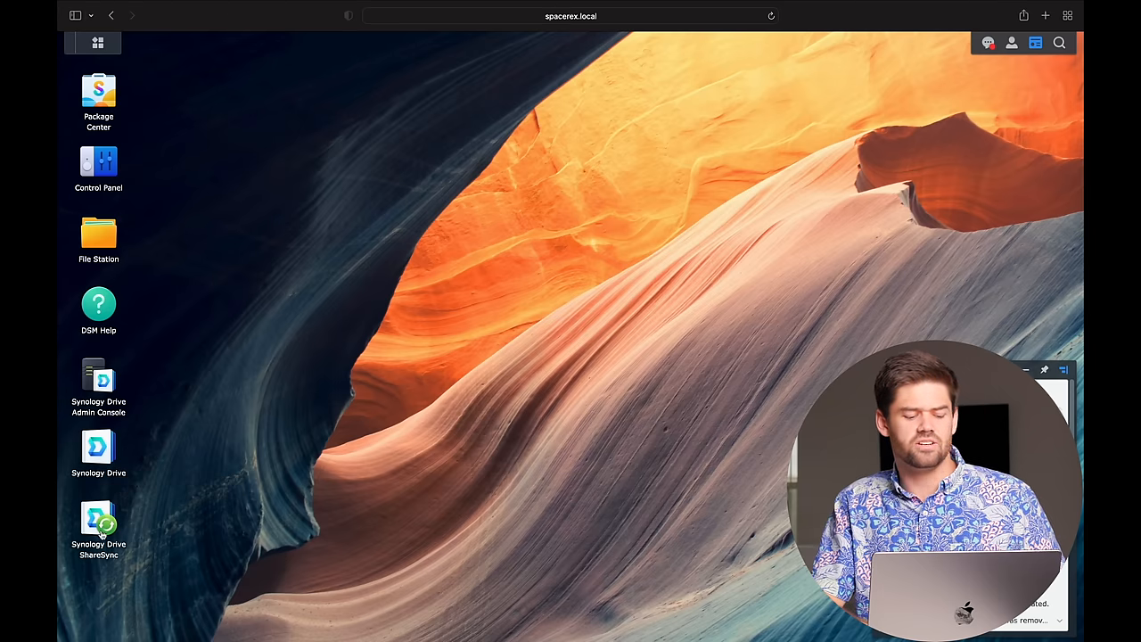
{"action": "mouse_move", "coordinate": [100, 526]}
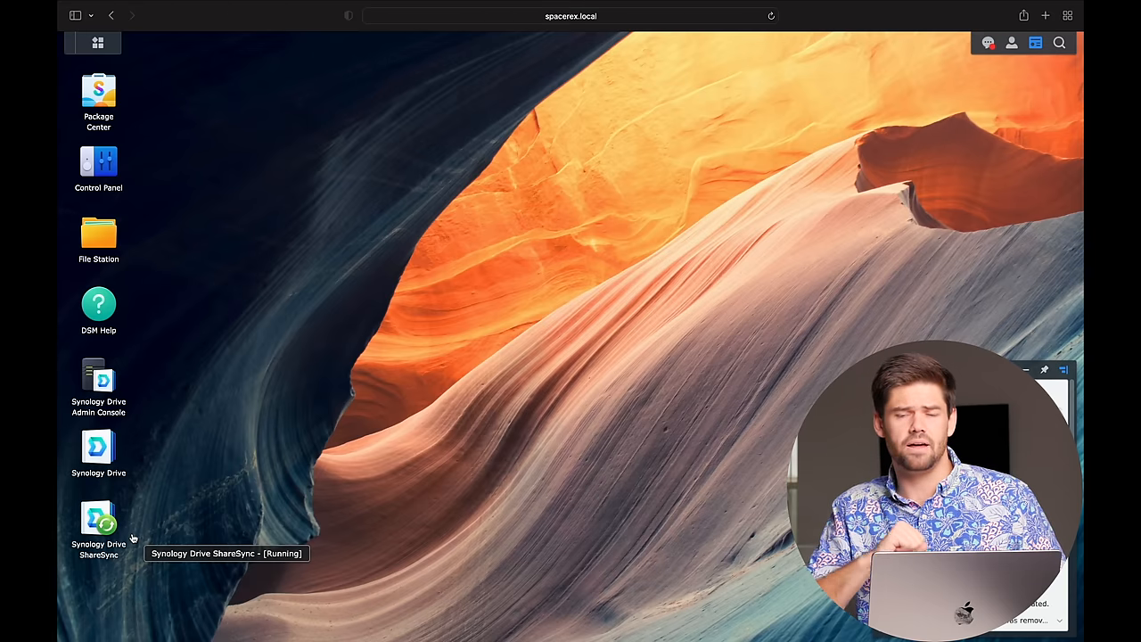
{"action": "mouse_move", "coordinate": [159, 401]}
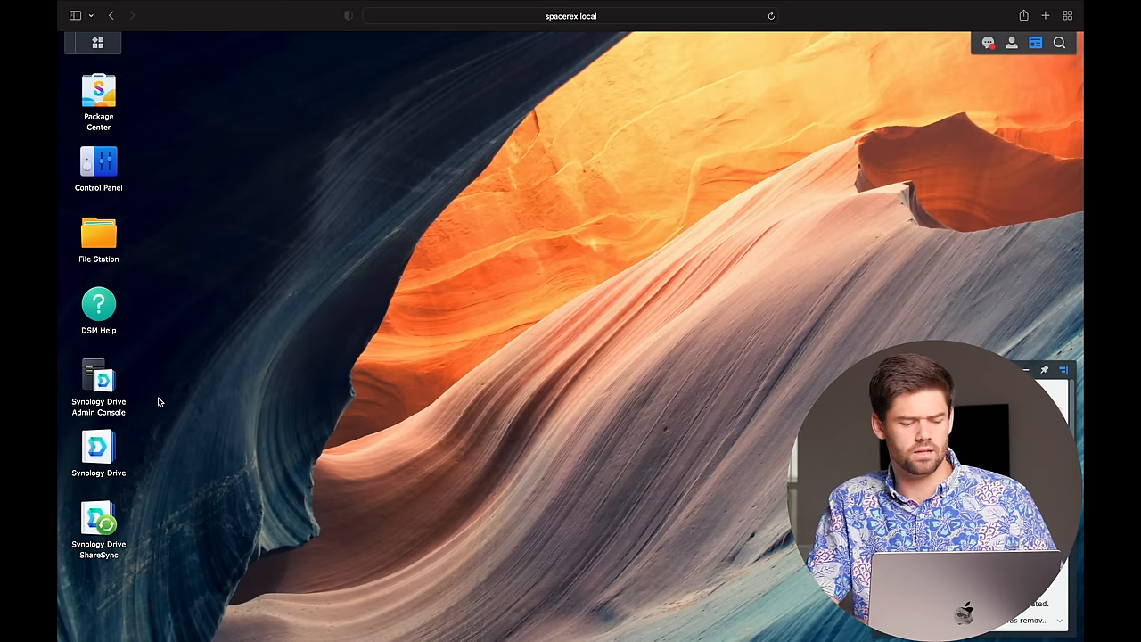
{"action": "mouse_move", "coordinate": [157, 403]}
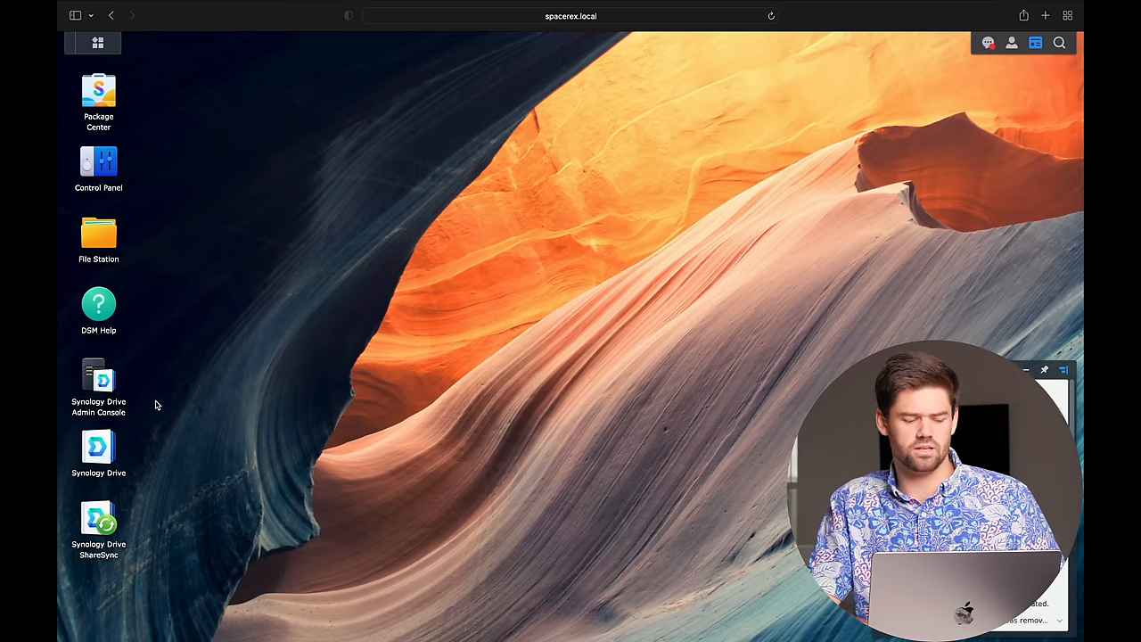
In Drive Admin Console, review Client List and Log, then show the Team Folder list
{"action": "double_click", "coordinate": [98, 378]}
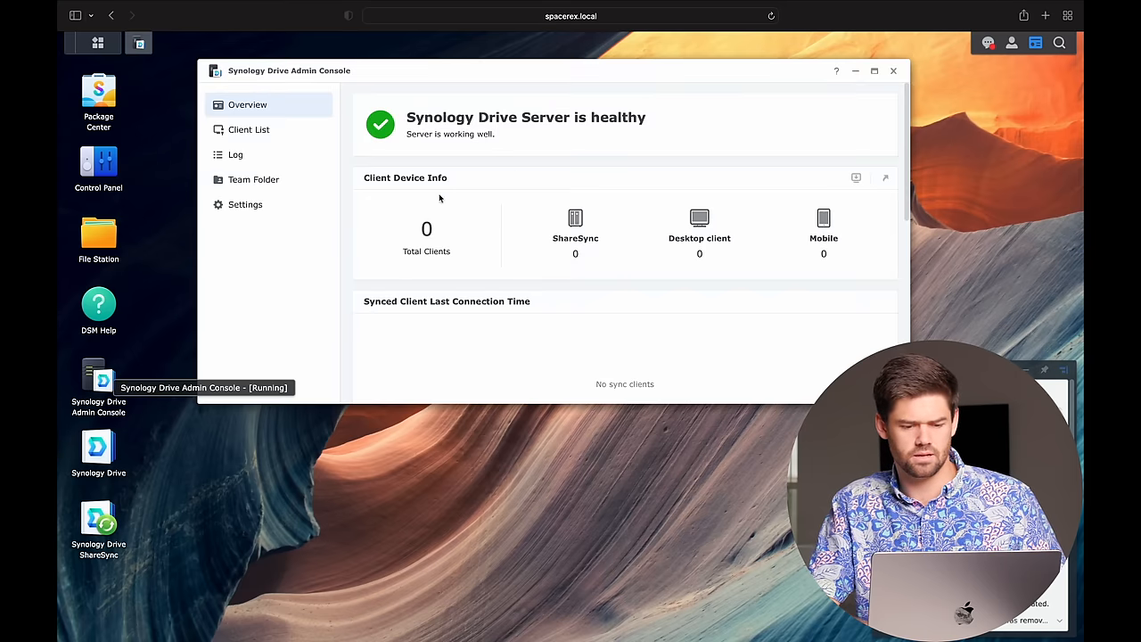
{"action": "mouse_move", "coordinate": [316, 221]}
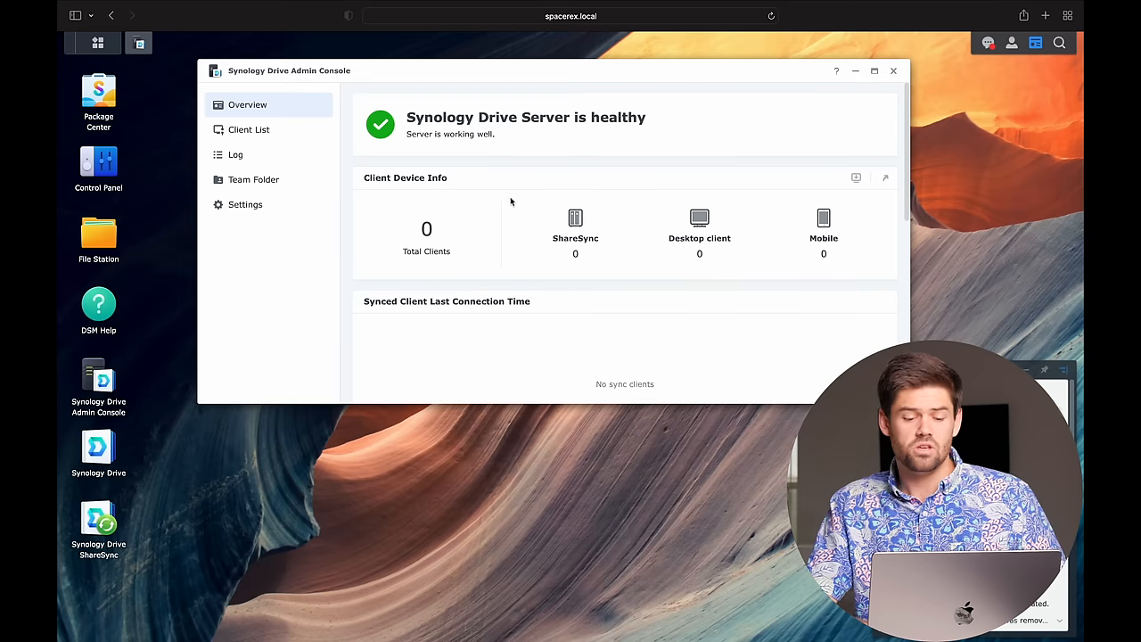
{"action": "mouse_move", "coordinate": [535, 165]}
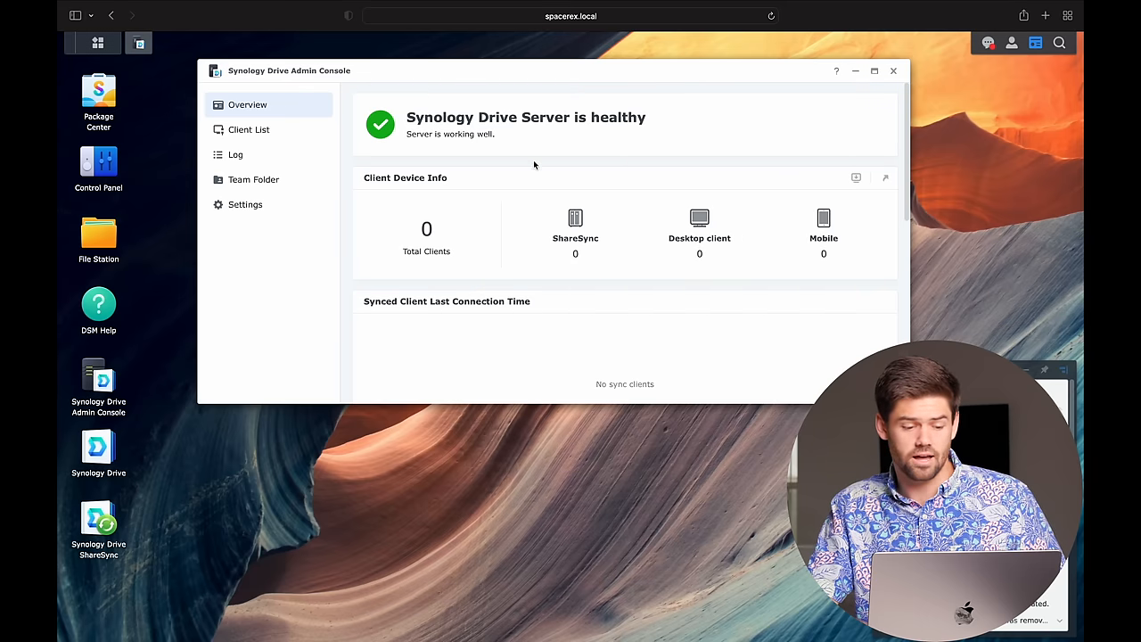
{"action": "left_click", "coordinate": [250, 128]}
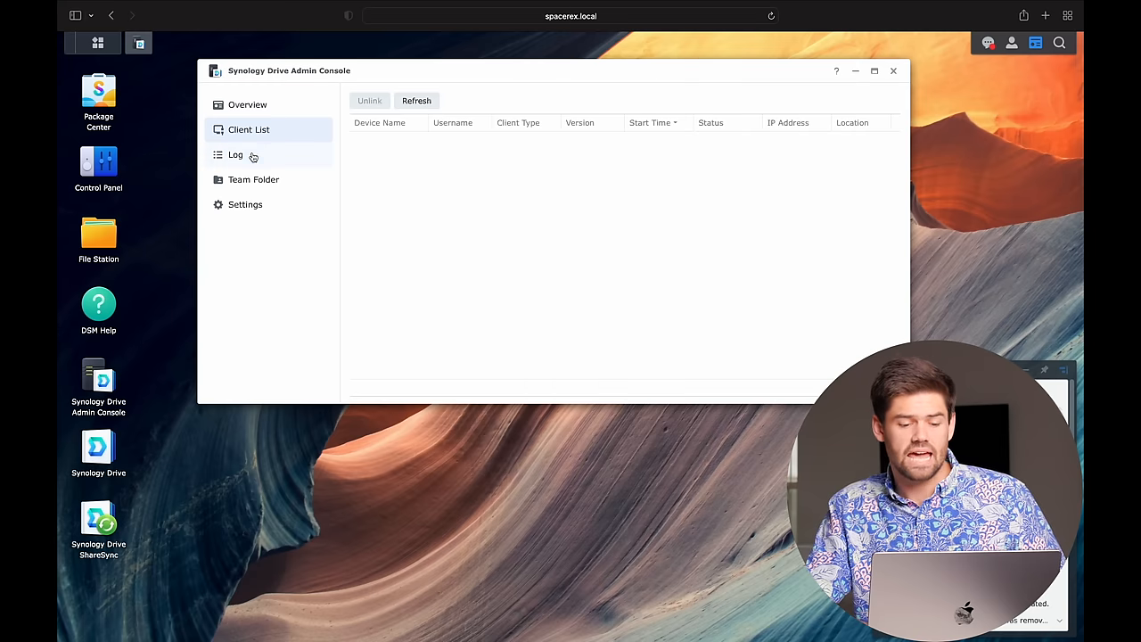
{"action": "left_click", "coordinate": [235, 153]}
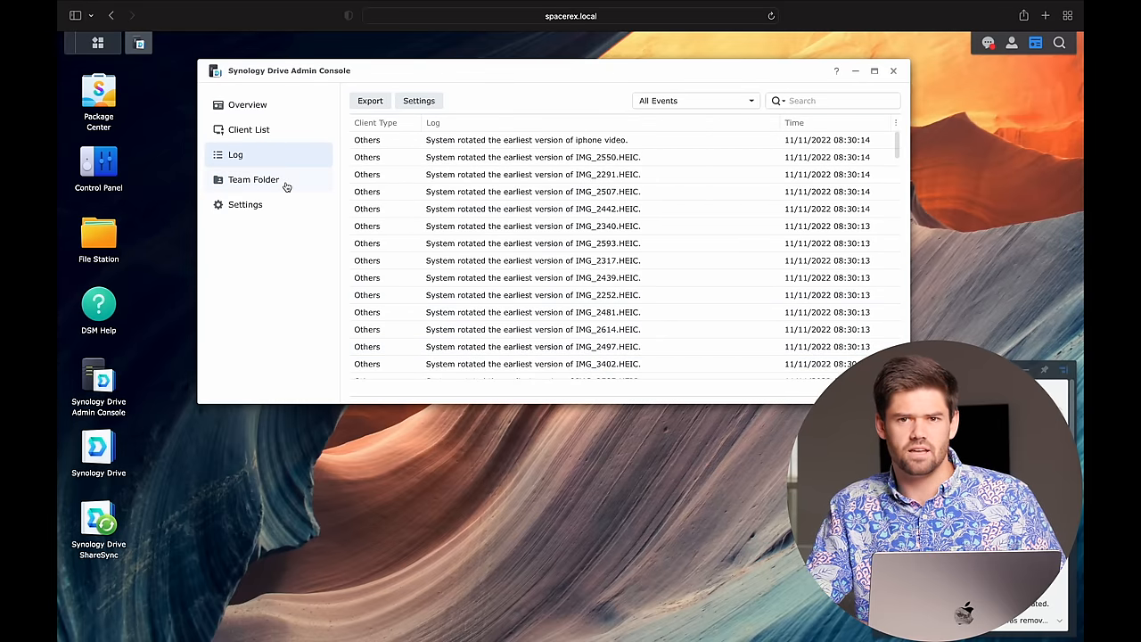
{"action": "left_click", "coordinate": [253, 179]}
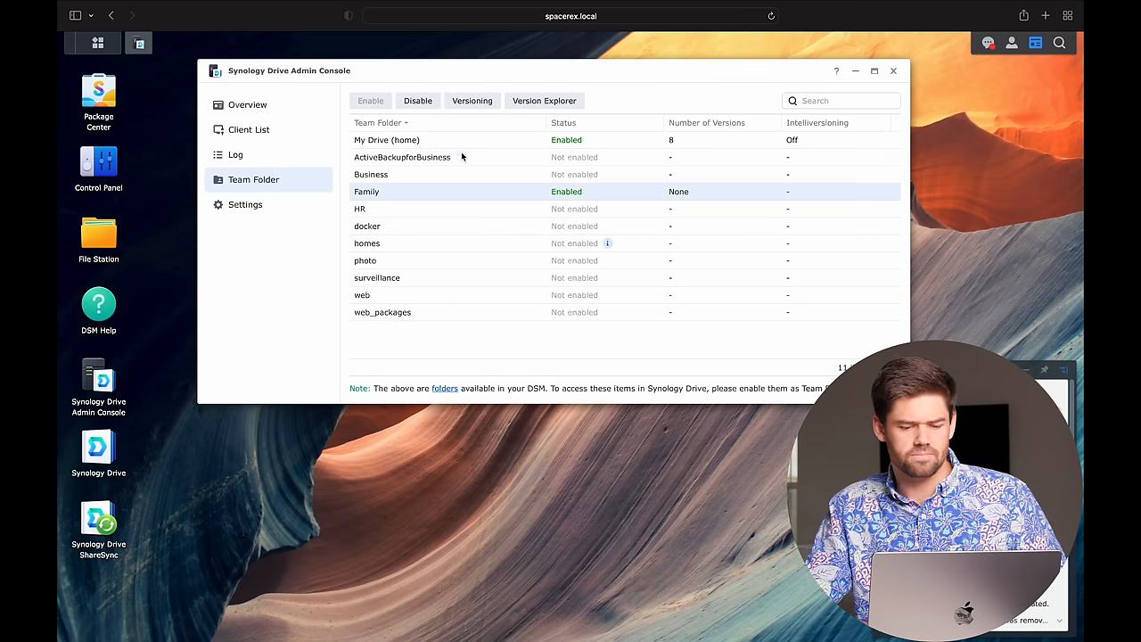
Disable the Family team folder, confirming deletion of its previous versions
{"action": "left_click", "coordinate": [417, 100]}
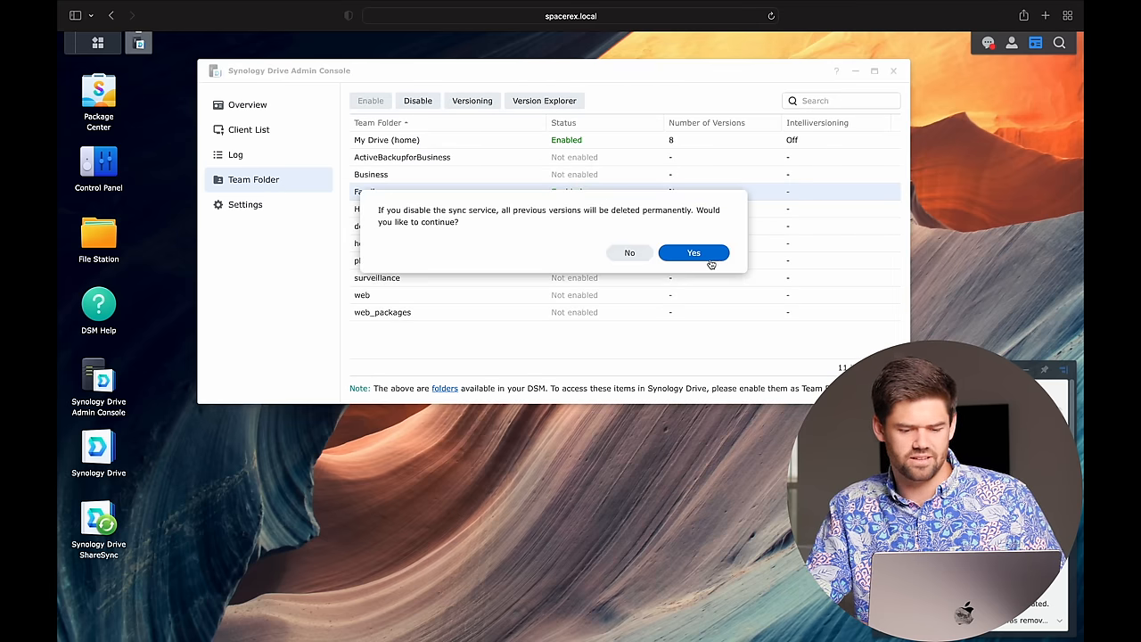
{"action": "left_click", "coordinate": [693, 254]}
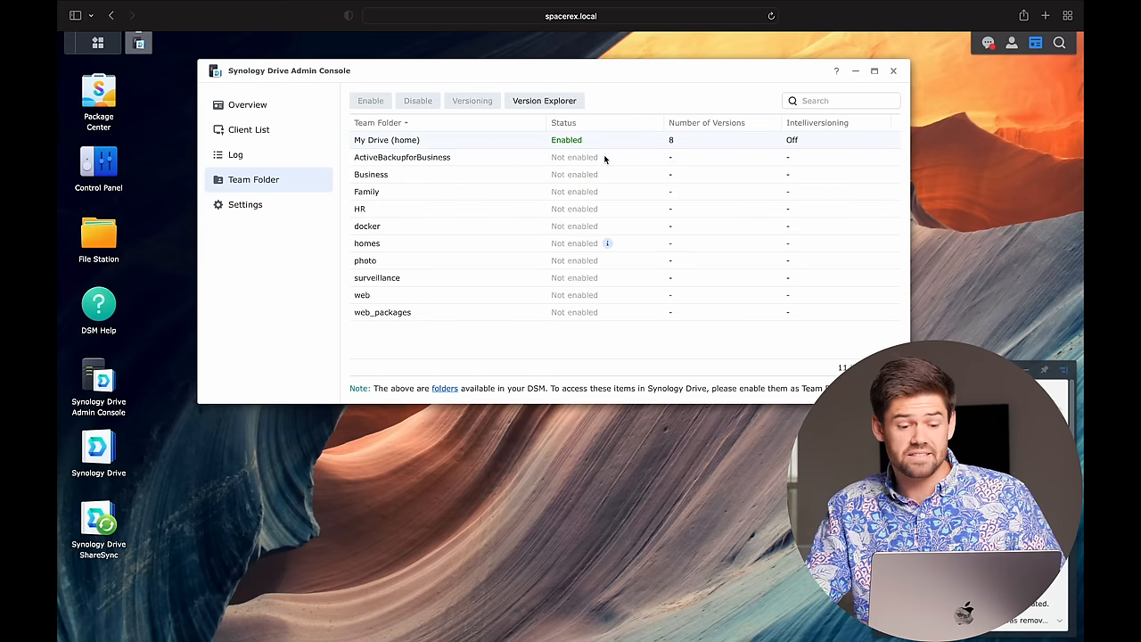
{"action": "left_click", "coordinate": [385, 139]}
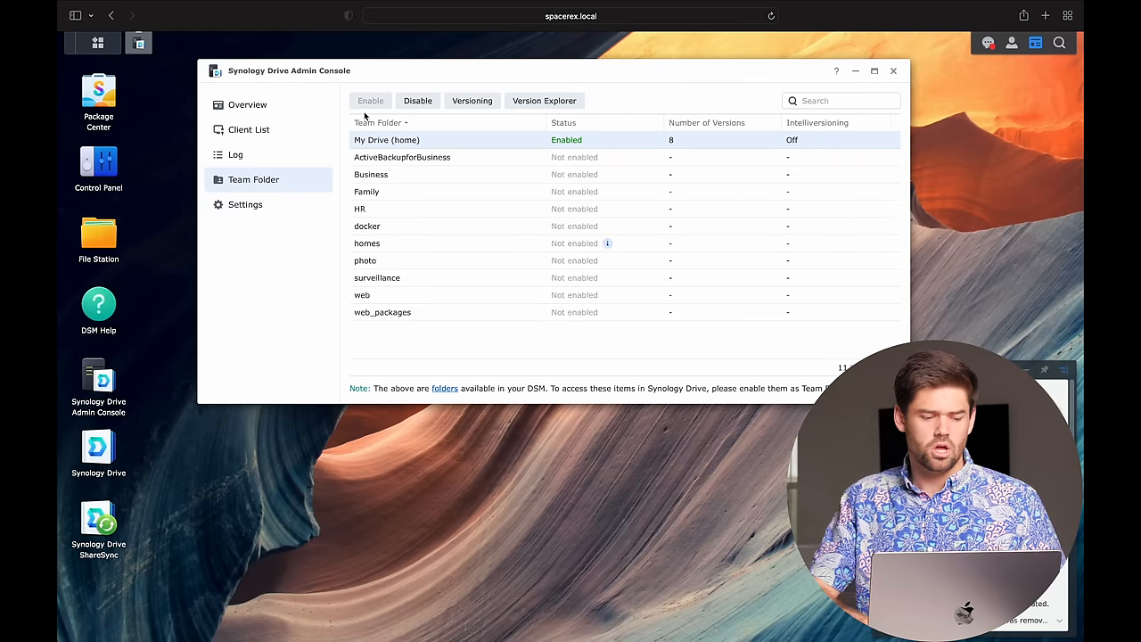
{"action": "mouse_move", "coordinate": [98, 228]}
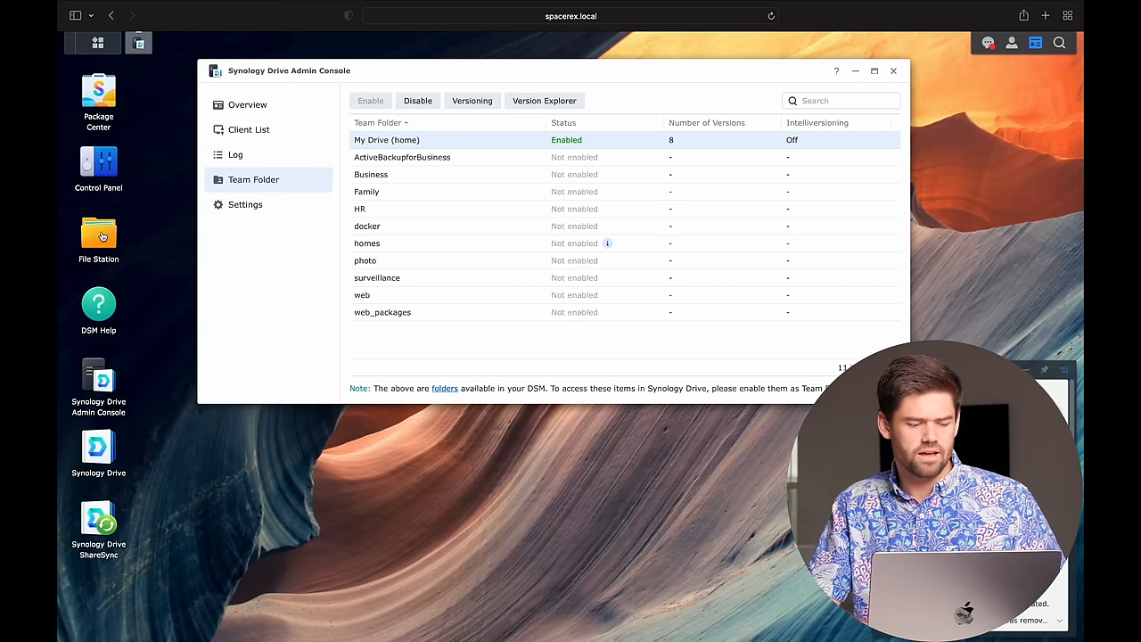
In File Station create folder 'bla' in homes/willAdmin, then show the homes folder contents
{"action": "left_click", "coordinate": [98, 232]}
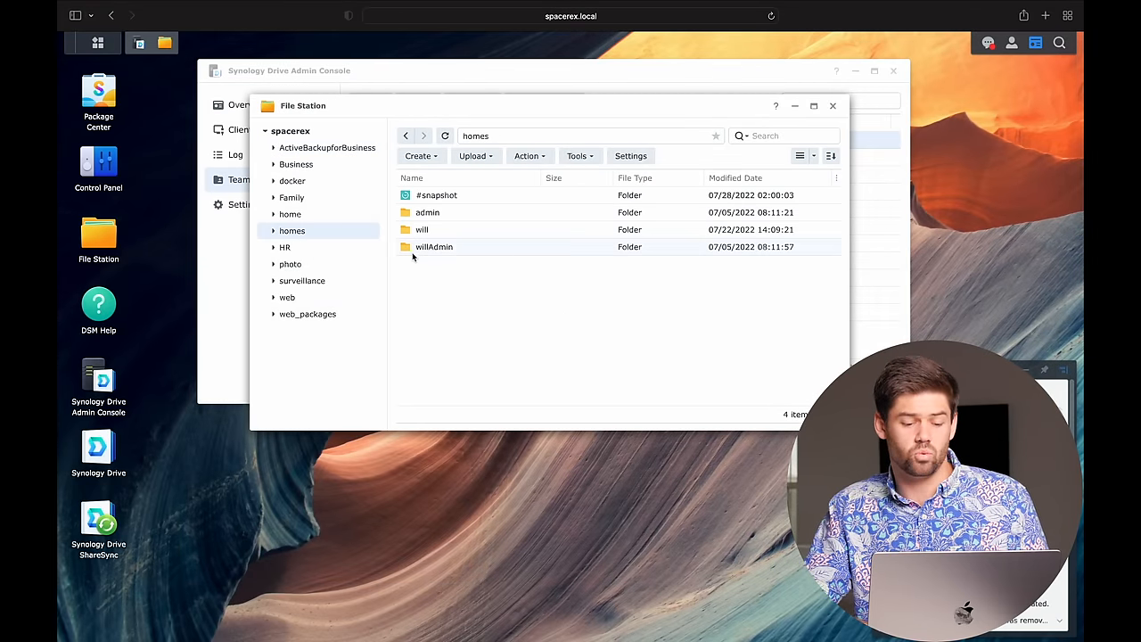
{"action": "mouse_move", "coordinate": [435, 246]}
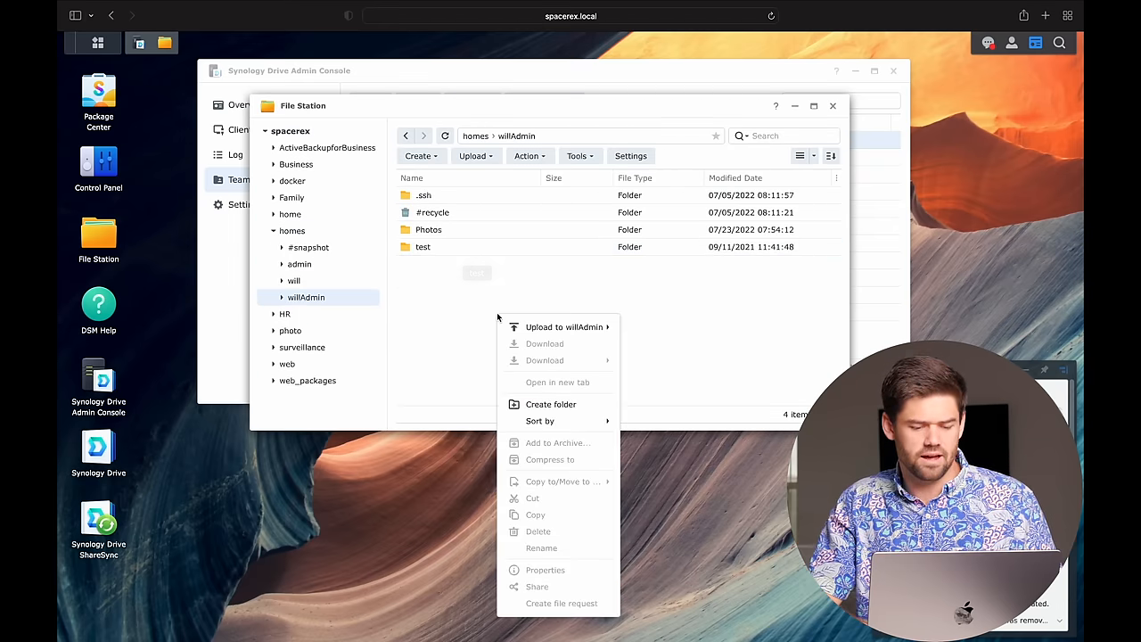
{"action": "left_click", "coordinate": [551, 403]}
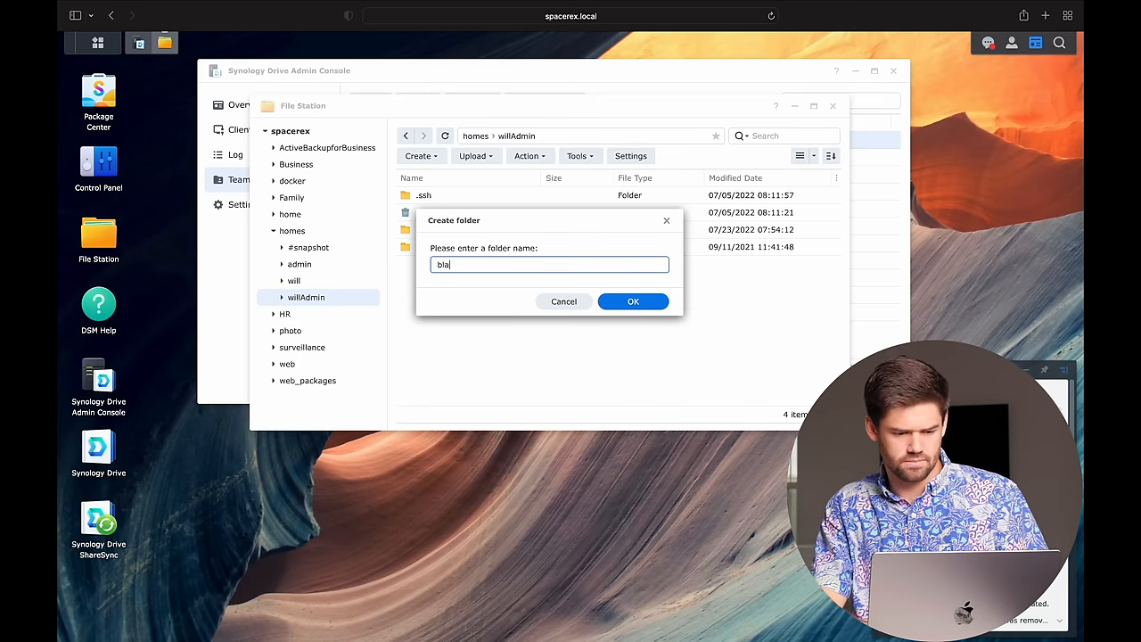
{"action": "left_click", "coordinate": [633, 299]}
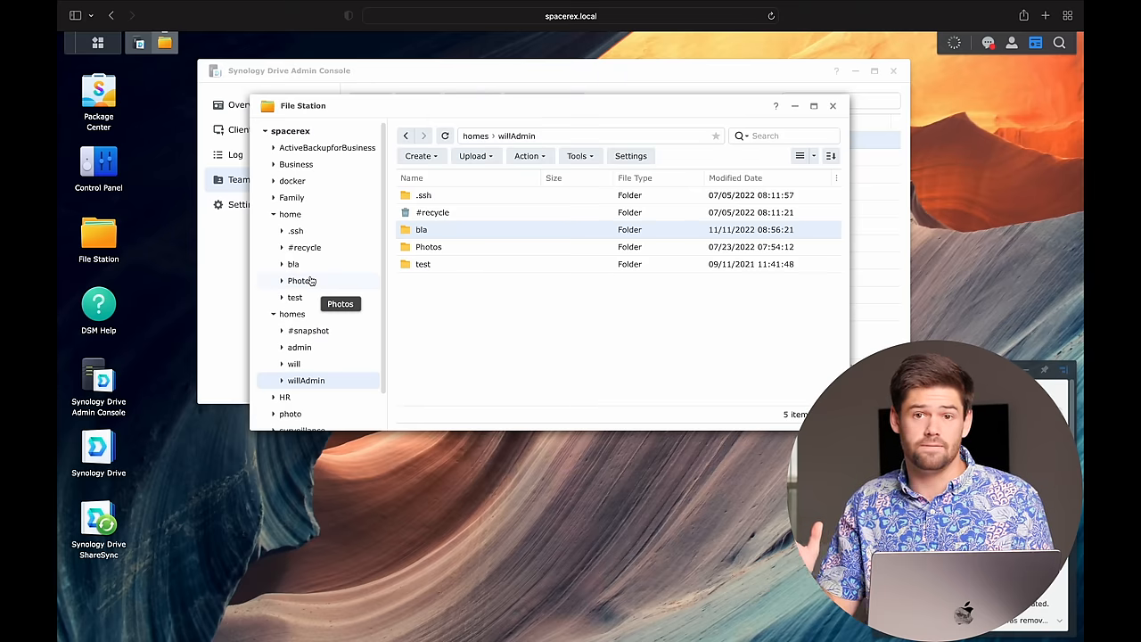
{"action": "mouse_move", "coordinate": [294, 313]}
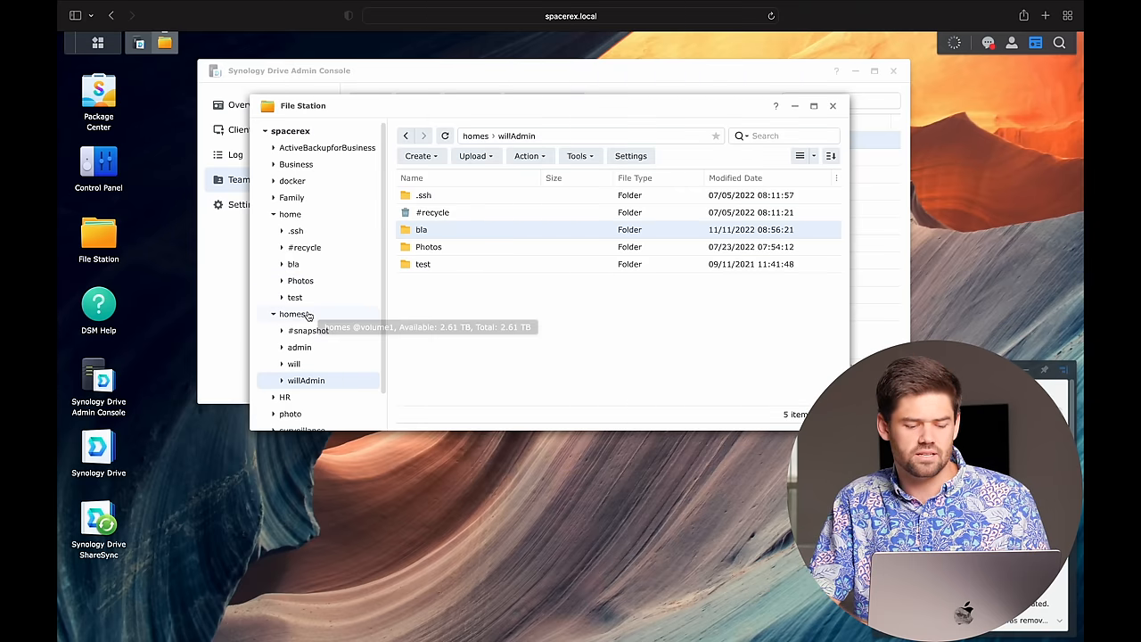
{"action": "left_click", "coordinate": [293, 314]}
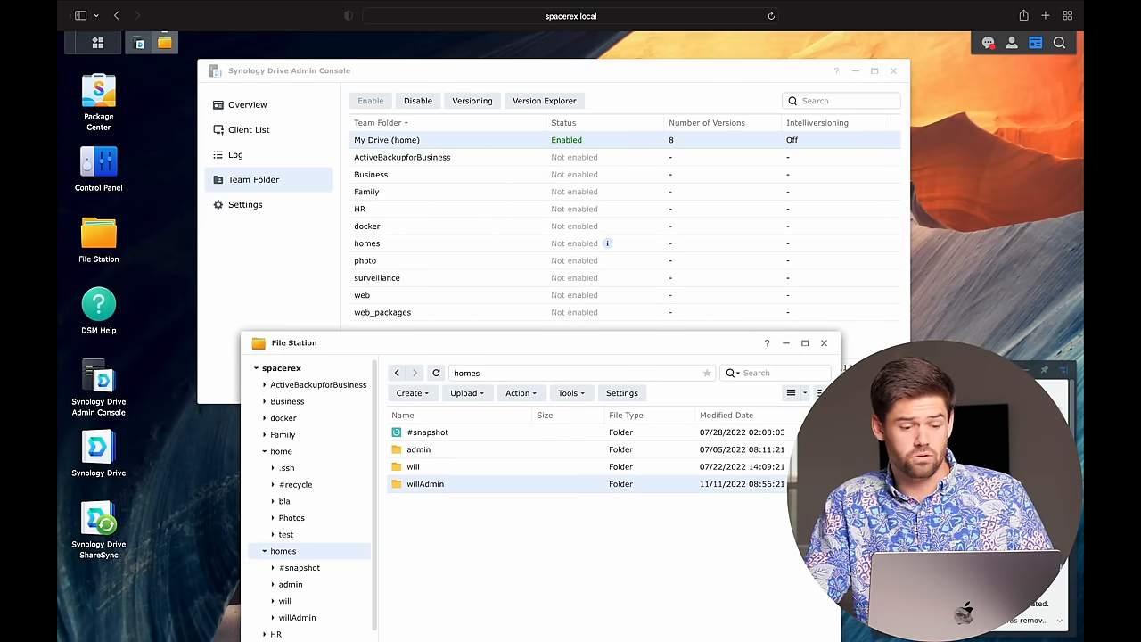
{"action": "mouse_move", "coordinate": [98, 446]}
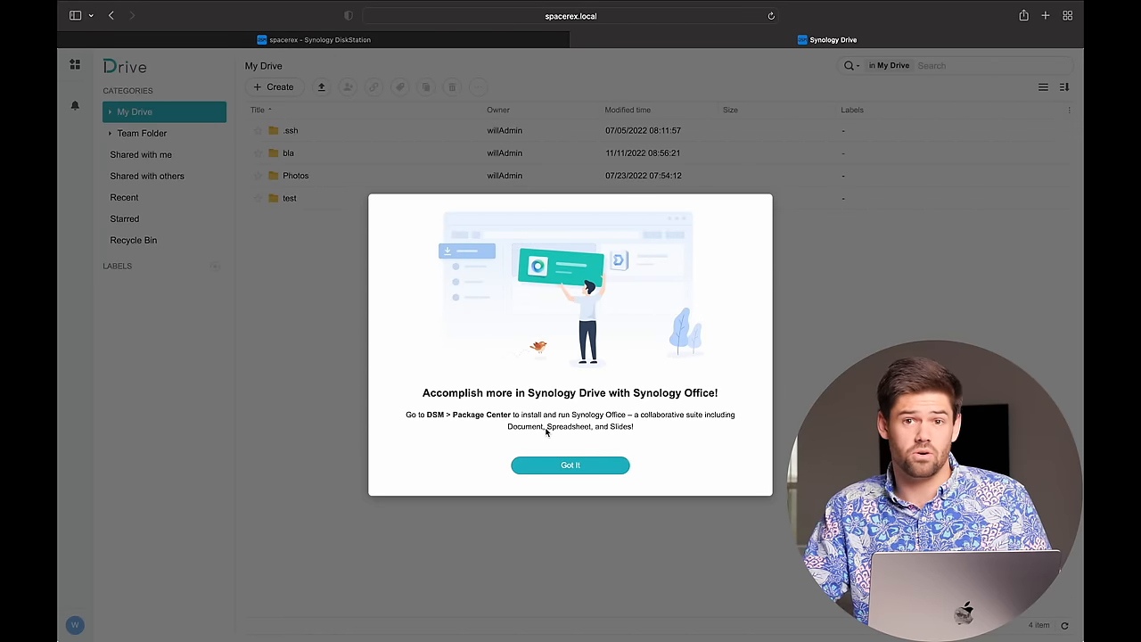
Dismiss the Synology Office notice to view My Drive with bla, Photos and test folders
{"action": "left_click", "coordinate": [571, 464]}
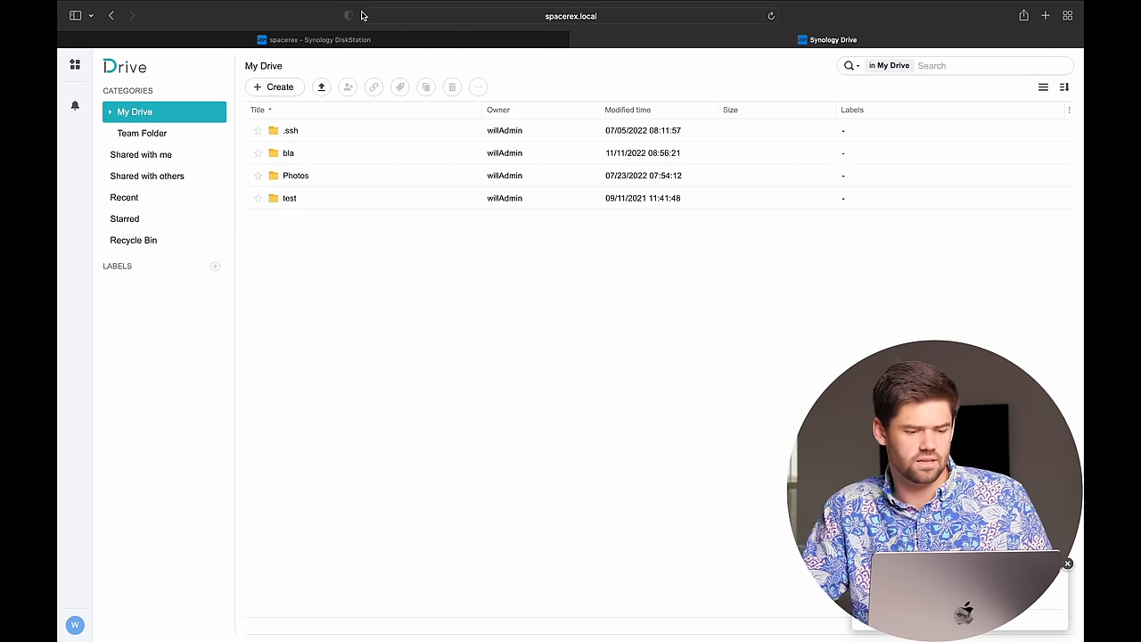
{"action": "mouse_move", "coordinate": [339, 53]}
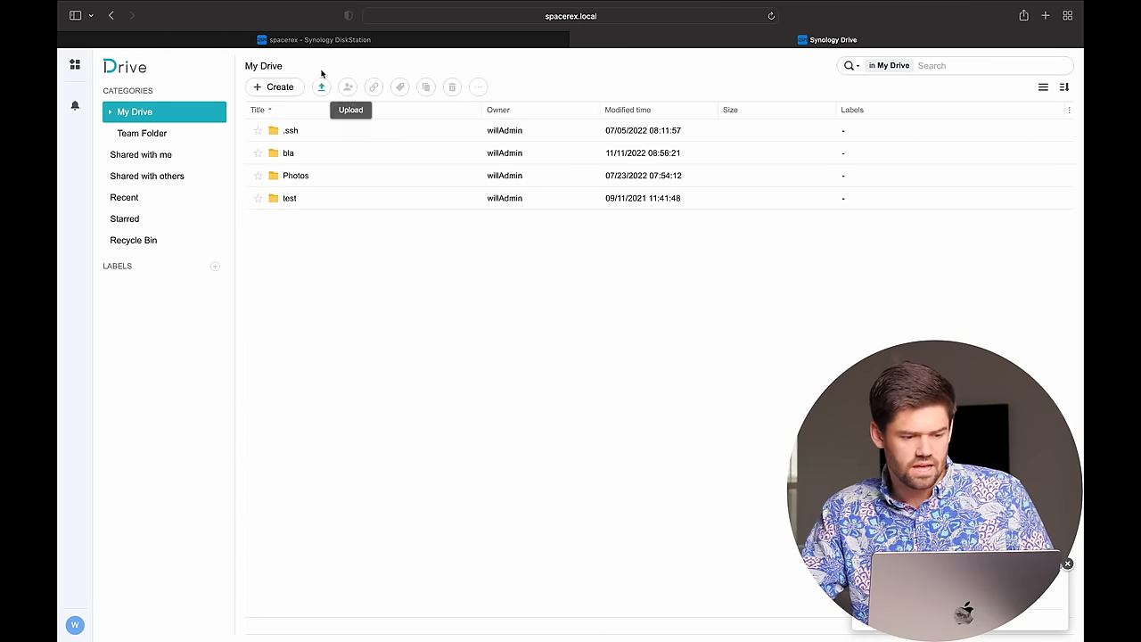
{"action": "mouse_move", "coordinate": [189, 104]}
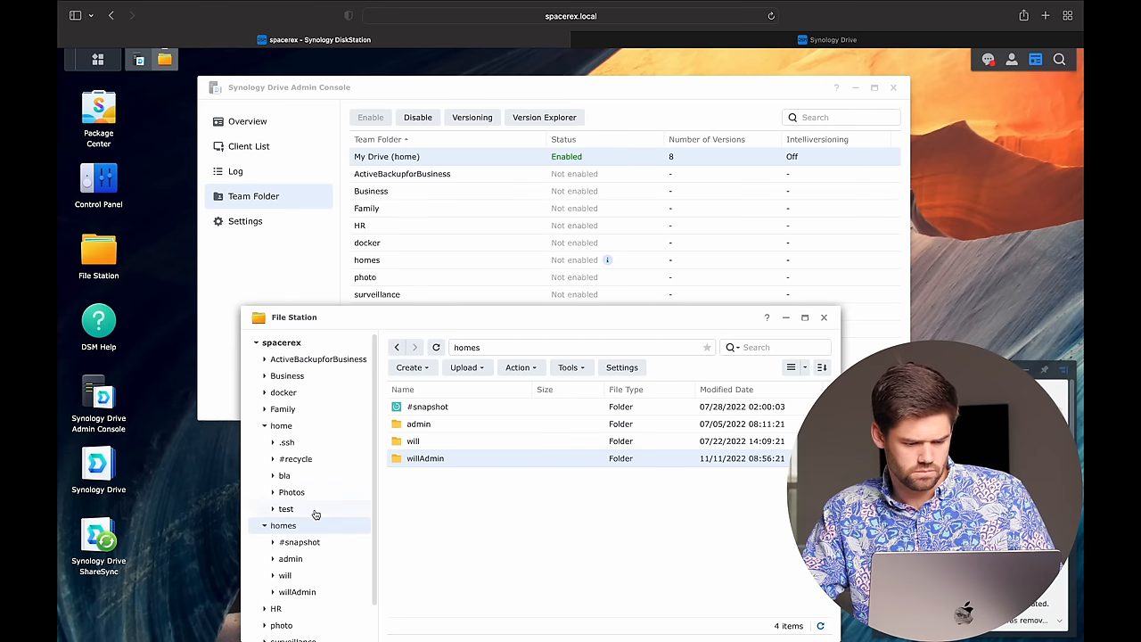
{"action": "left_click", "coordinate": [827, 39]}
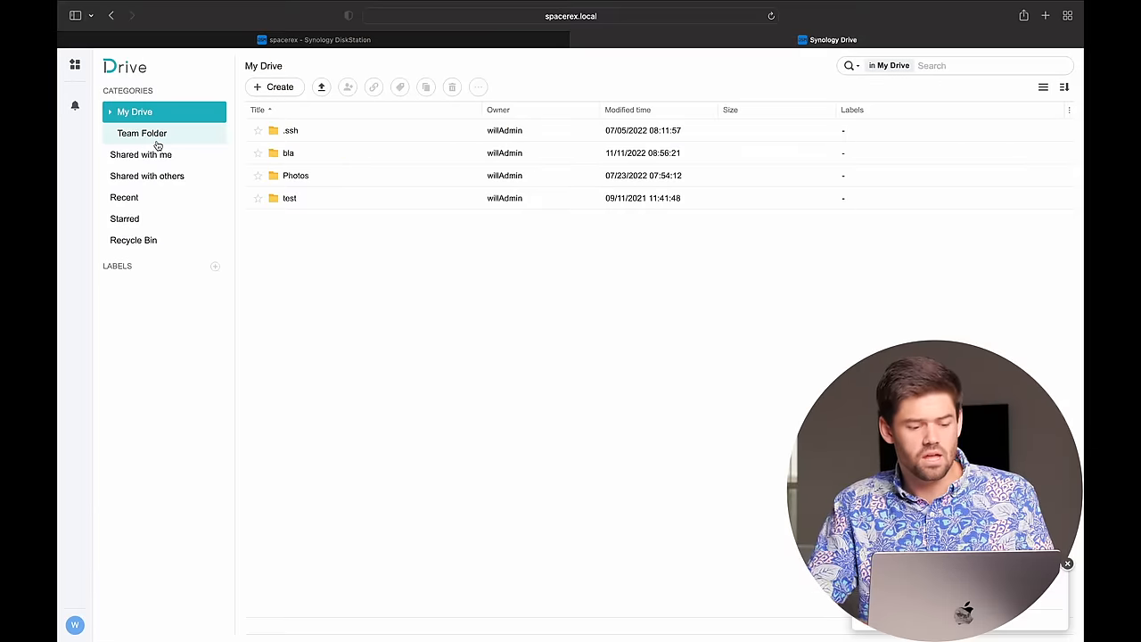
Show the Team Folder list in the Drive sidebar
{"action": "left_click", "coordinate": [141, 132]}
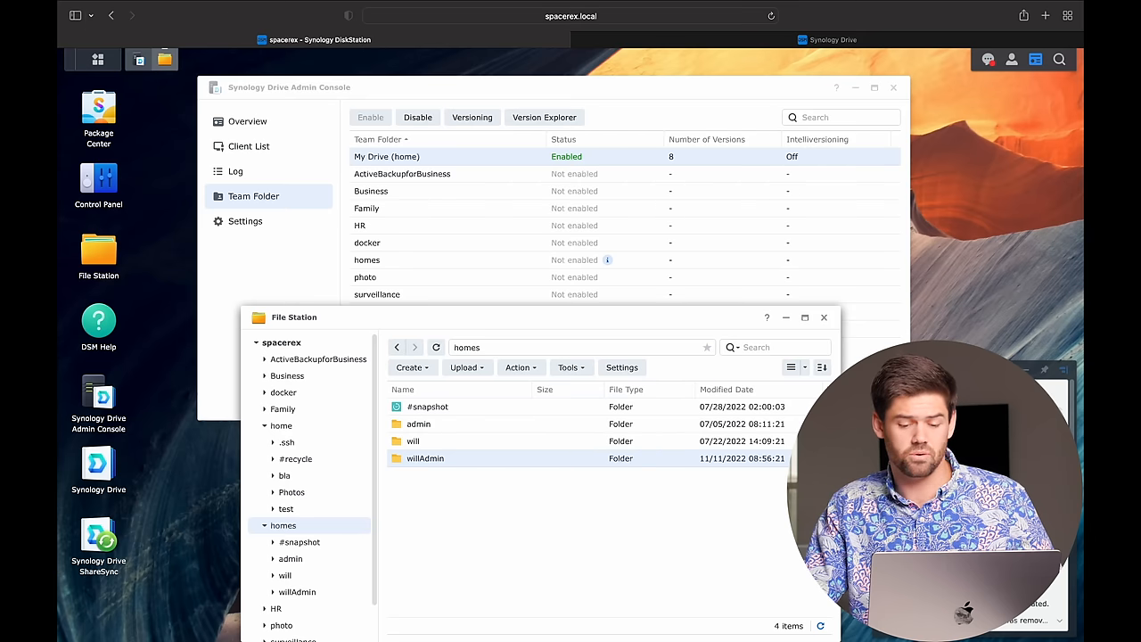
Select the Business shared folder under Team Folder and start enabling it
{"action": "left_click", "coordinate": [287, 374]}
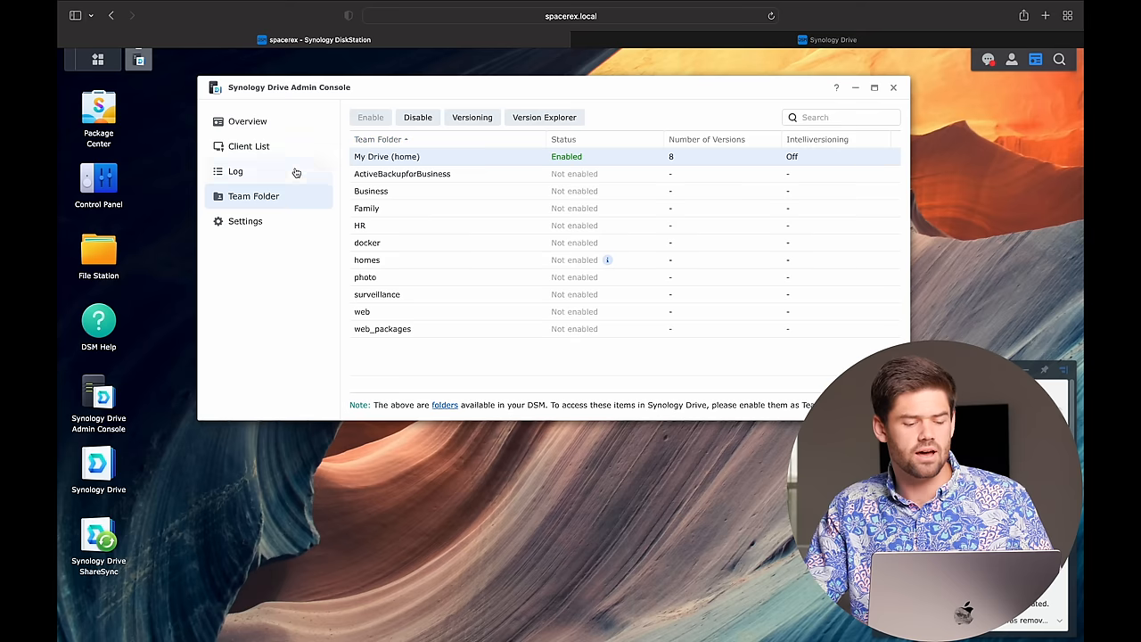
{"action": "left_click", "coordinate": [371, 191]}
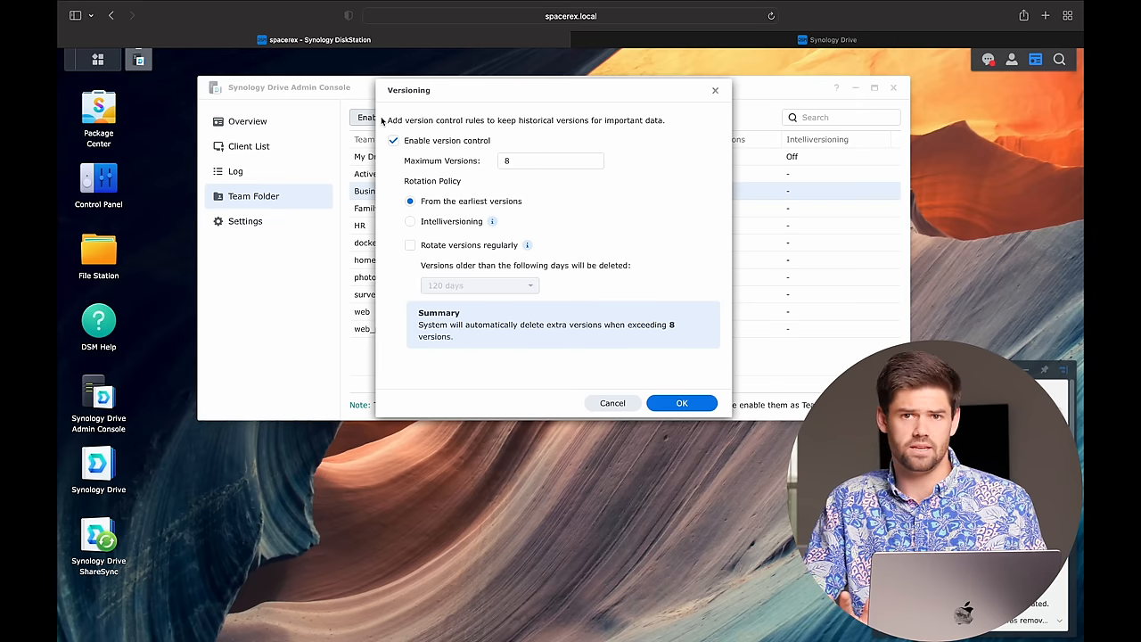
Enable Business as a team folder with version control turned off, acknowledging the note
{"action": "left_click", "coordinate": [392, 139]}
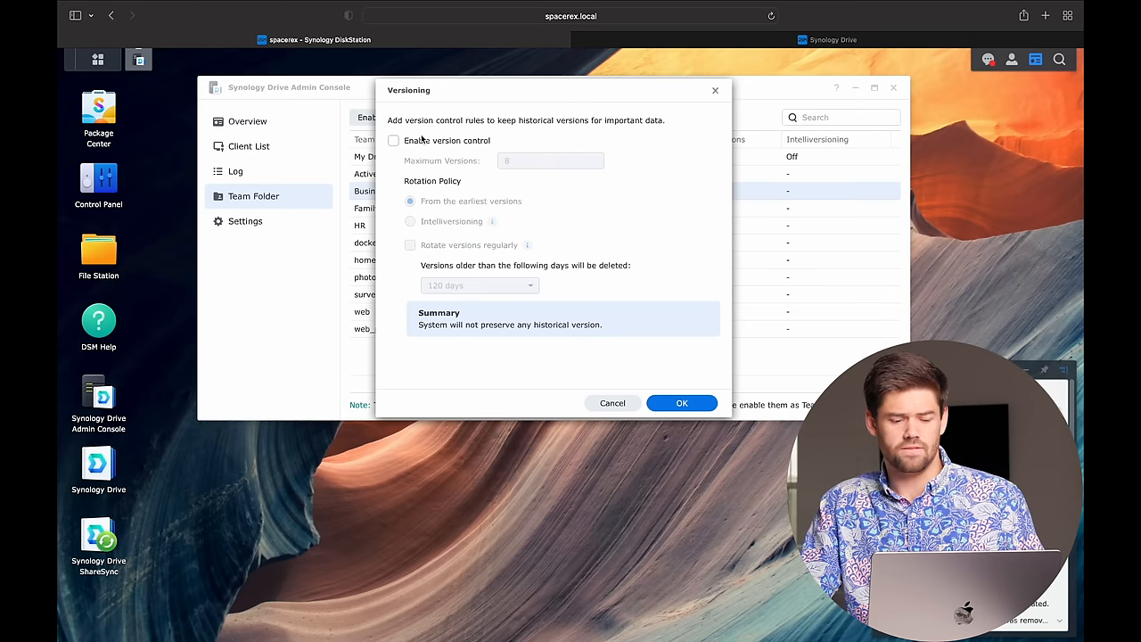
{"action": "left_click", "coordinate": [393, 139]}
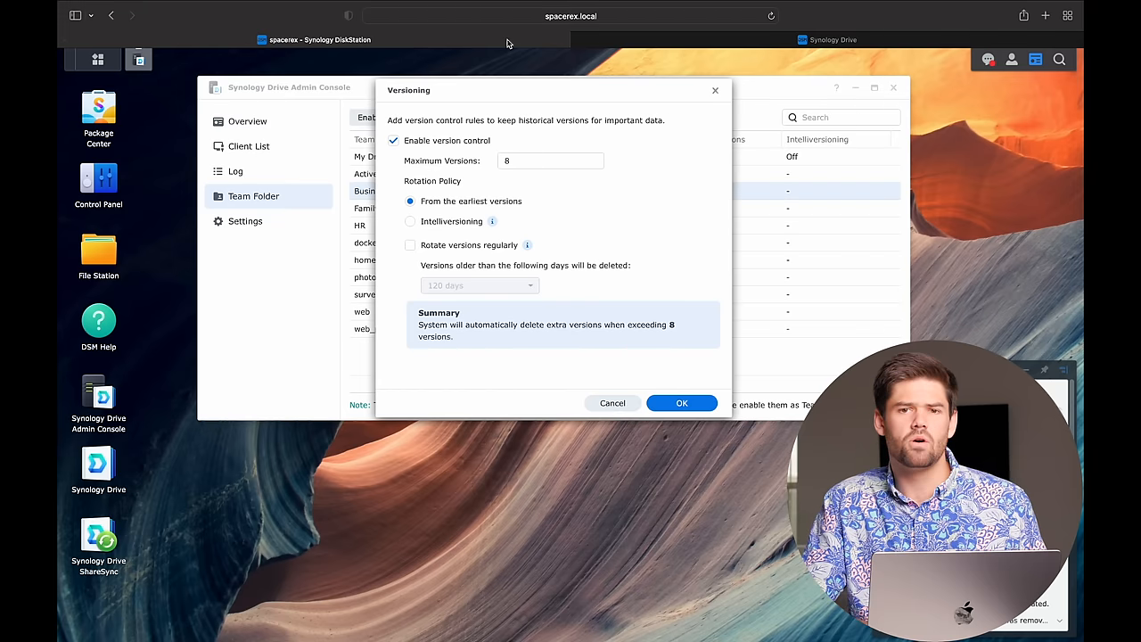
{"action": "left_click", "coordinate": [392, 139]}
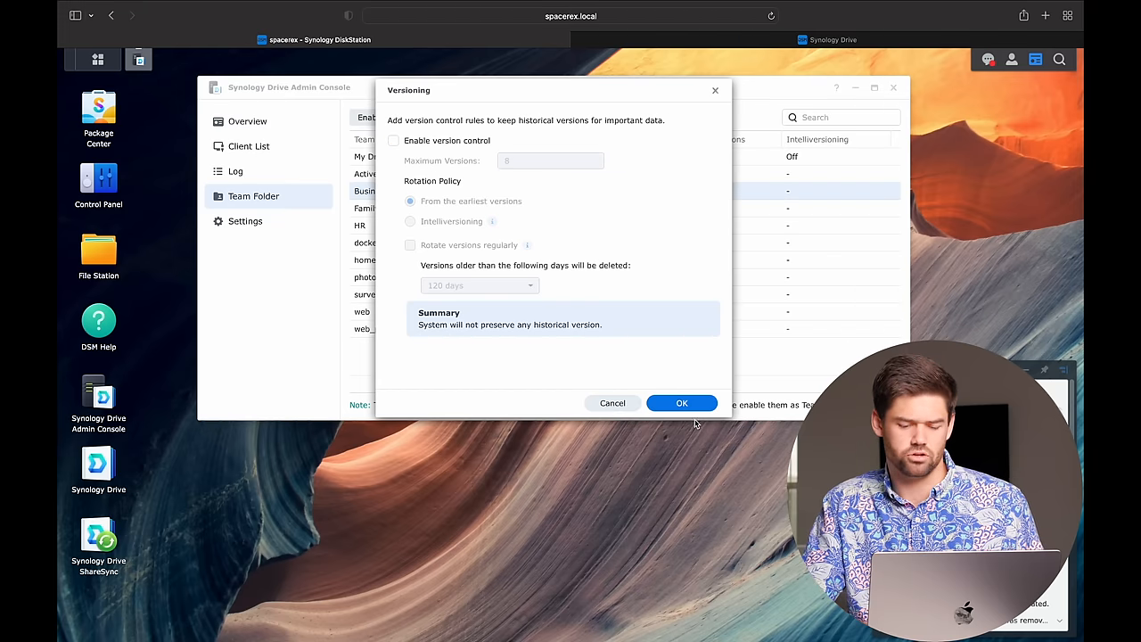
{"action": "left_click", "coordinate": [681, 403]}
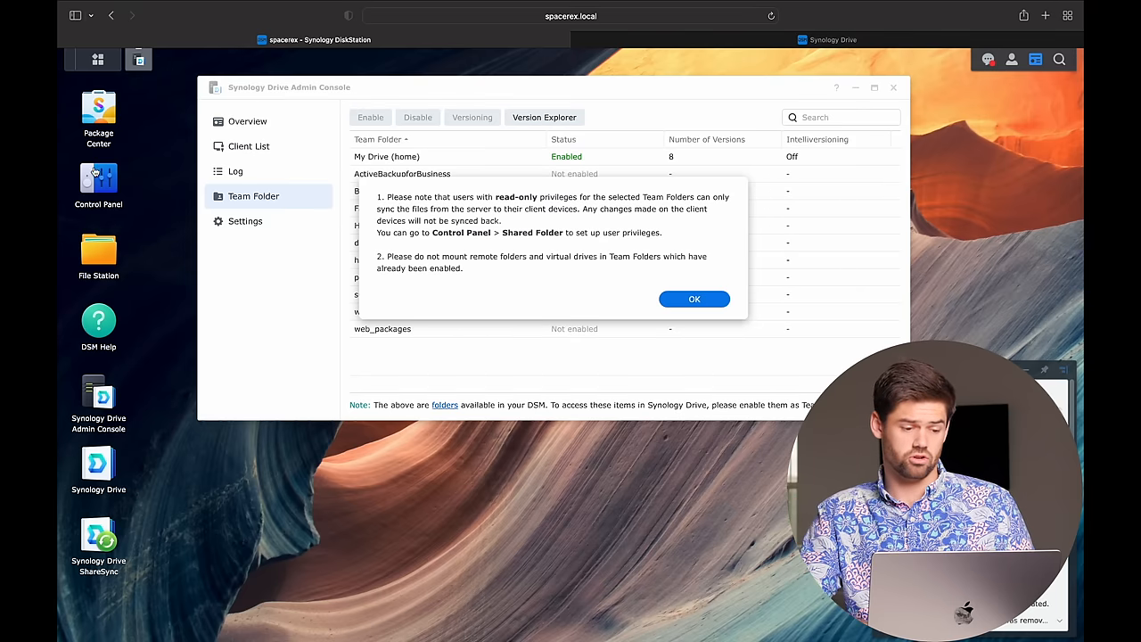
{"action": "mouse_move", "coordinate": [99, 179]}
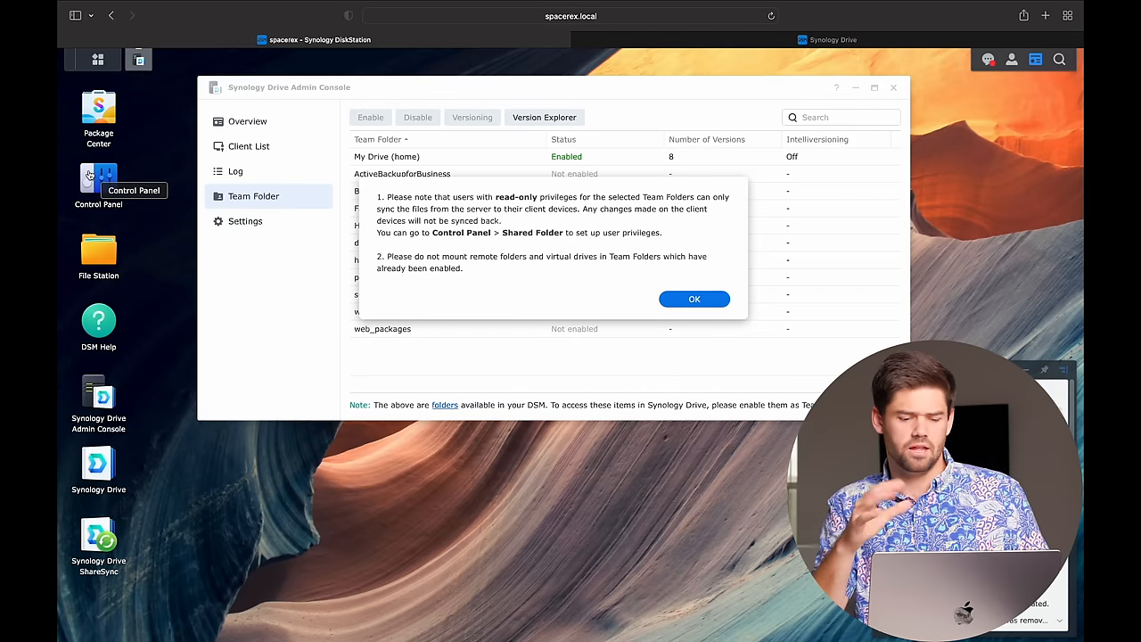
{"action": "left_click", "coordinate": [694, 300]}
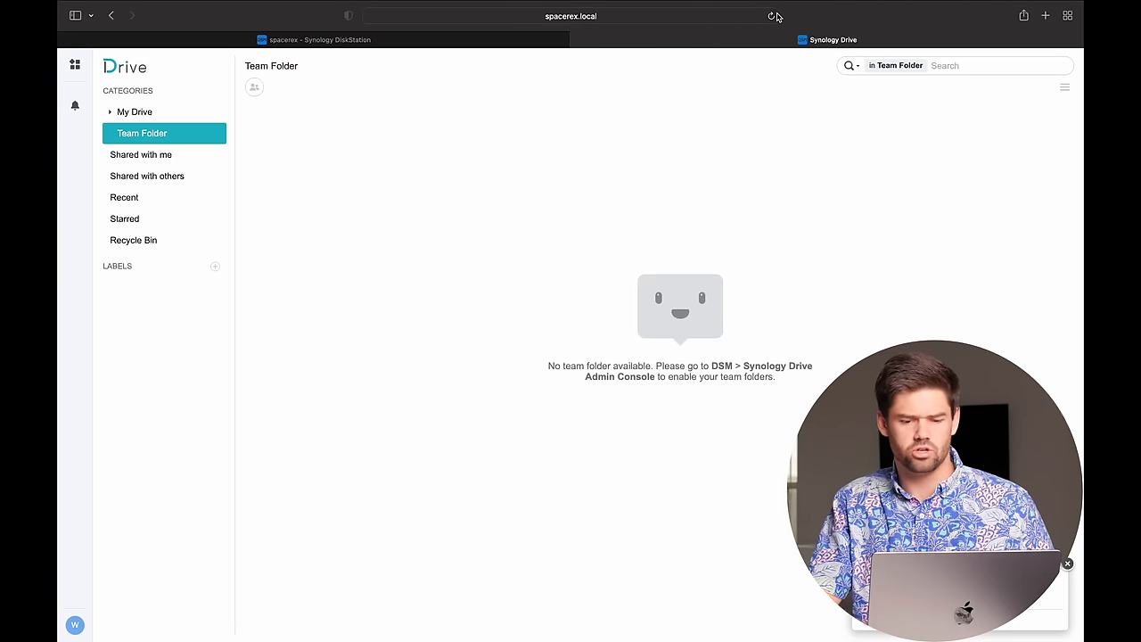
Reload Drive and open the Business team folder showing Secret Stuff and What a client needs
{"action": "left_click", "coordinate": [135, 111]}
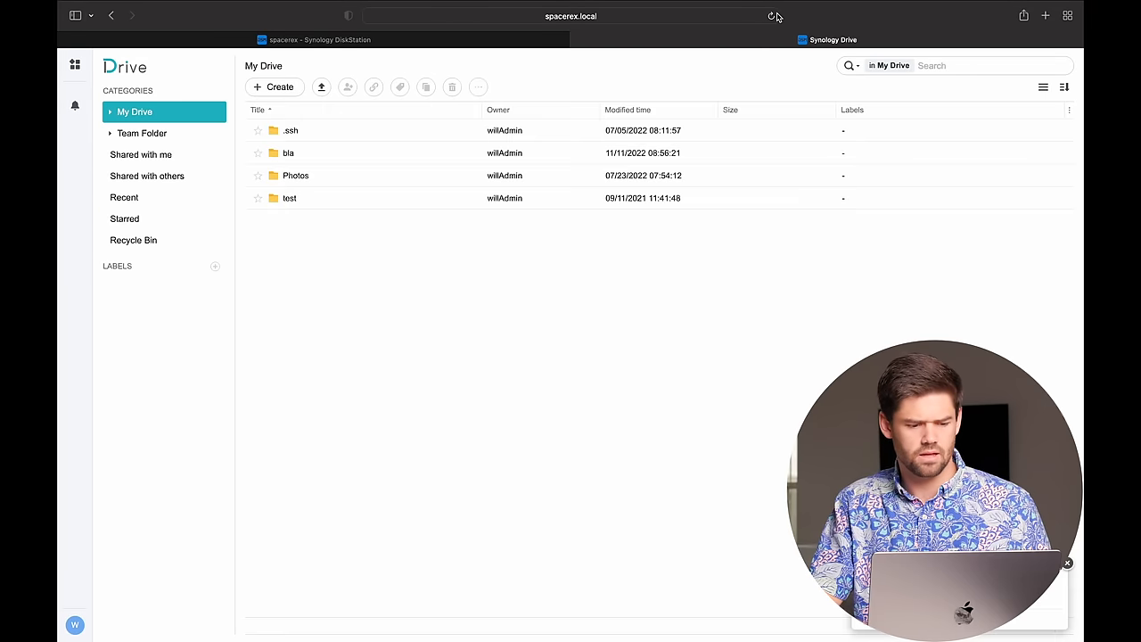
{"action": "left_click", "coordinate": [142, 132]}
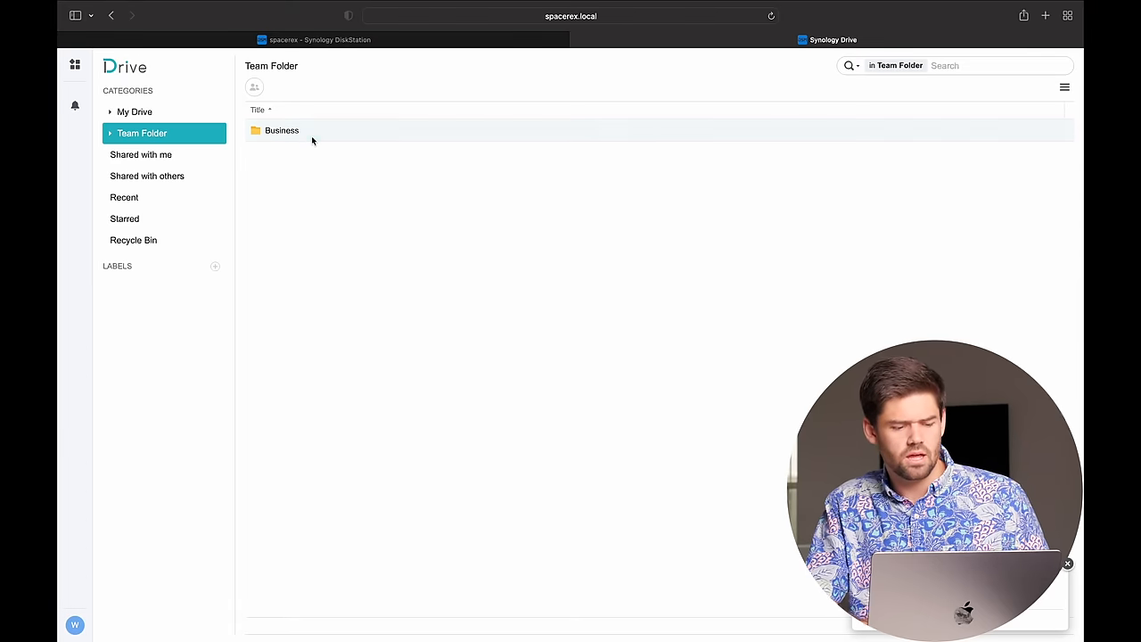
{"action": "double_click", "coordinate": [282, 130]}
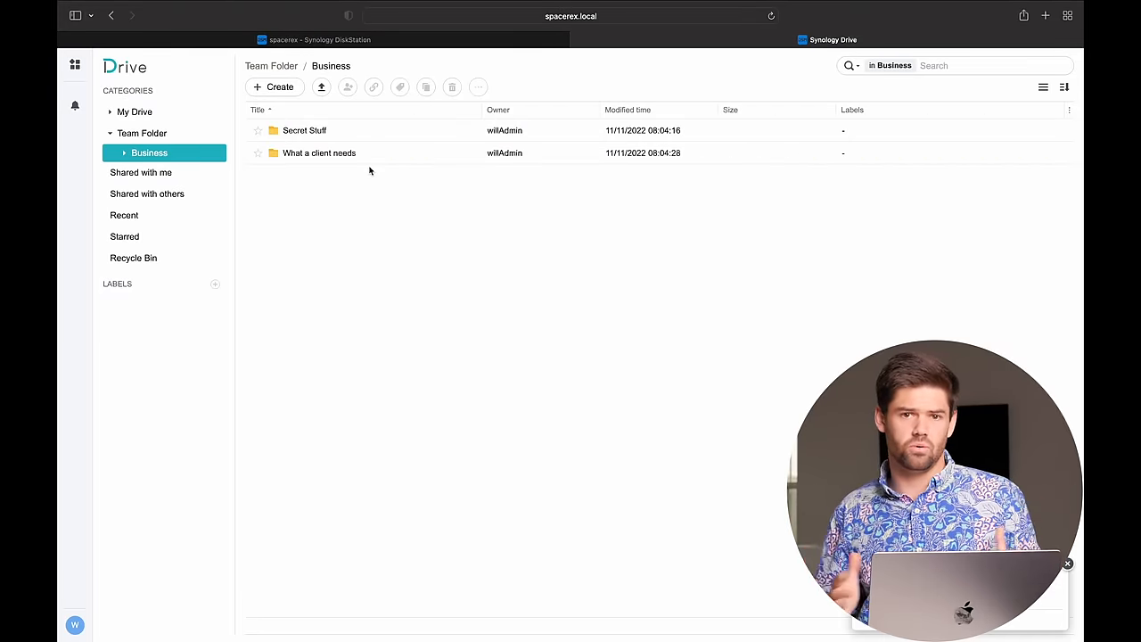
{"action": "left_click", "coordinate": [134, 110]}
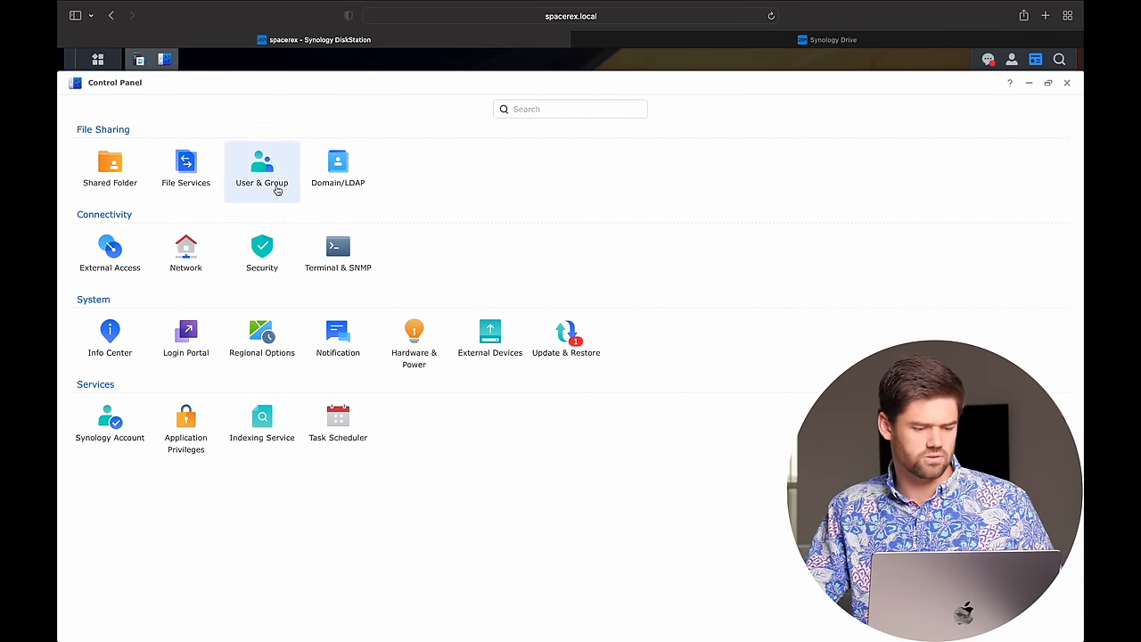
Create user 'person' with default shared-folder and application permissions through the wizard
{"action": "type", "text": "person"}
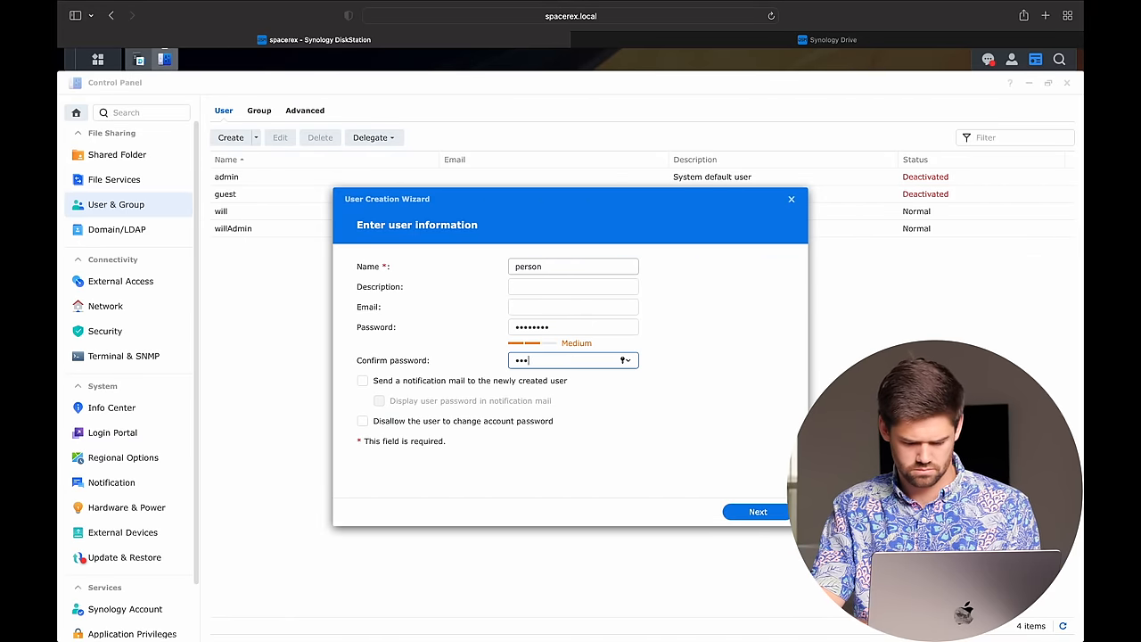
{"action": "left_click", "coordinate": [756, 510]}
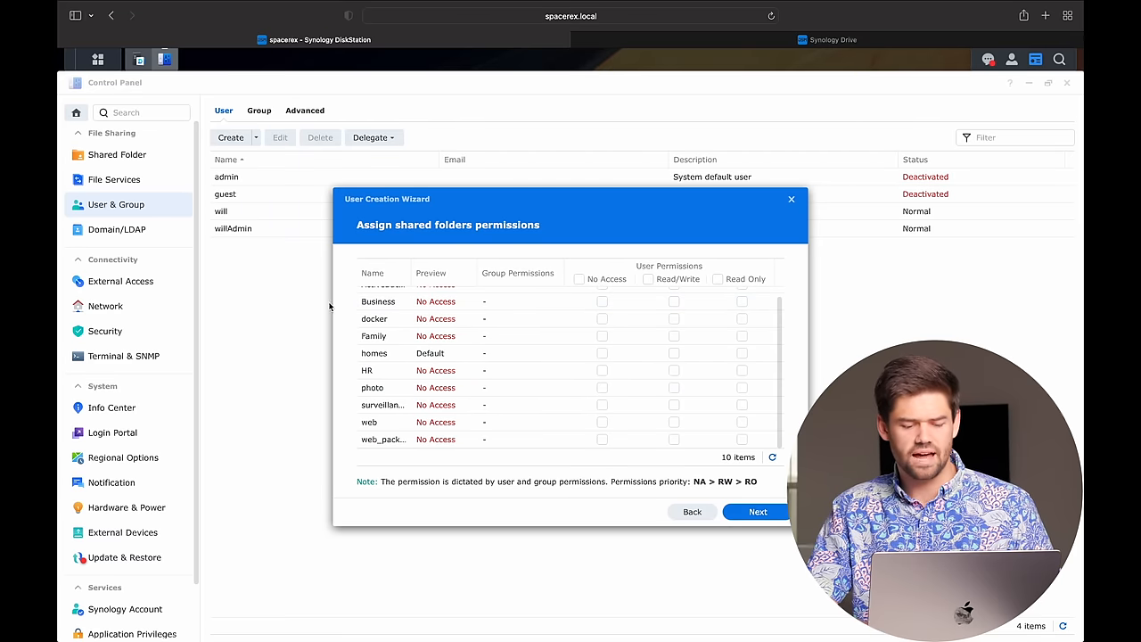
{"action": "left_click", "coordinate": [756, 510]}
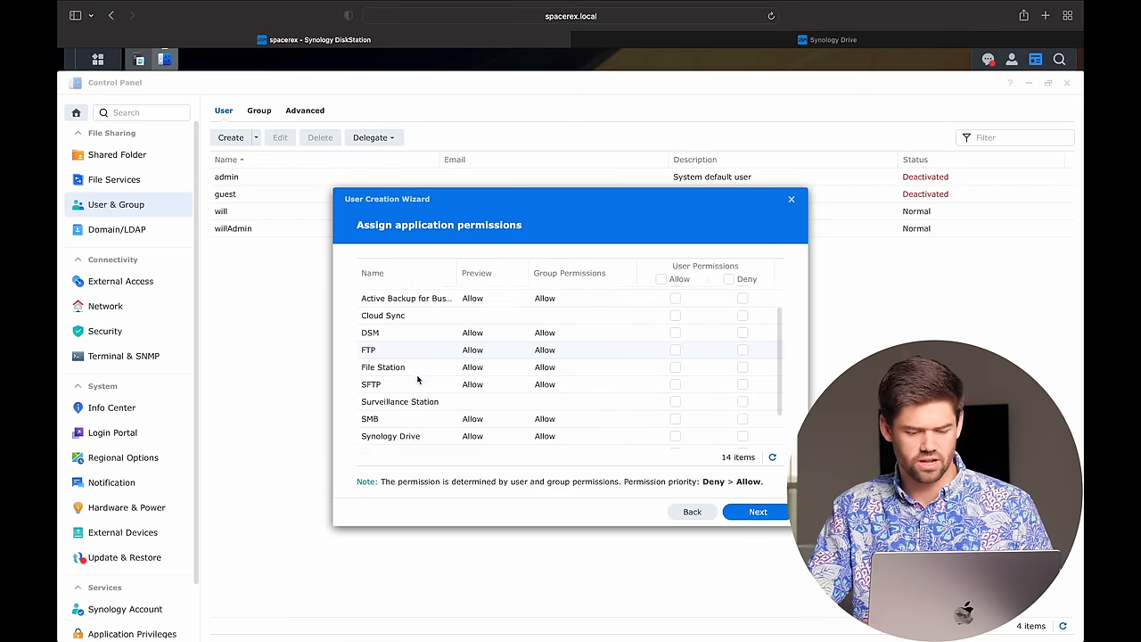
{"action": "scroll", "scroll_direction": "down", "scroll_amount": 3}
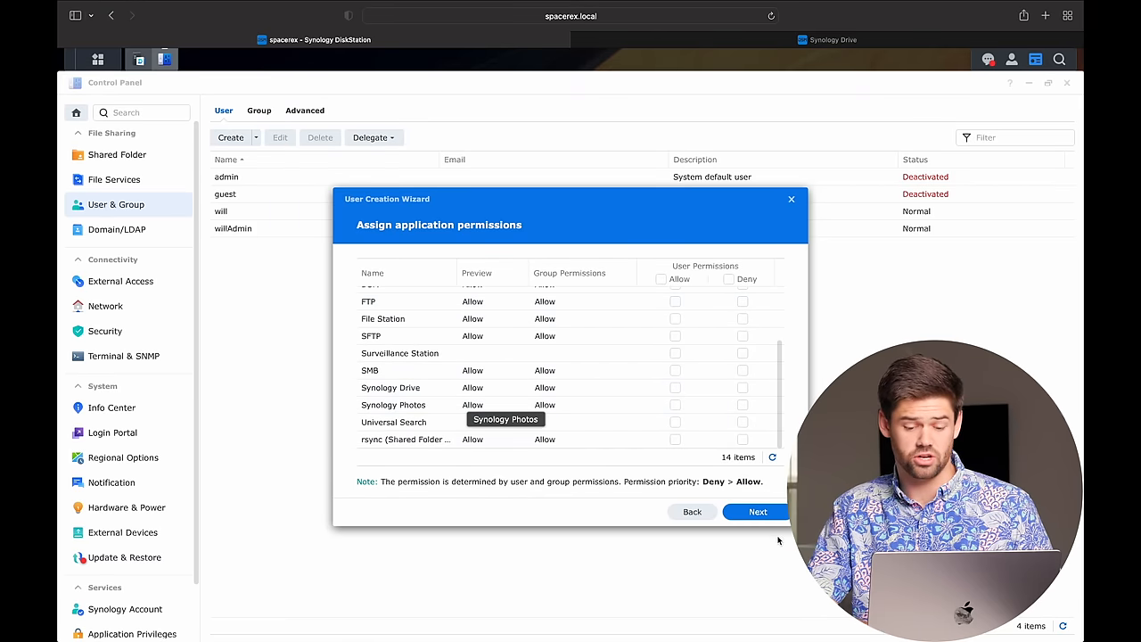
{"action": "left_click", "coordinate": [756, 510]}
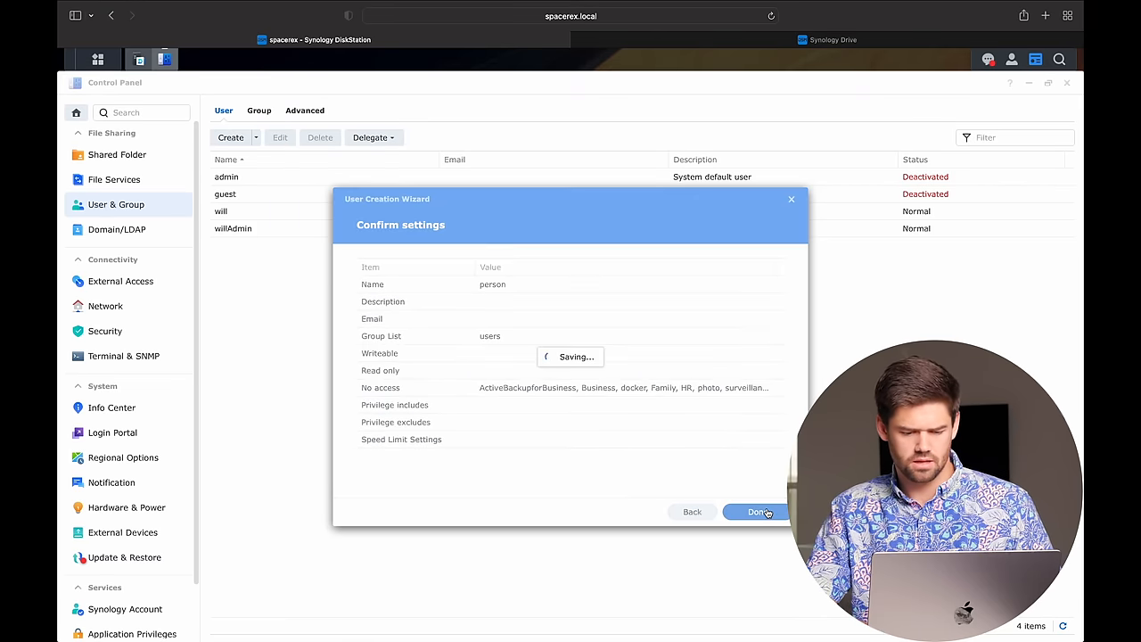
{"action": "left_click", "coordinate": [756, 510]}
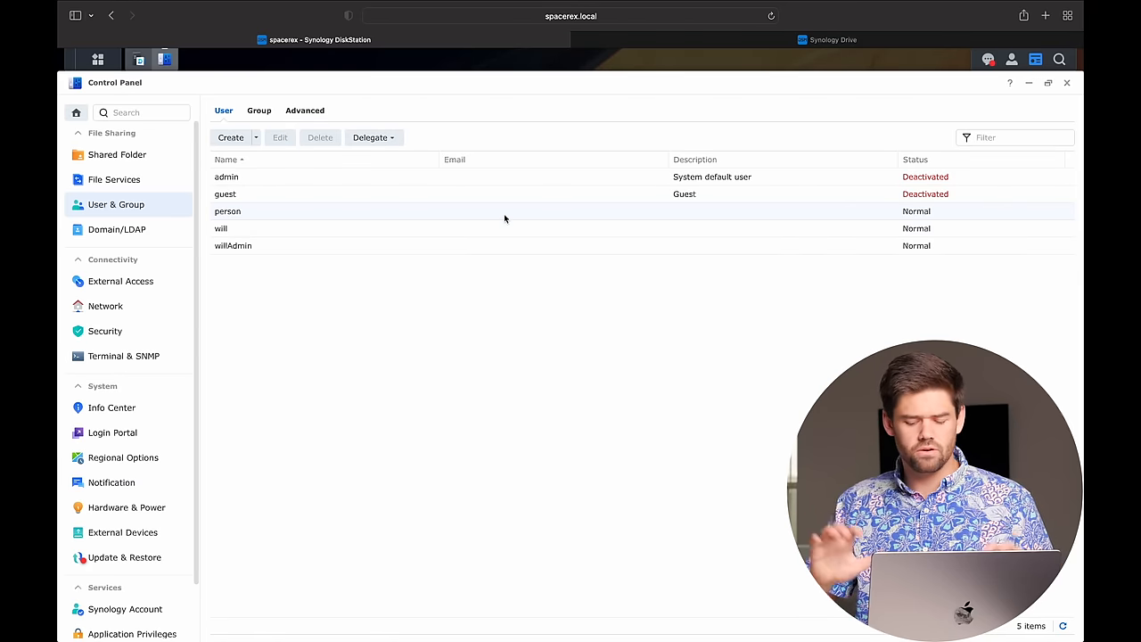
Go to spacerex.local in a private window and sign in as the second user
{"action": "left_click", "coordinate": [1045, 14]}
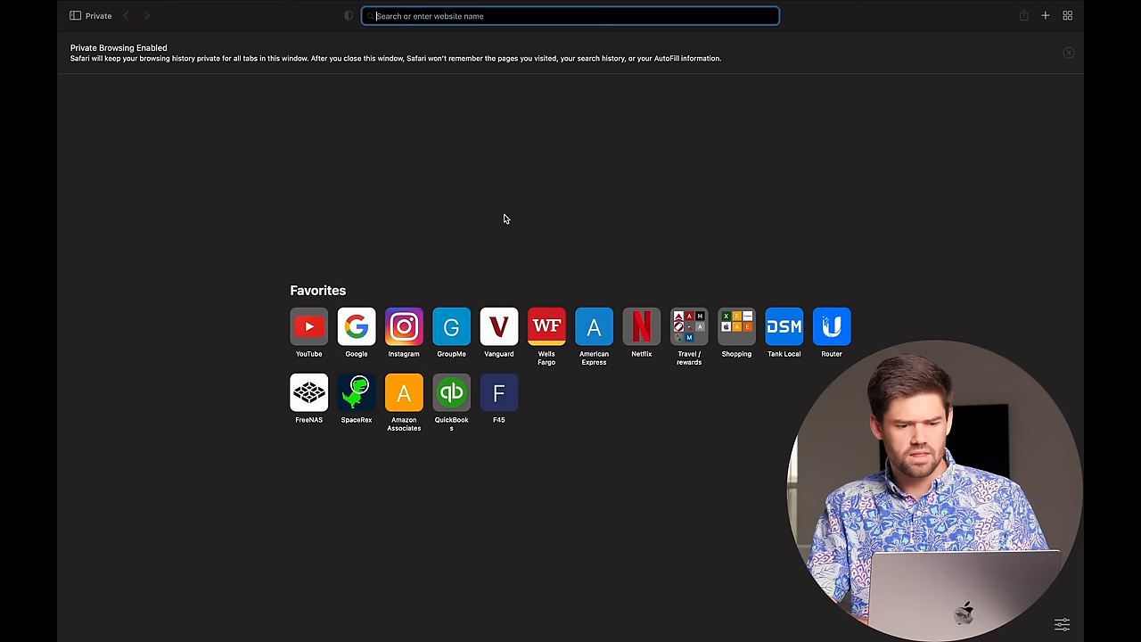
{"action": "type", "text": "spacerex.local"}
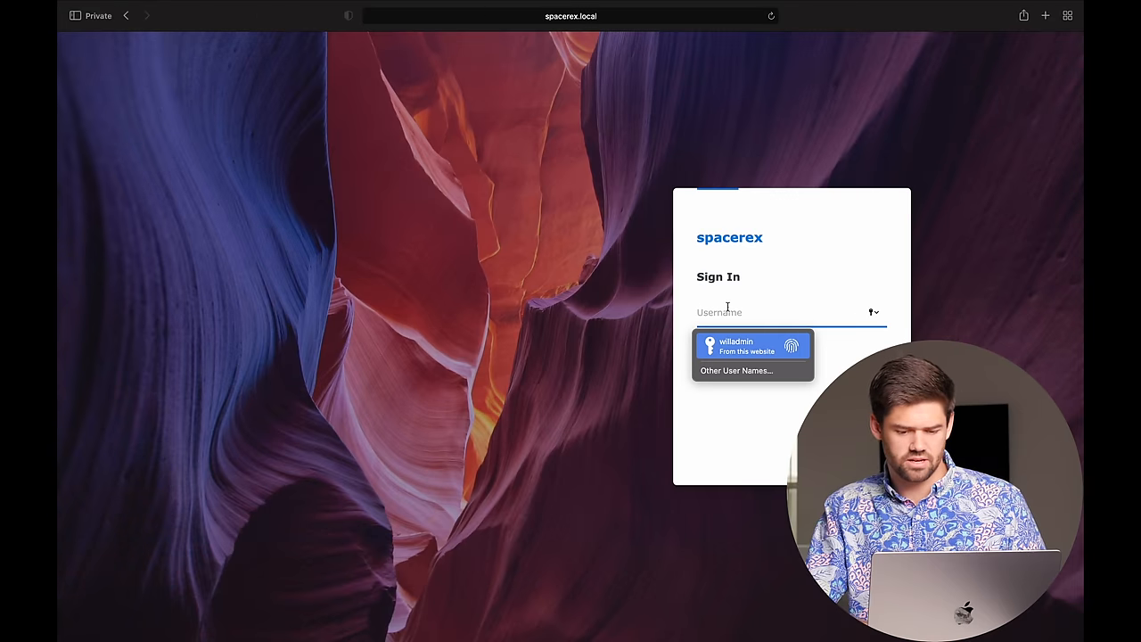
{"action": "left_click", "coordinate": [752, 346]}
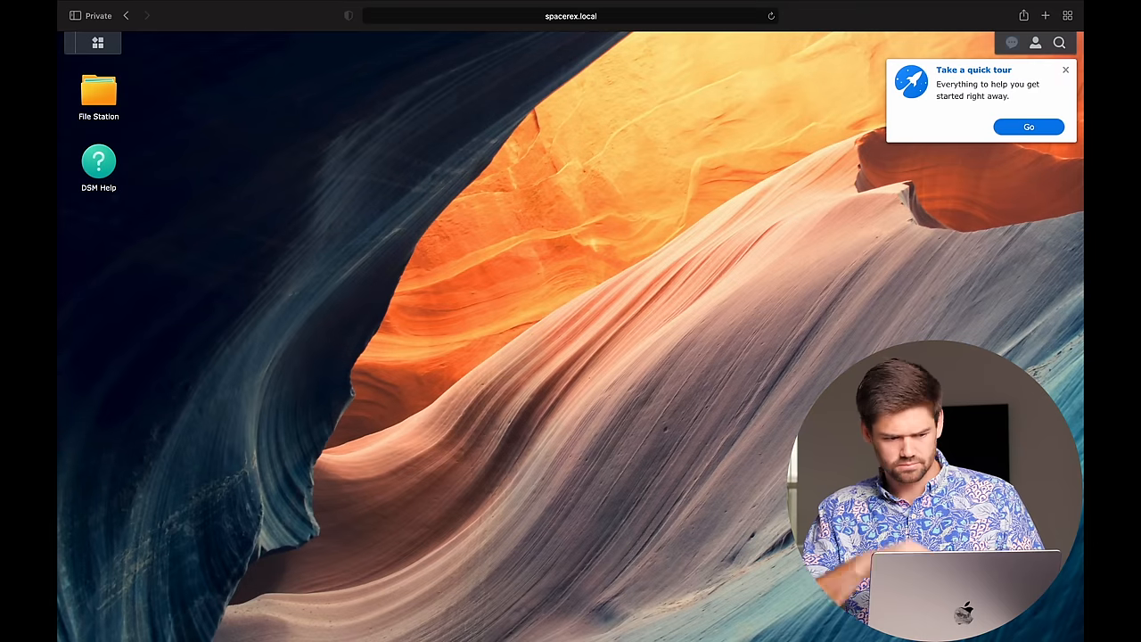
{"action": "left_click", "coordinate": [1067, 70]}
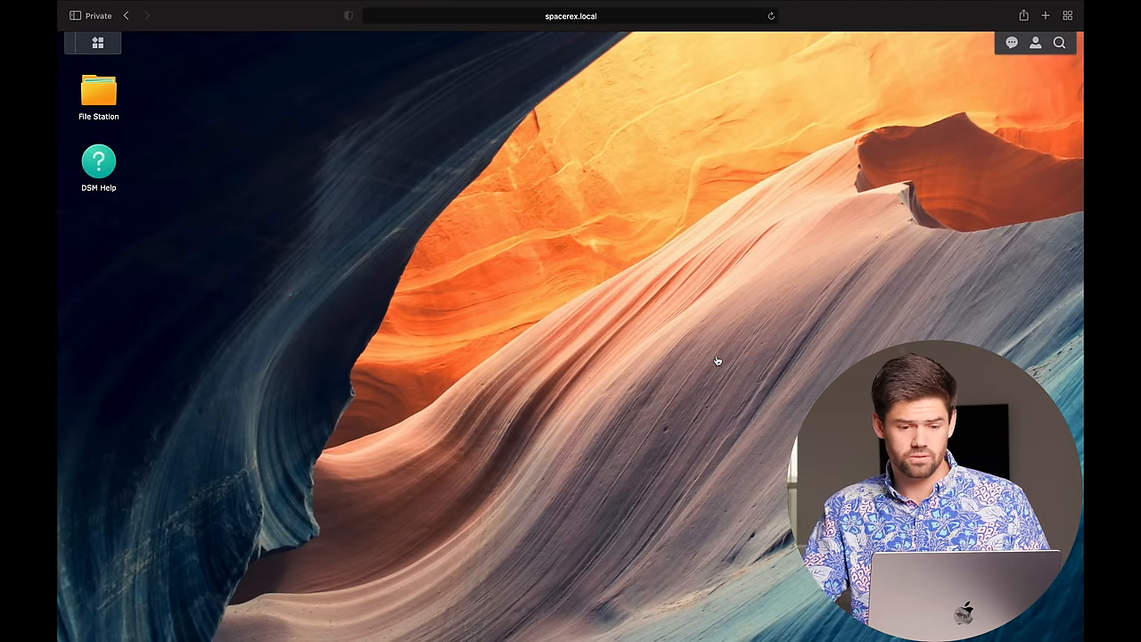
{"action": "mouse_move", "coordinate": [456, 61]}
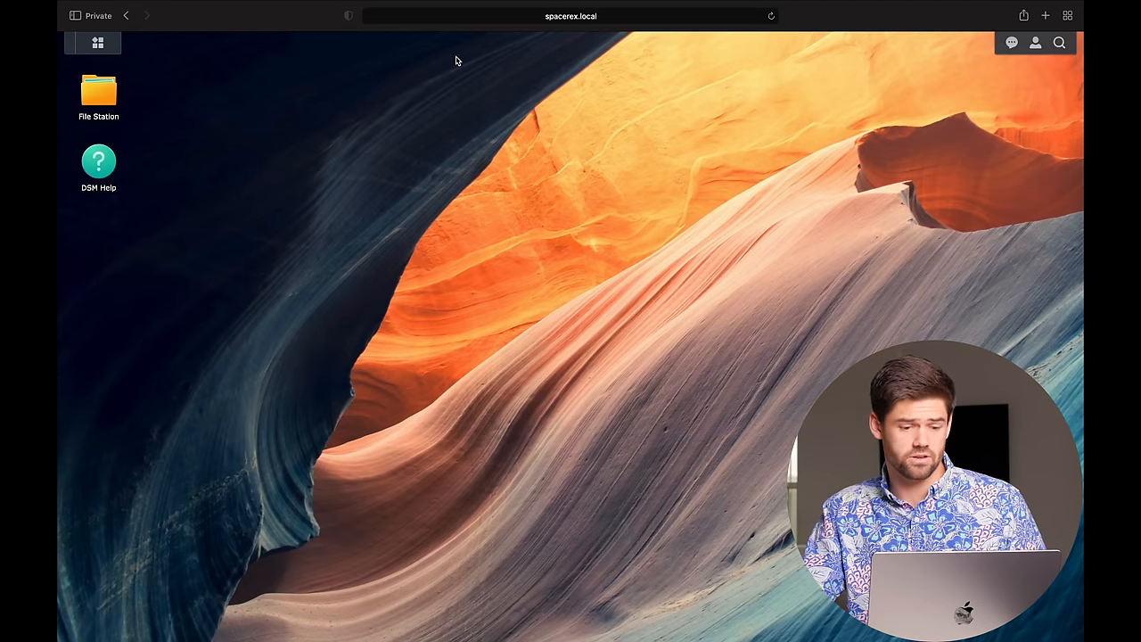
Launch Synology Drive from the main menu, showing an empty My Drive
{"action": "left_click", "coordinate": [98, 43]}
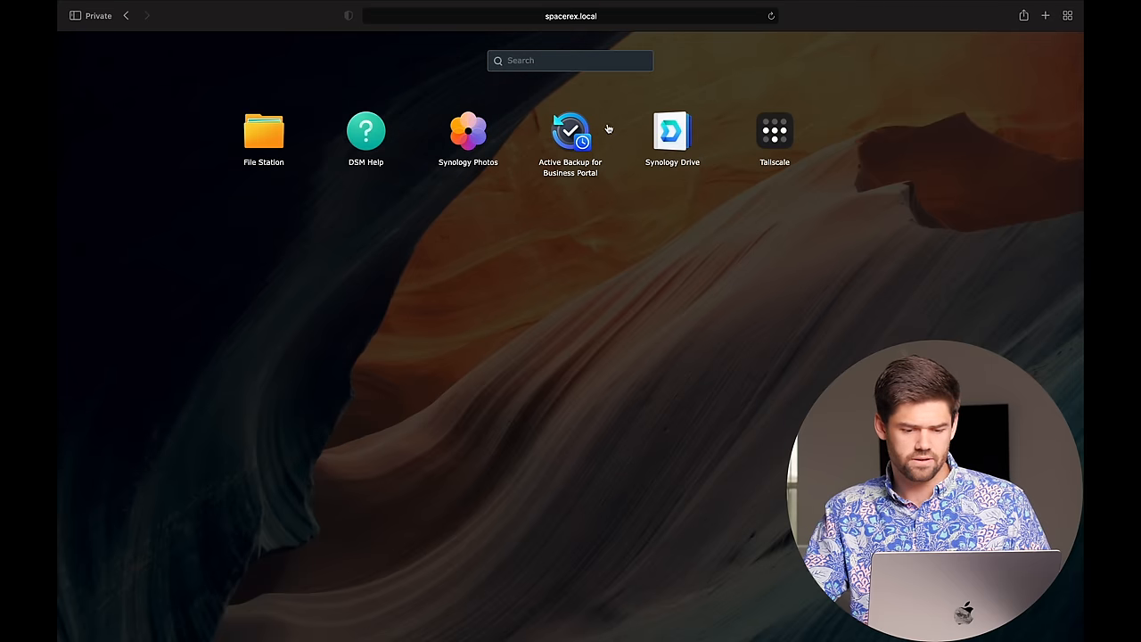
{"action": "left_click", "coordinate": [1045, 15]}
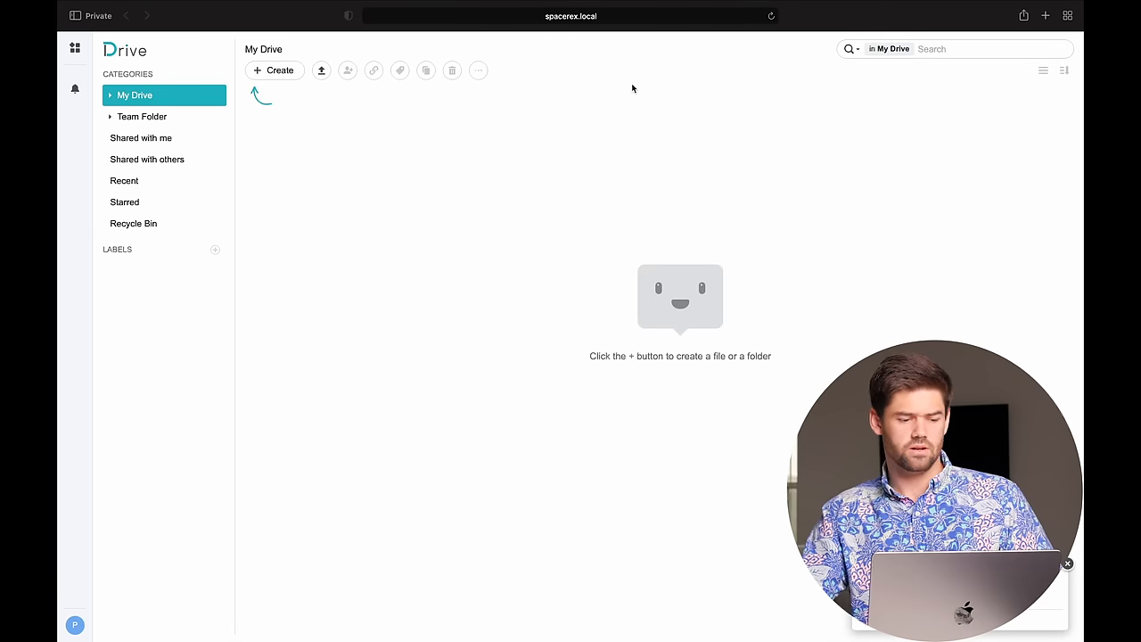
{"action": "mouse_move", "coordinate": [644, 58]}
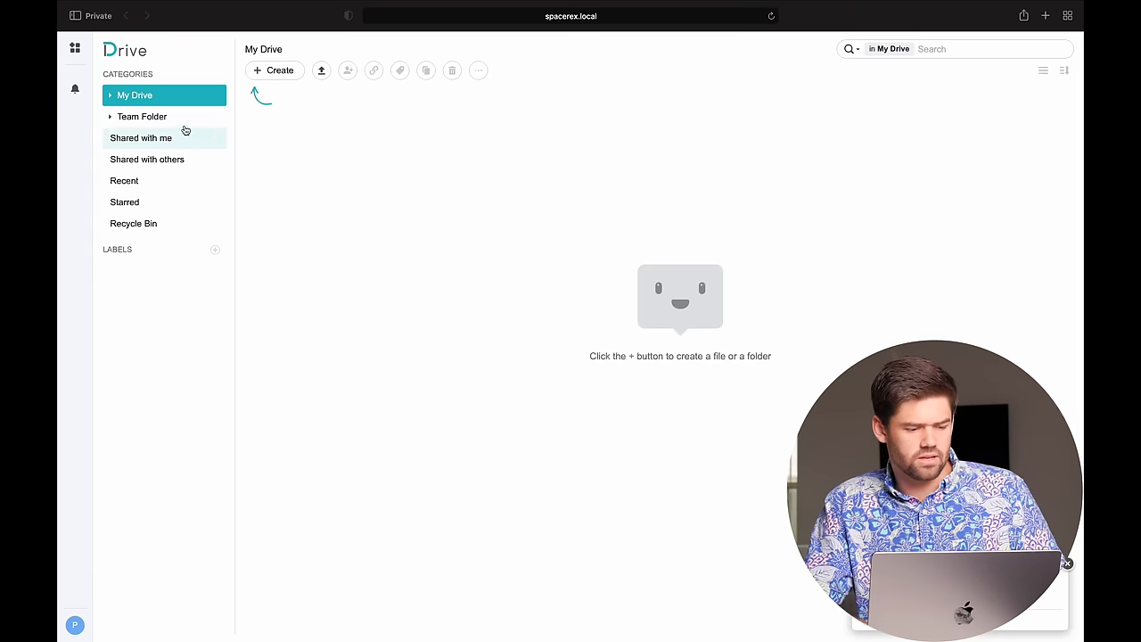
Check Team Folder shows no access, then create a folder named 'test' in the second user's My Drive
{"action": "left_click", "coordinate": [142, 116]}
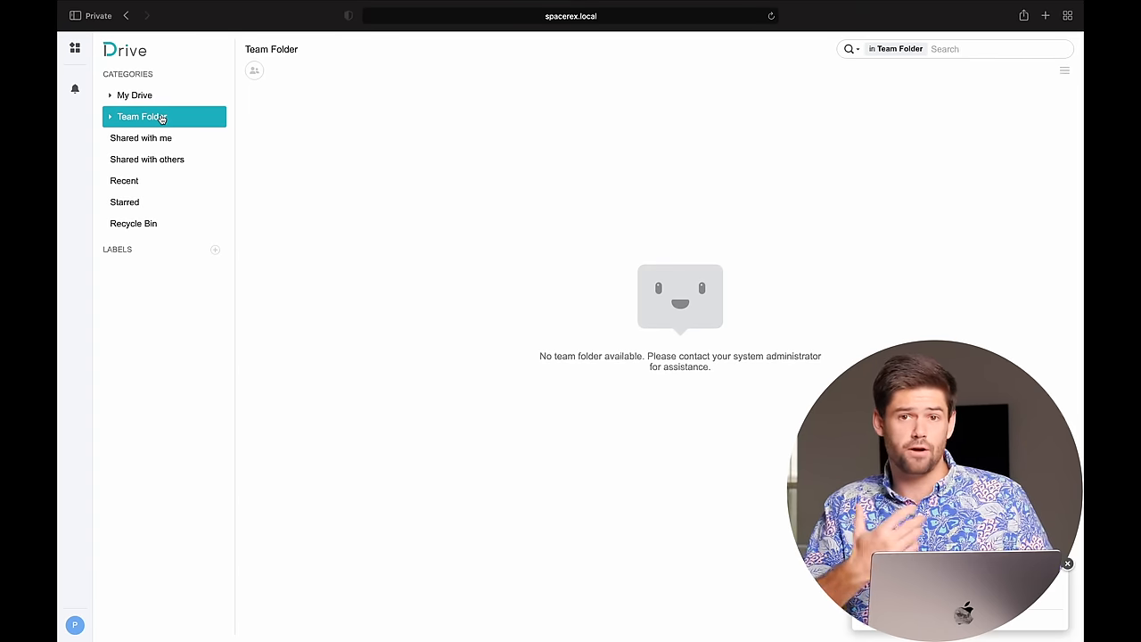
{"action": "left_click", "coordinate": [135, 96]}
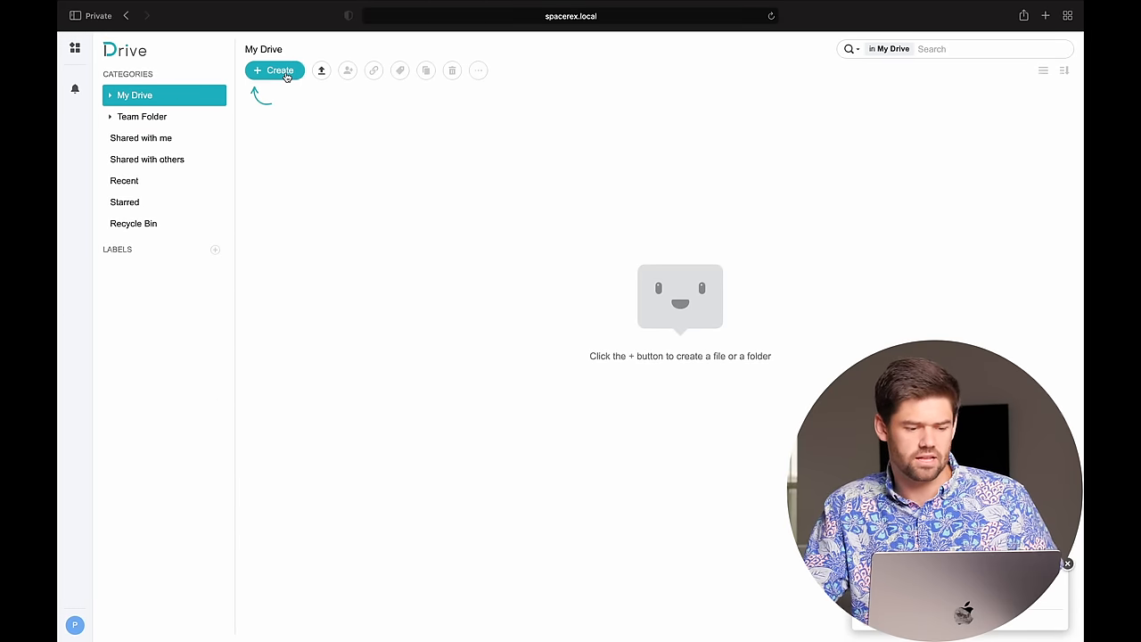
{"action": "left_click", "coordinate": [275, 71]}
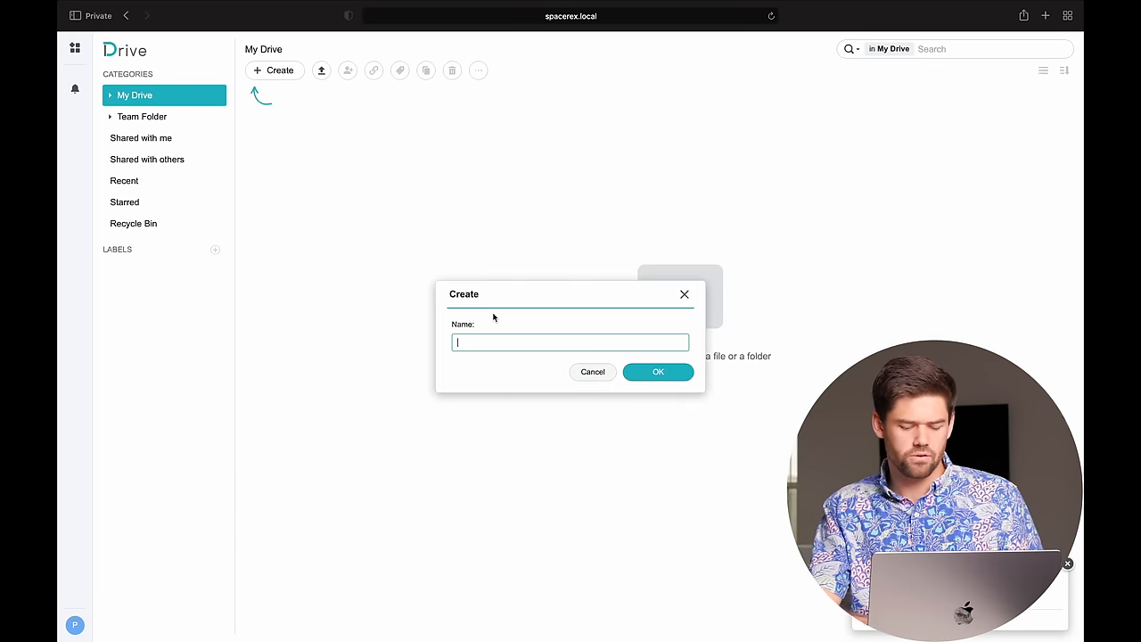
{"action": "left_click", "coordinate": [658, 373]}
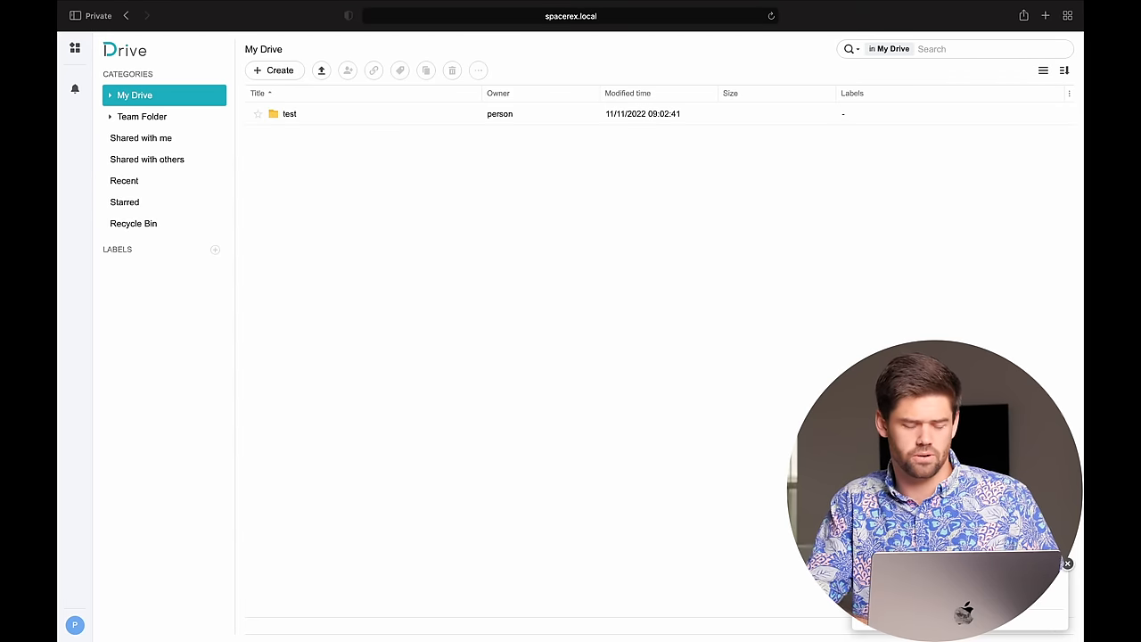
From the admin Drive, start sharing 'What a client needs' and invite the second user
{"action": "left_click", "coordinate": [149, 224]}
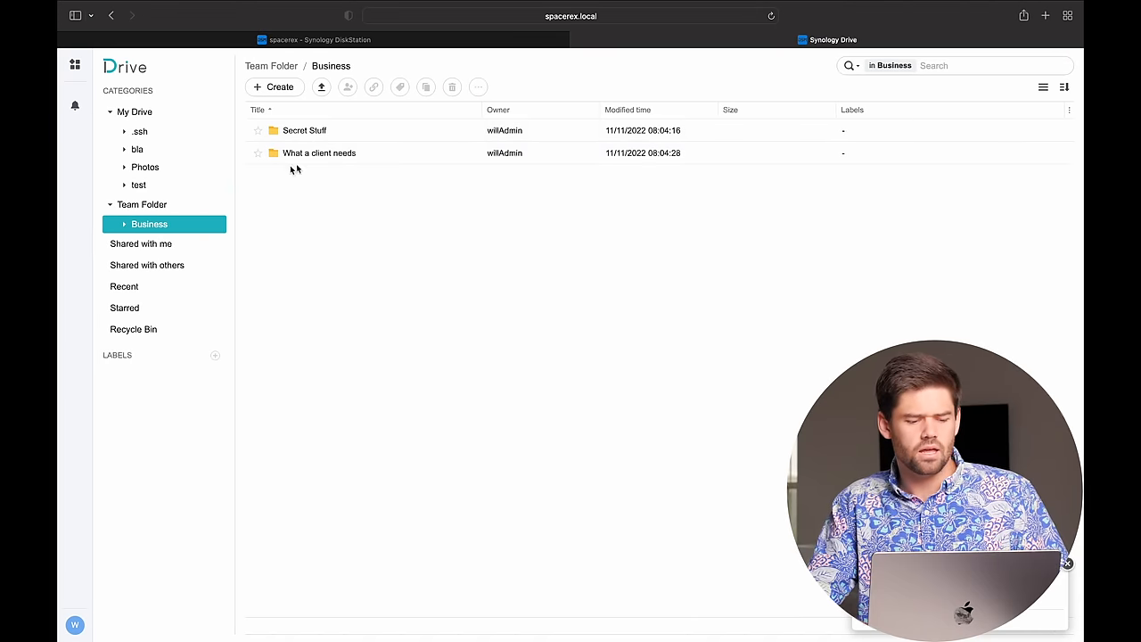
{"action": "mouse_move", "coordinate": [453, 255]}
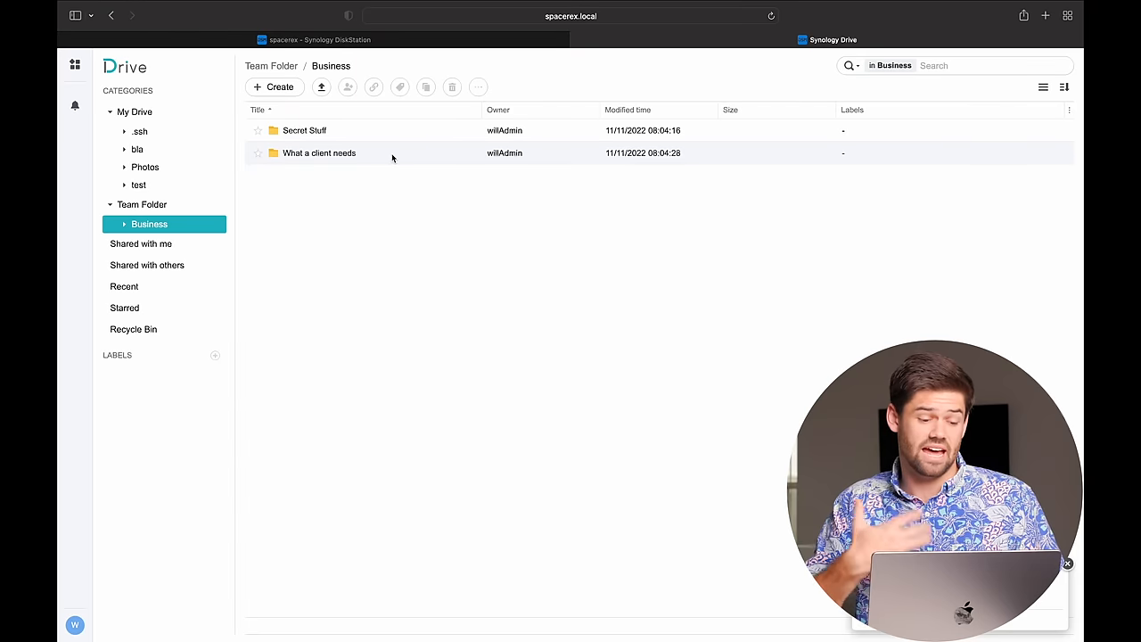
{"action": "mouse_move", "coordinate": [441, 351]}
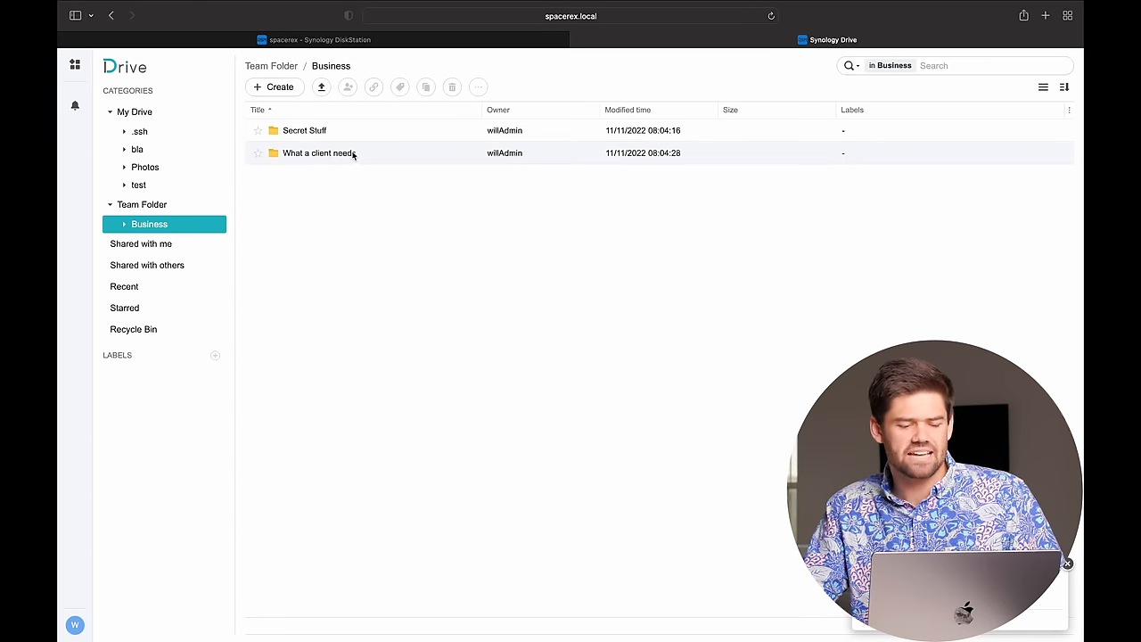
{"action": "mouse_move", "coordinate": [317, 153]}
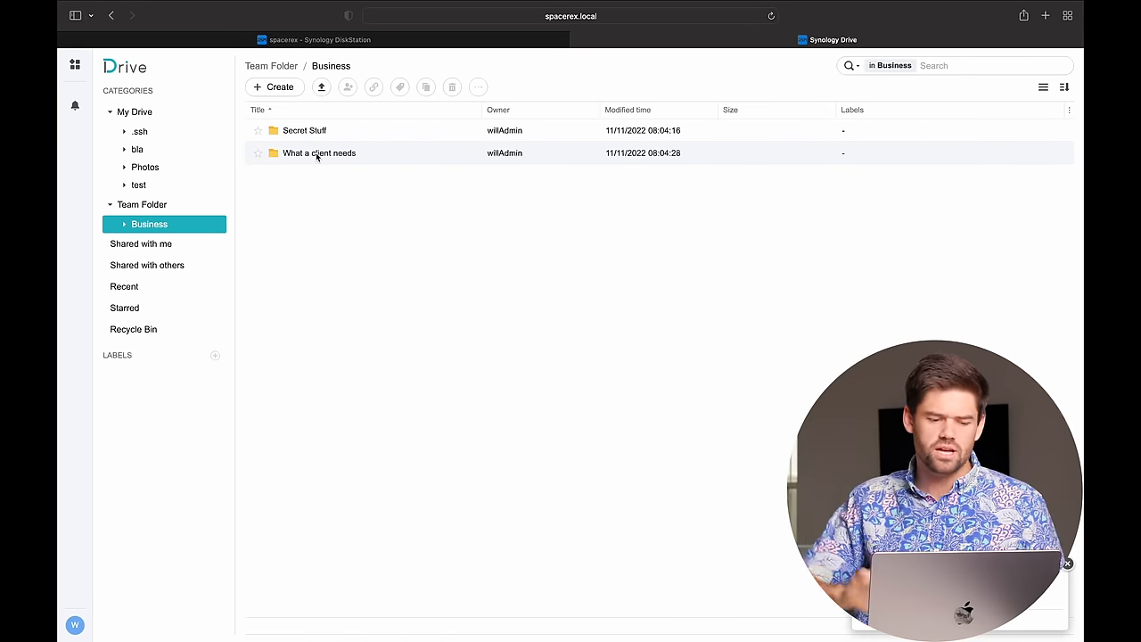
{"action": "mouse_move", "coordinate": [317, 153]}
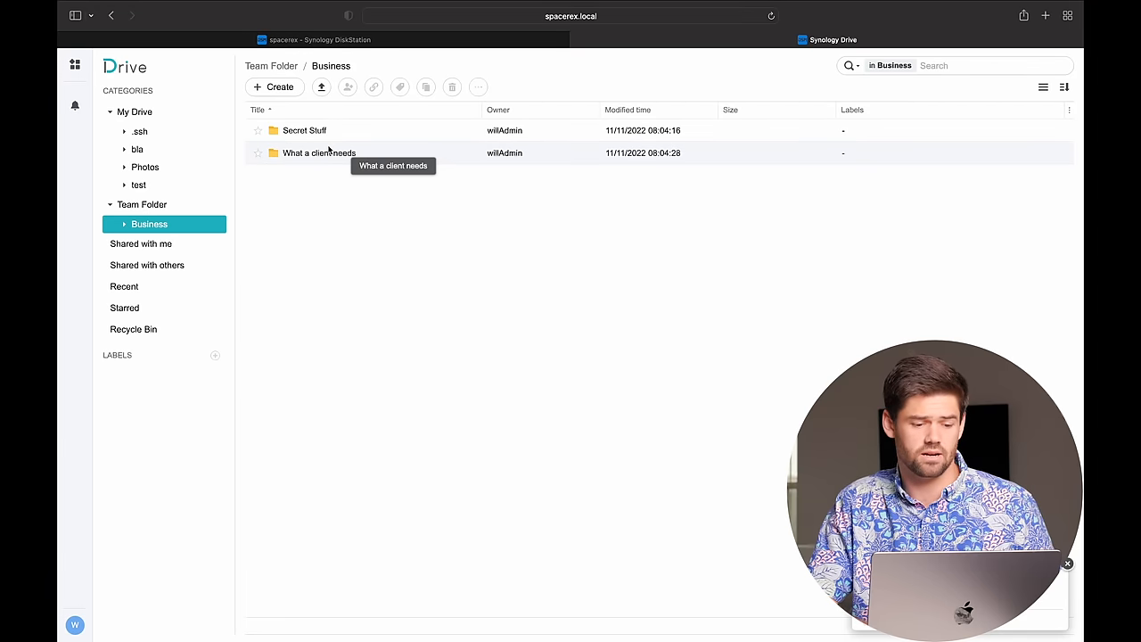
{"action": "right_click", "coordinate": [318, 154]}
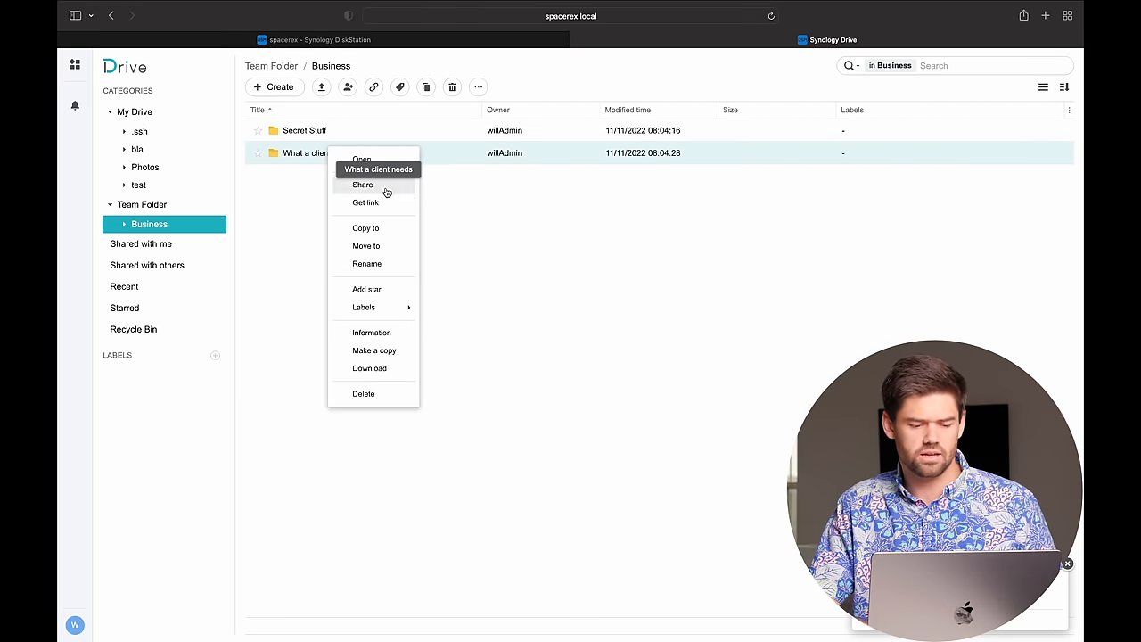
{"action": "left_click", "coordinate": [362, 183]}
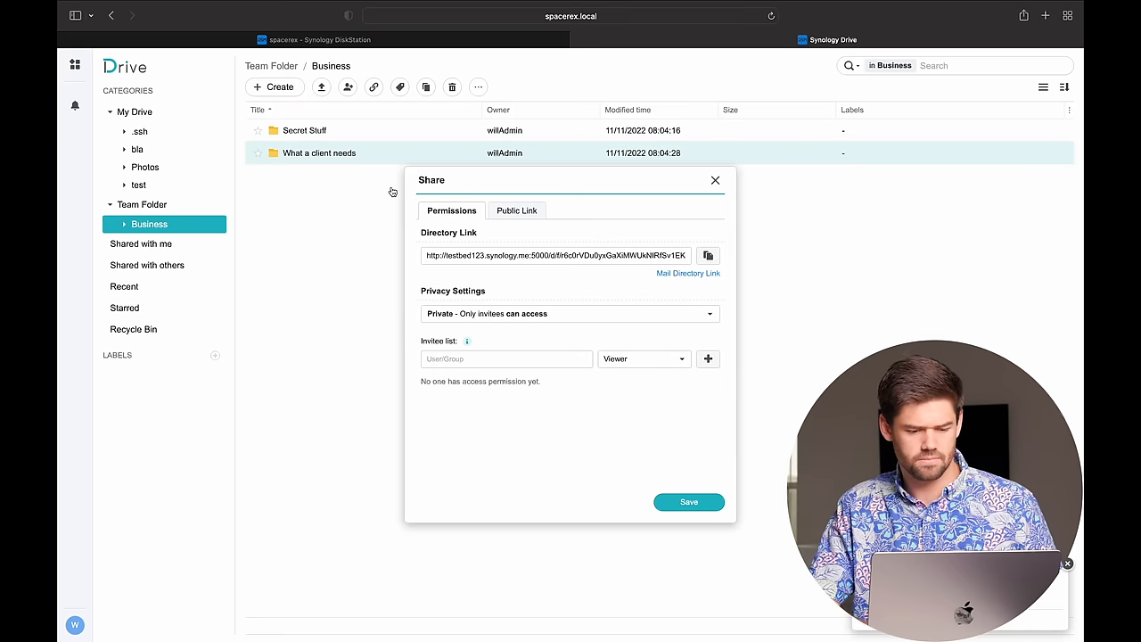
{"action": "mouse_move", "coordinate": [492, 235]}
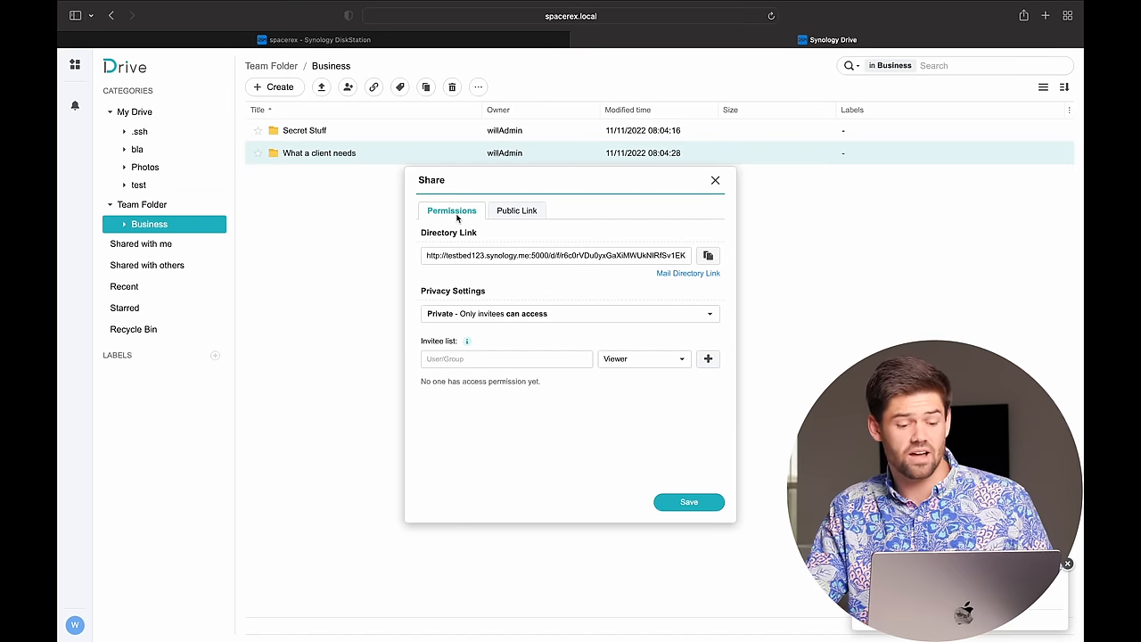
{"action": "mouse_move", "coordinate": [560, 225]}
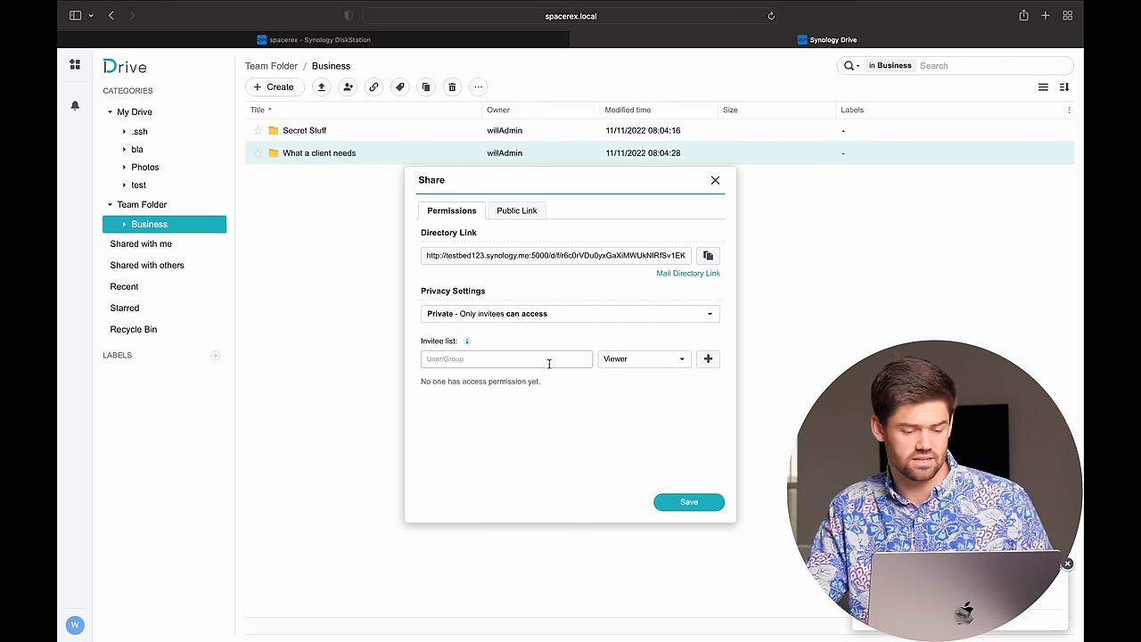
{"action": "type", "text": "person"}
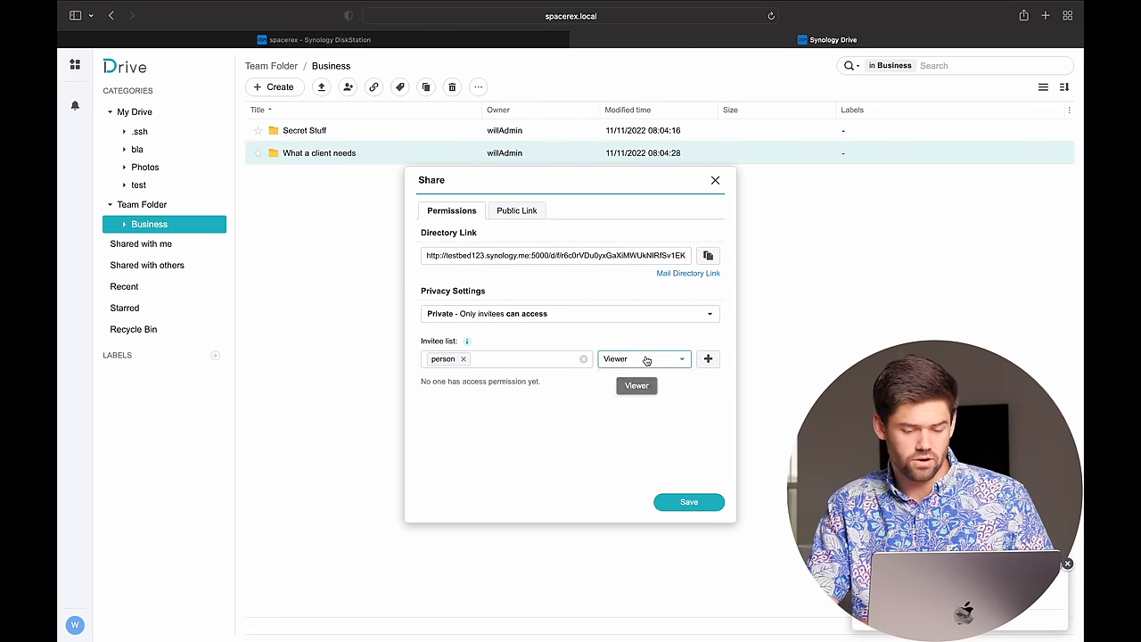
Assign the invitee the Editor role, save the share and confirm the invitation
{"action": "left_click", "coordinate": [644, 358]}
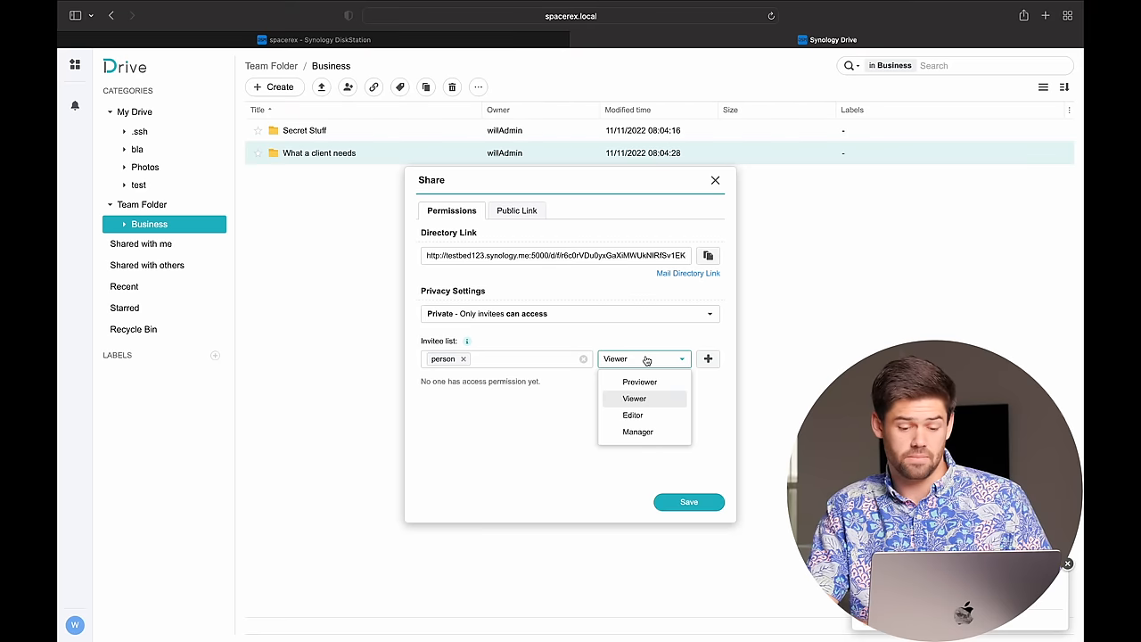
{"action": "mouse_move", "coordinate": [635, 399]}
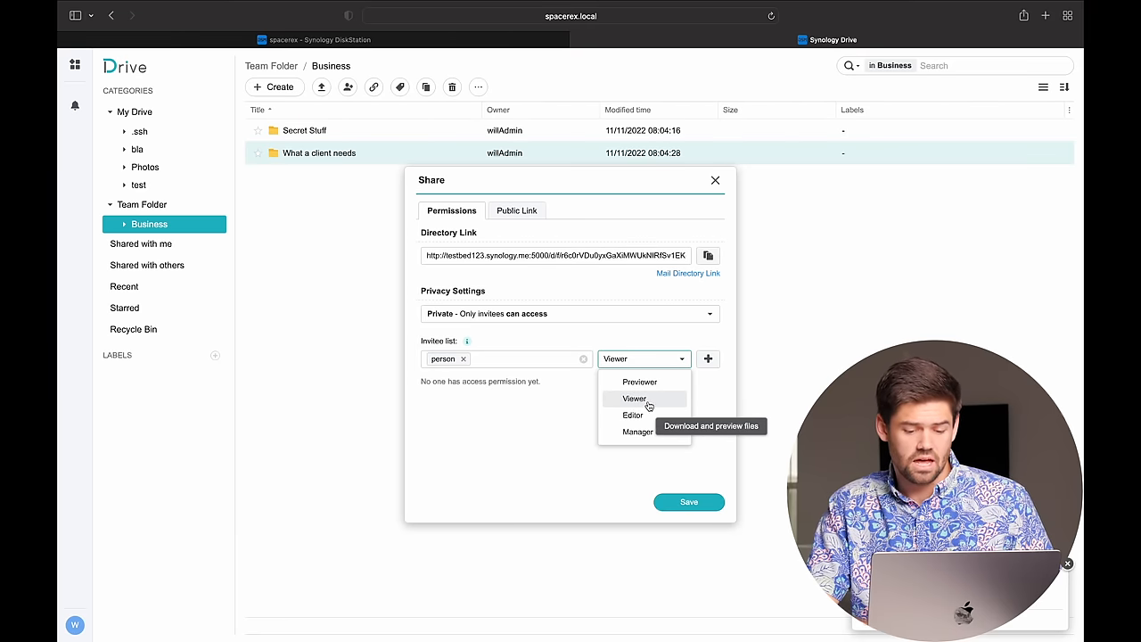
{"action": "mouse_move", "coordinate": [640, 382]}
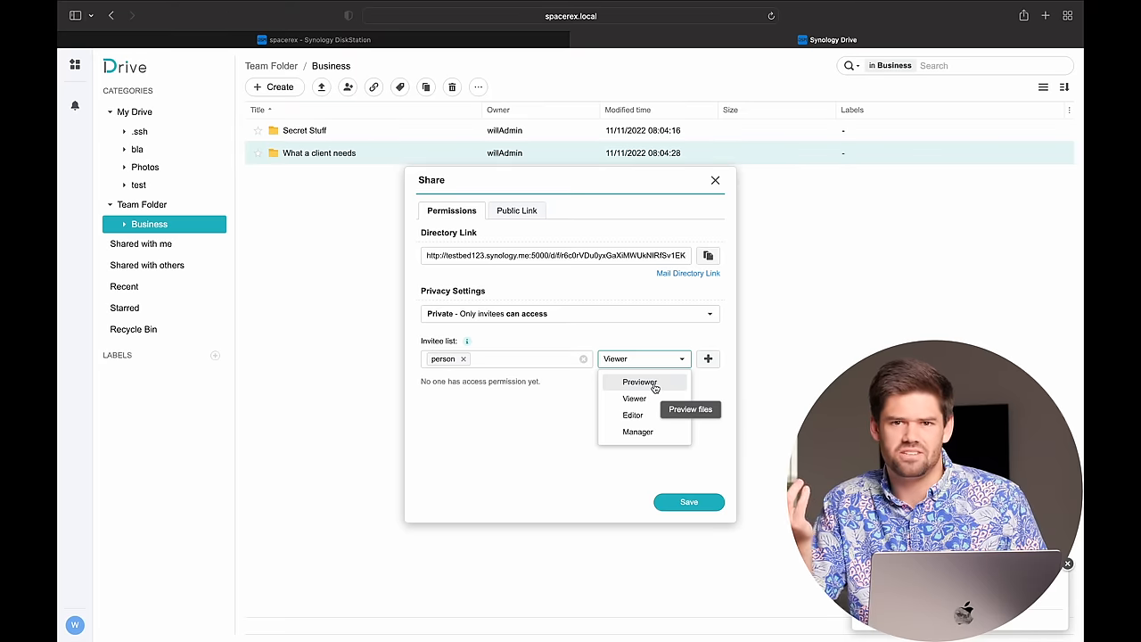
{"action": "mouse_move", "coordinate": [634, 398]}
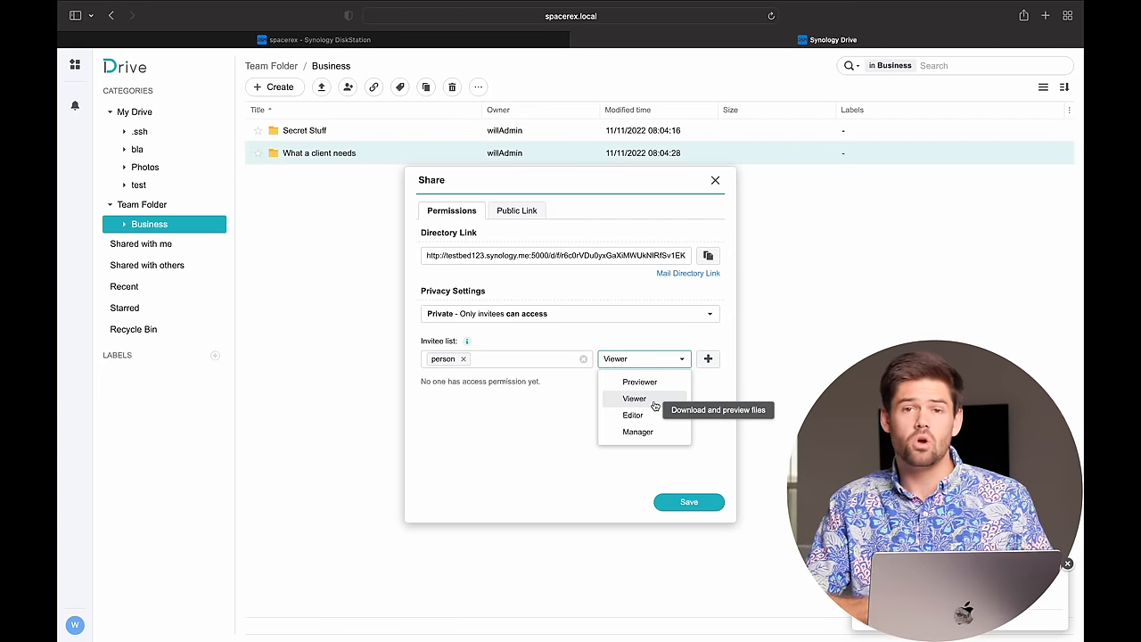
{"action": "mouse_move", "coordinate": [656, 415]}
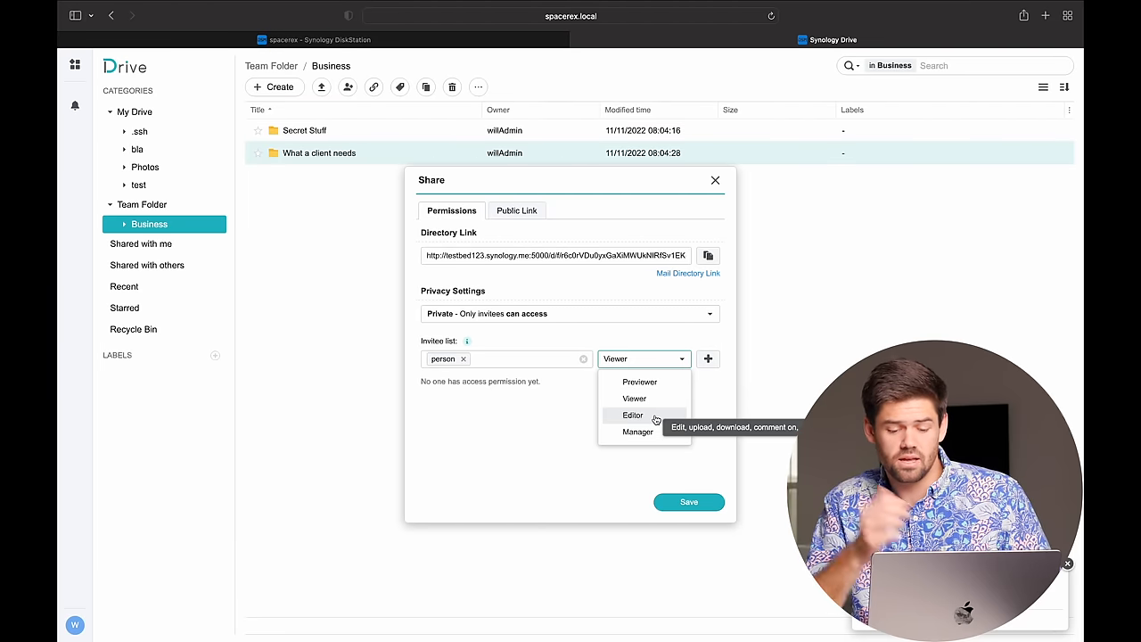
{"action": "mouse_move", "coordinate": [638, 432]}
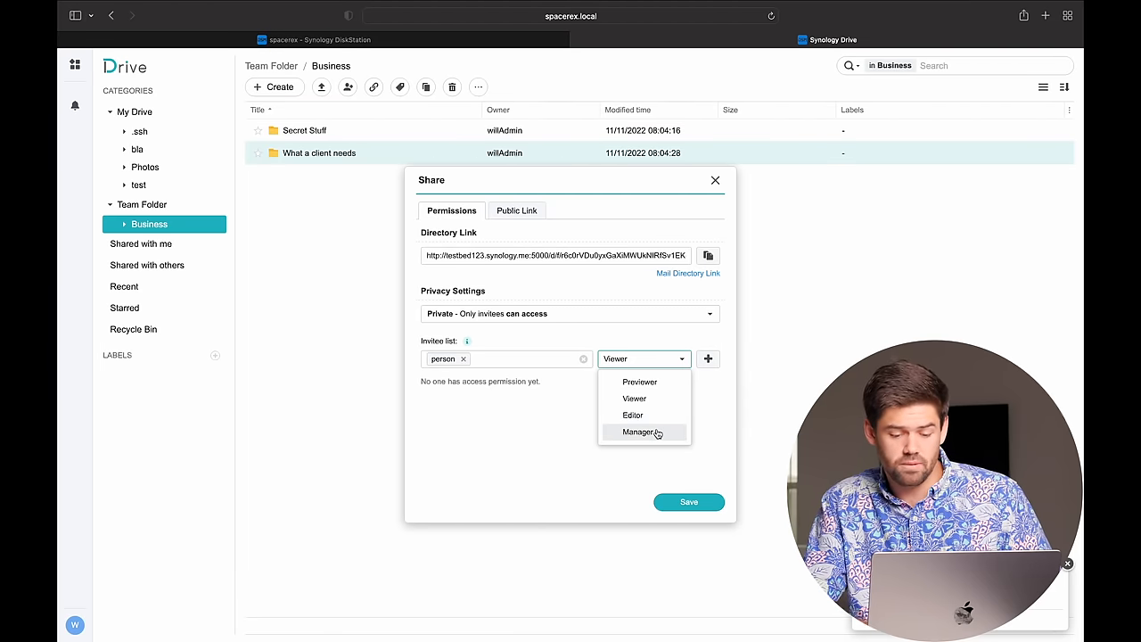
{"action": "mouse_move", "coordinate": [640, 433]}
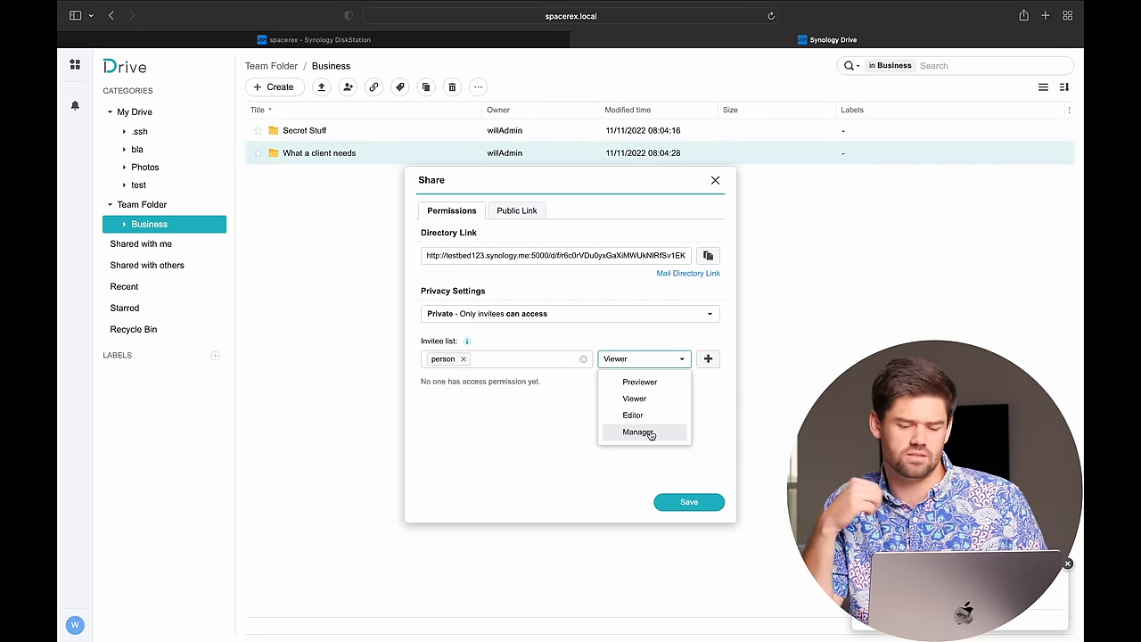
{"action": "mouse_move", "coordinate": [631, 413]}
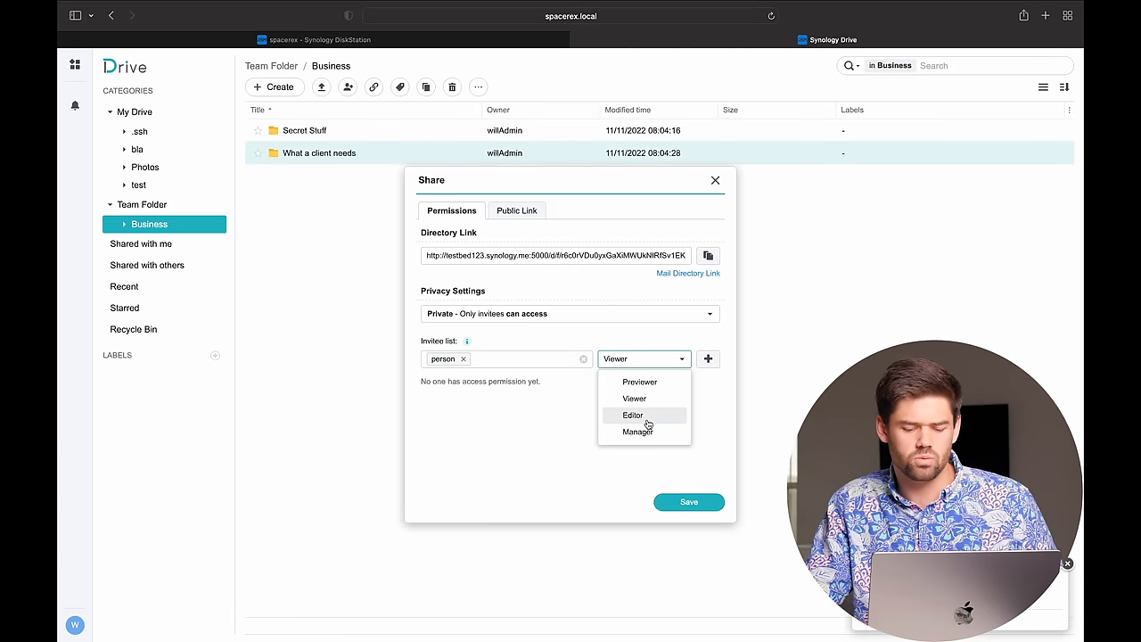
{"action": "left_click", "coordinate": [634, 414]}
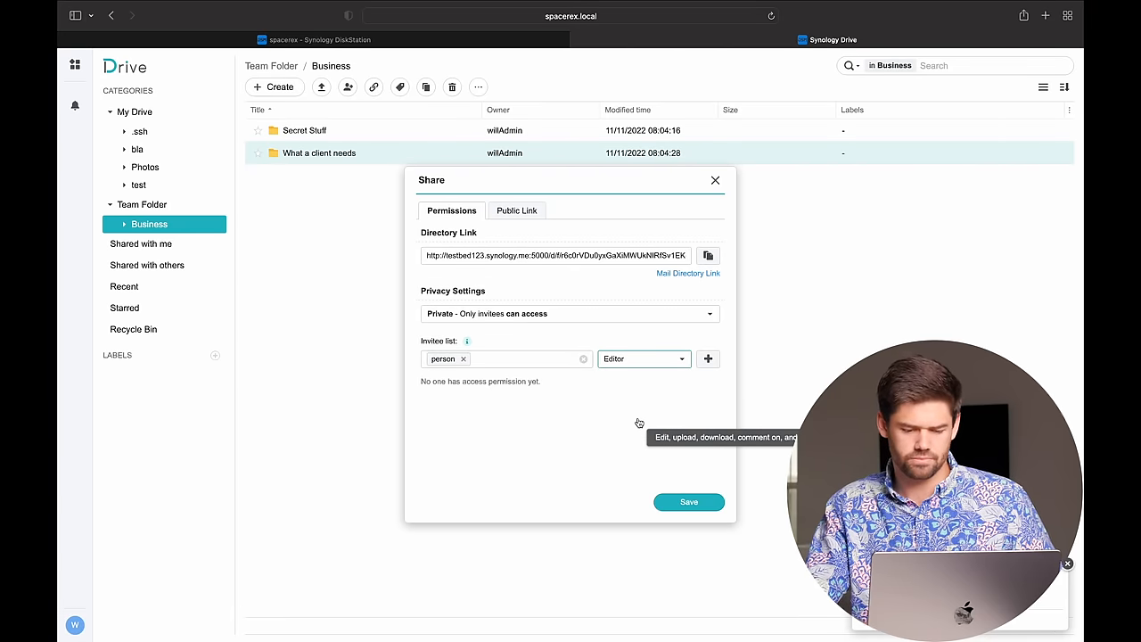
{"action": "left_click", "coordinate": [688, 501]}
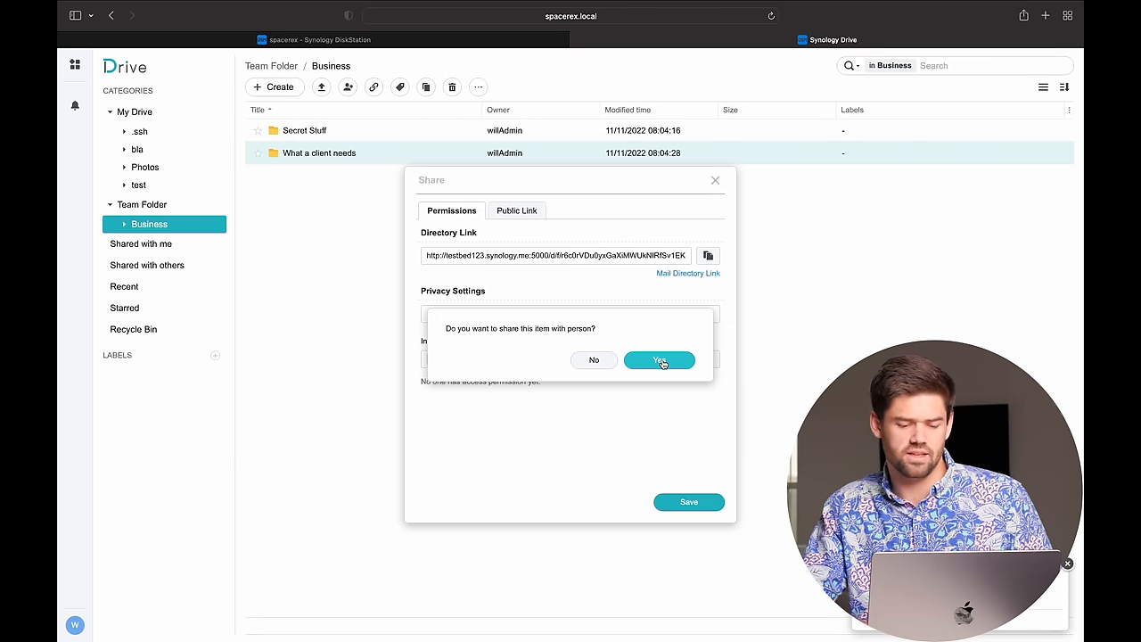
{"action": "left_click", "coordinate": [660, 360]}
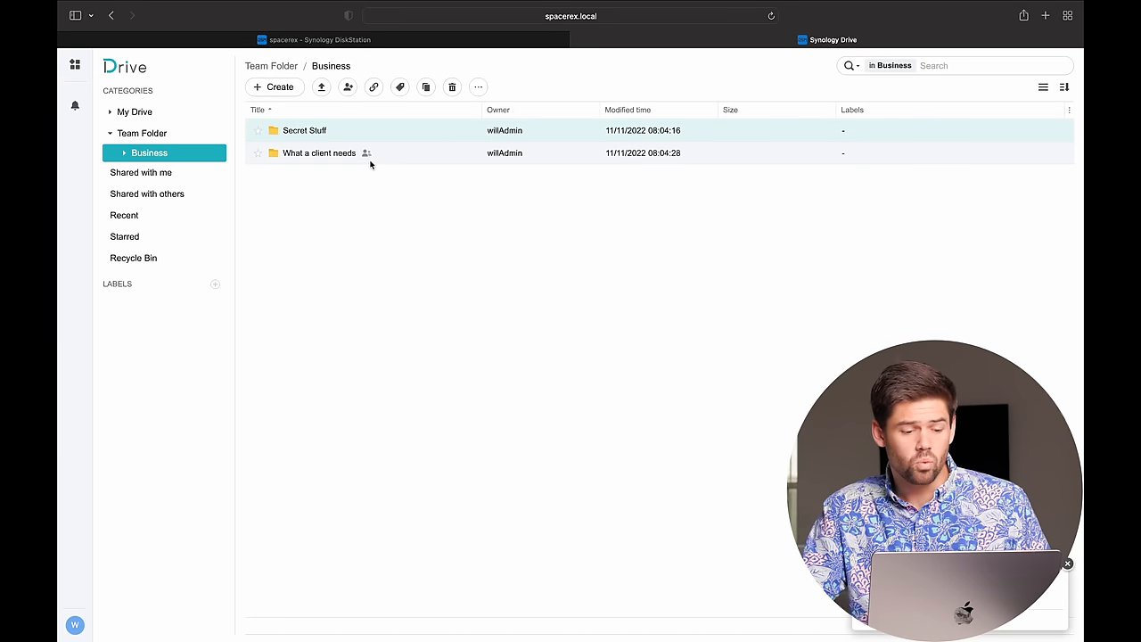
{"action": "mouse_move", "coordinate": [366, 153]}
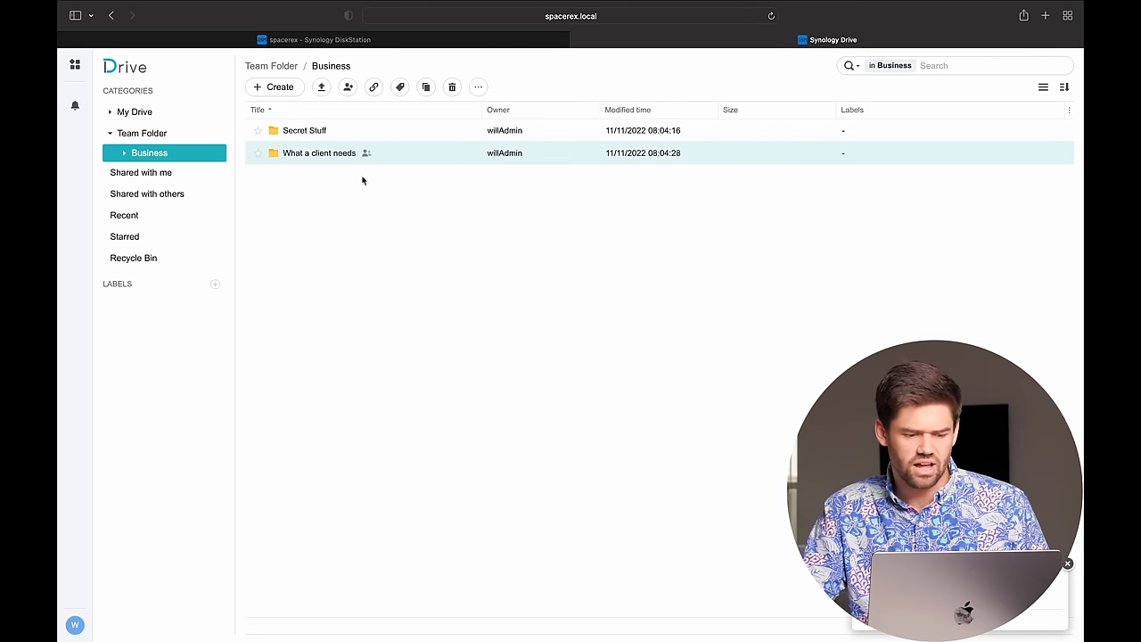
{"action": "mouse_move", "coordinate": [366, 153]}
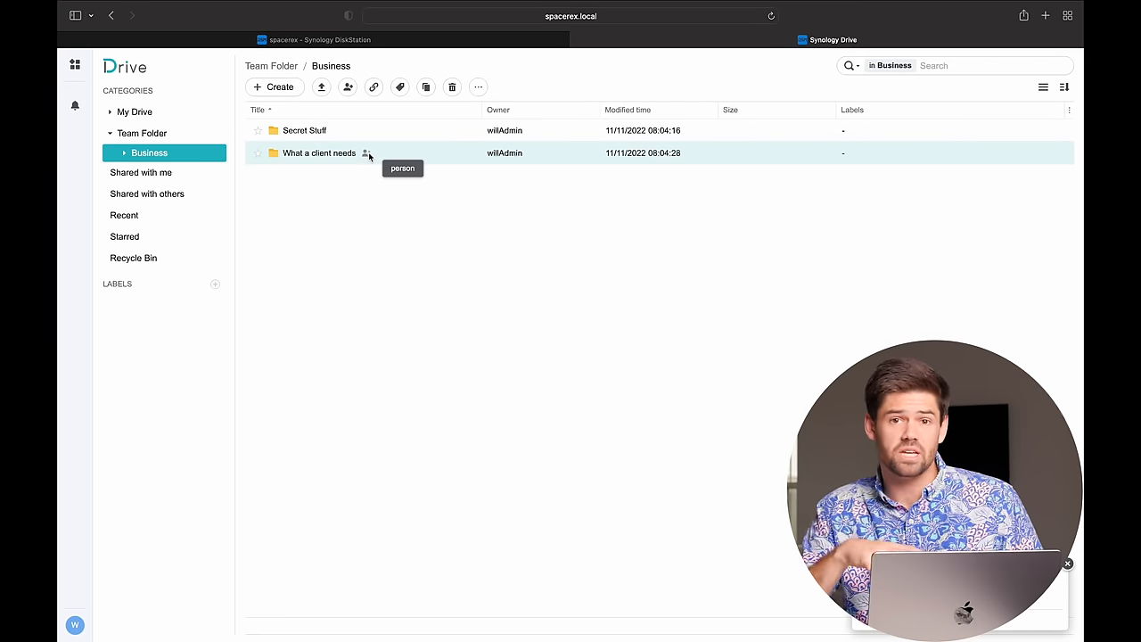
{"action": "mouse_move", "coordinate": [346, 170]}
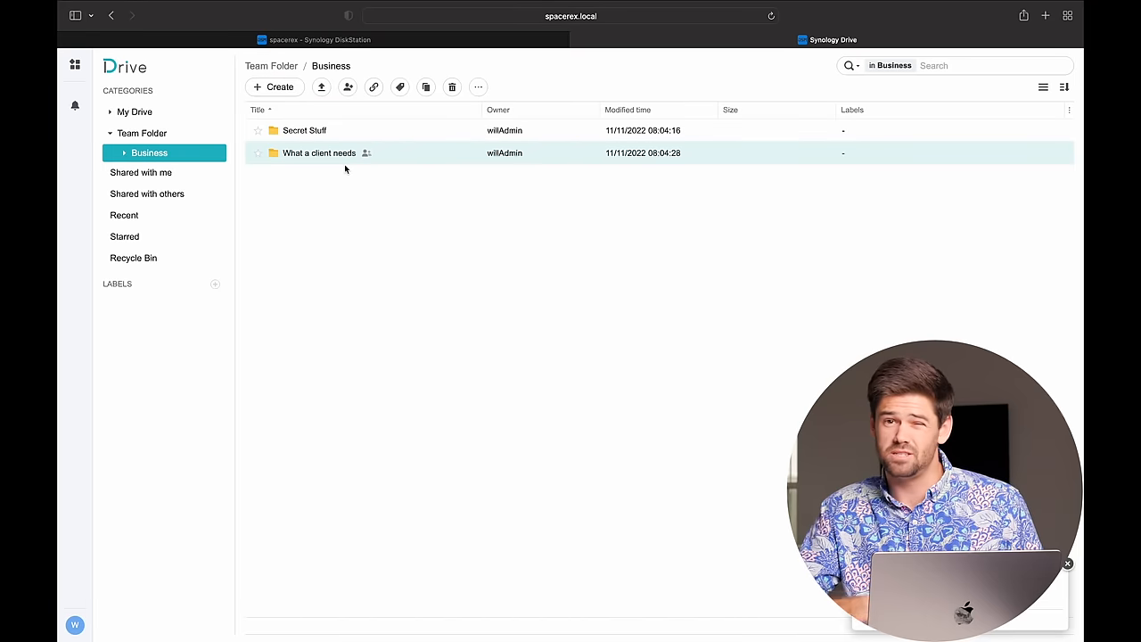
{"action": "mouse_move", "coordinate": [177, 307]}
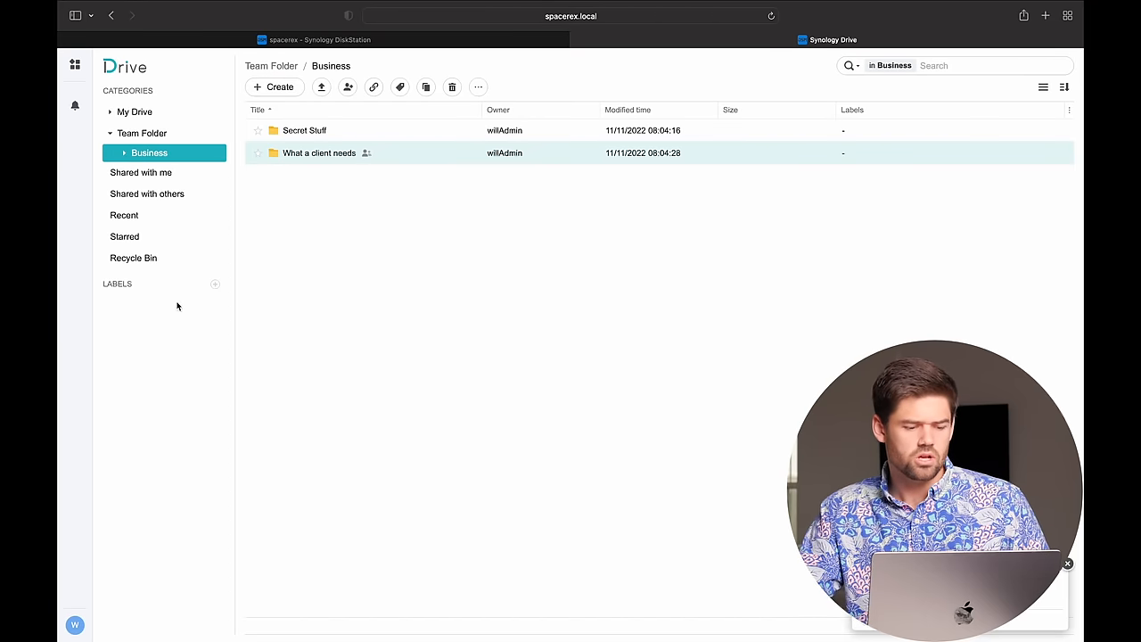
{"action": "left_click", "coordinate": [146, 193]}
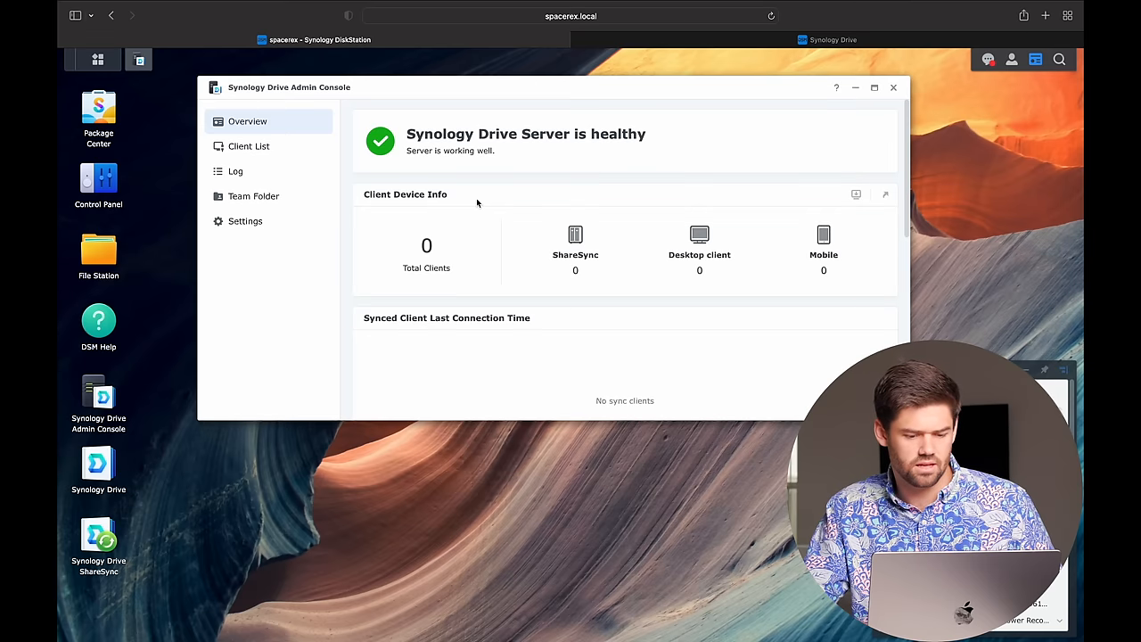
Review the Admin Console log showing the editor invitation for 'What a client needs'
{"action": "left_click", "coordinate": [249, 147]}
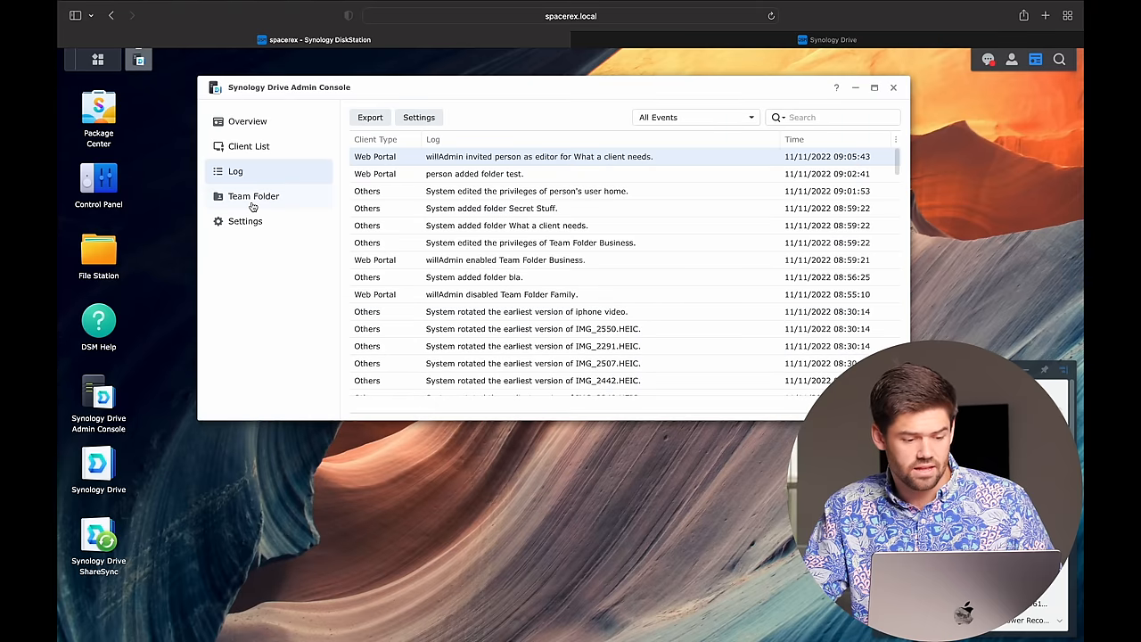
{"action": "left_click", "coordinate": [248, 122]}
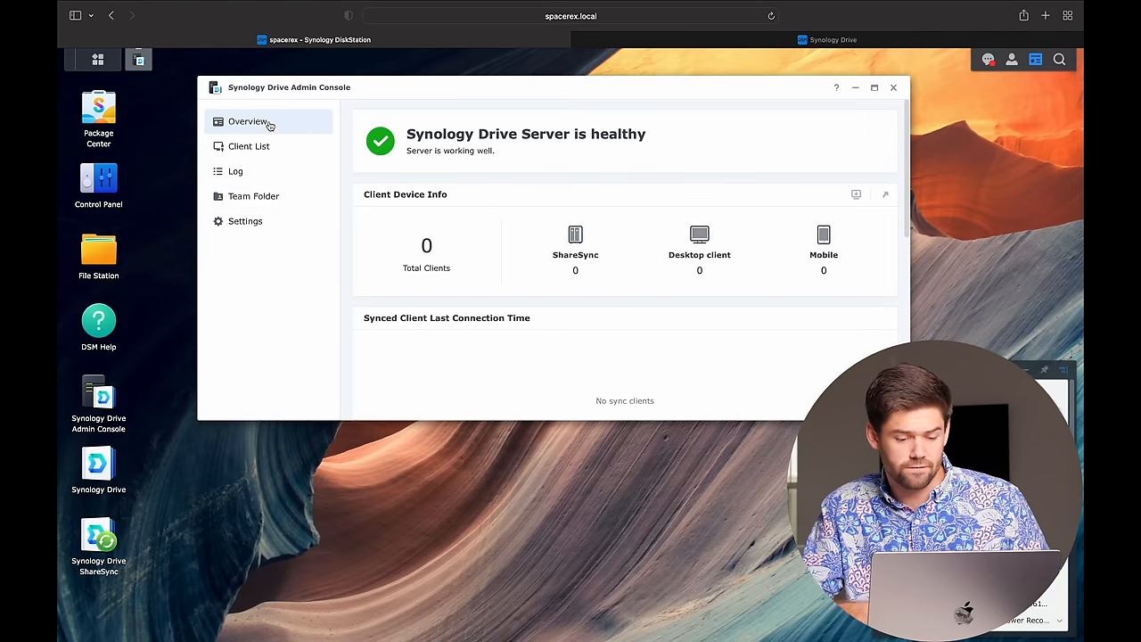
{"action": "scroll", "scroll_direction": "down", "scroll_amount": 3}
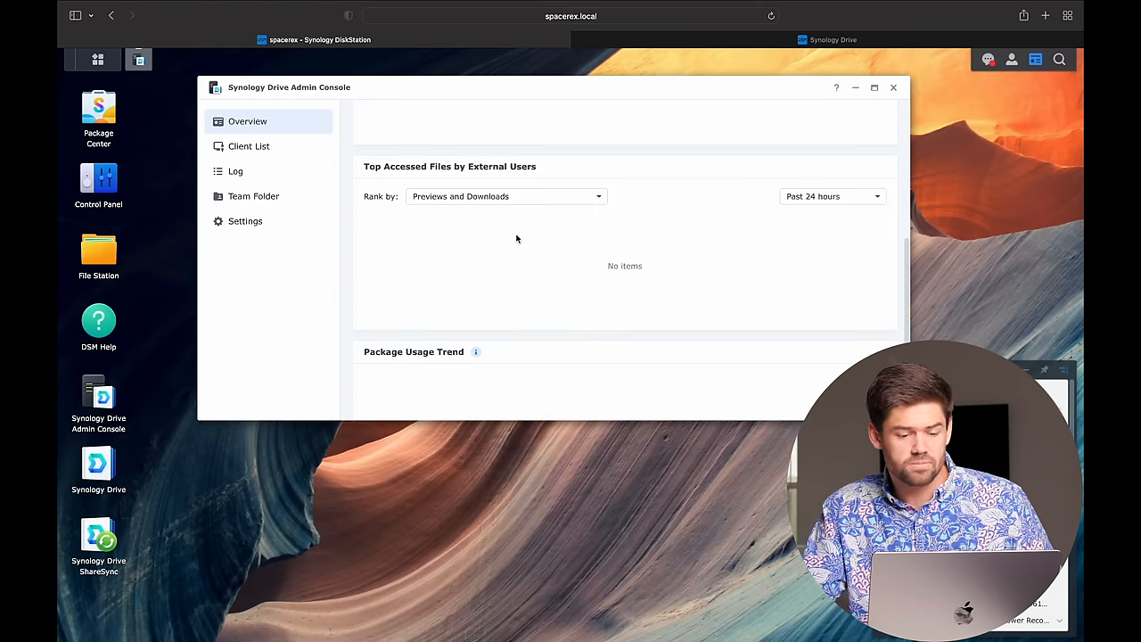
{"action": "scroll", "scroll_direction": "down", "scroll_amount": 3}
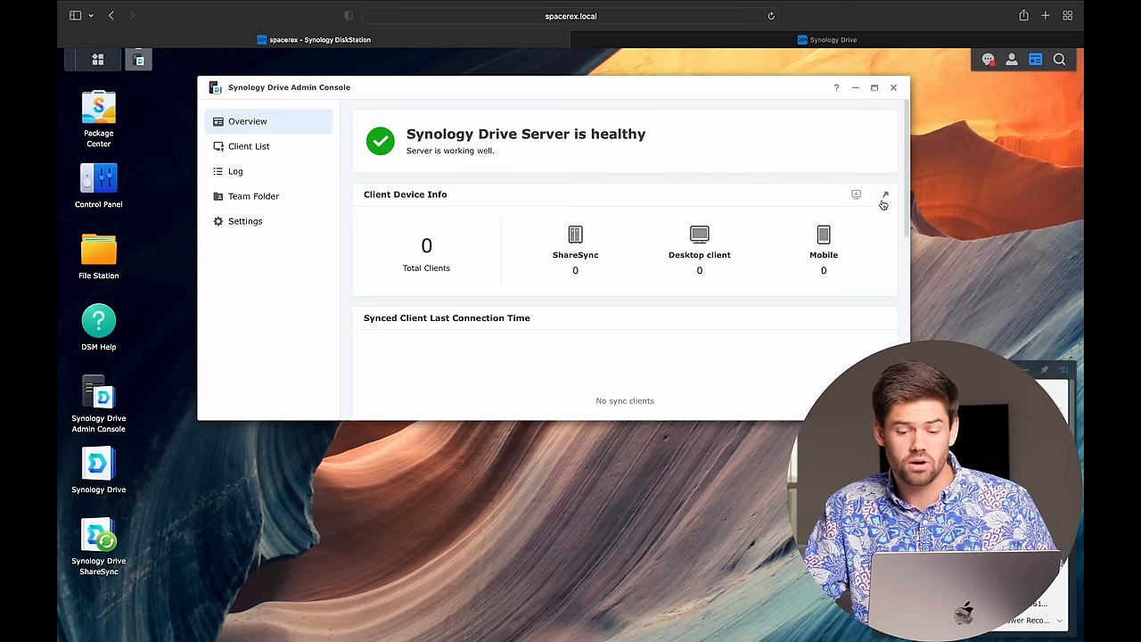
{"action": "left_click", "coordinate": [235, 171]}
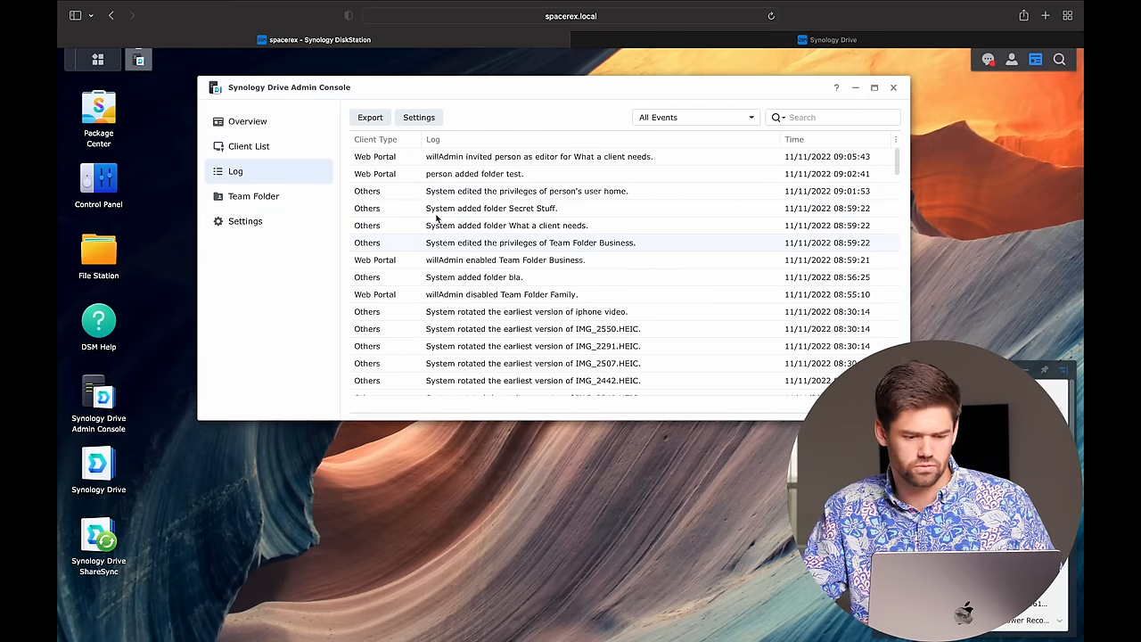
Filter the log by Business then All Events, visit Settings and return to the Drive portal
{"action": "left_click", "coordinate": [695, 118]}
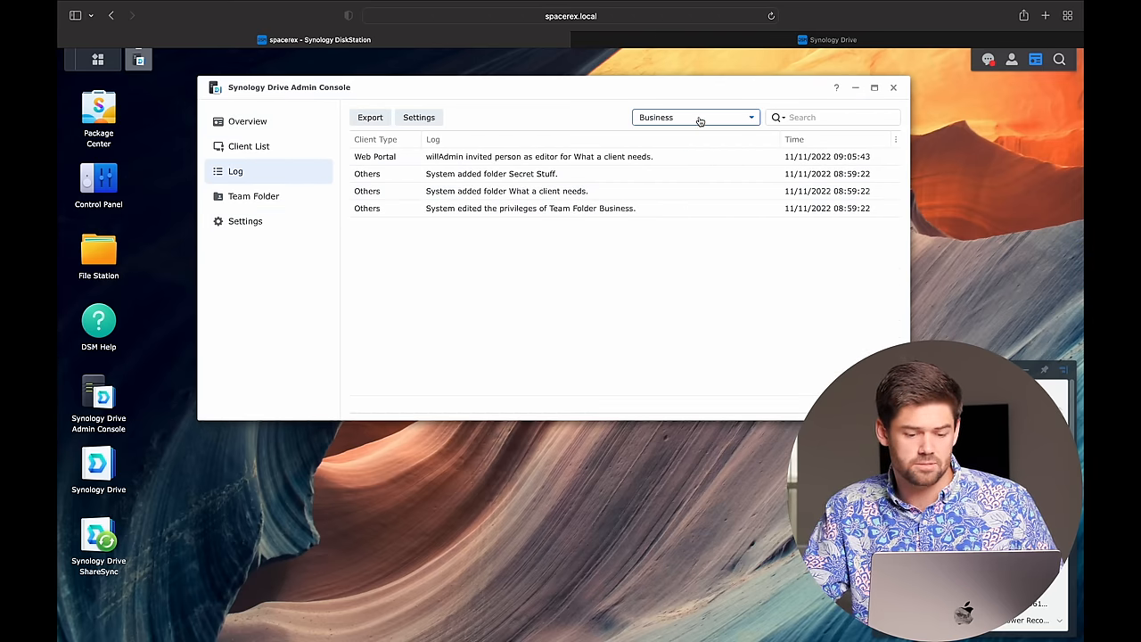
{"action": "left_click", "coordinate": [695, 118]}
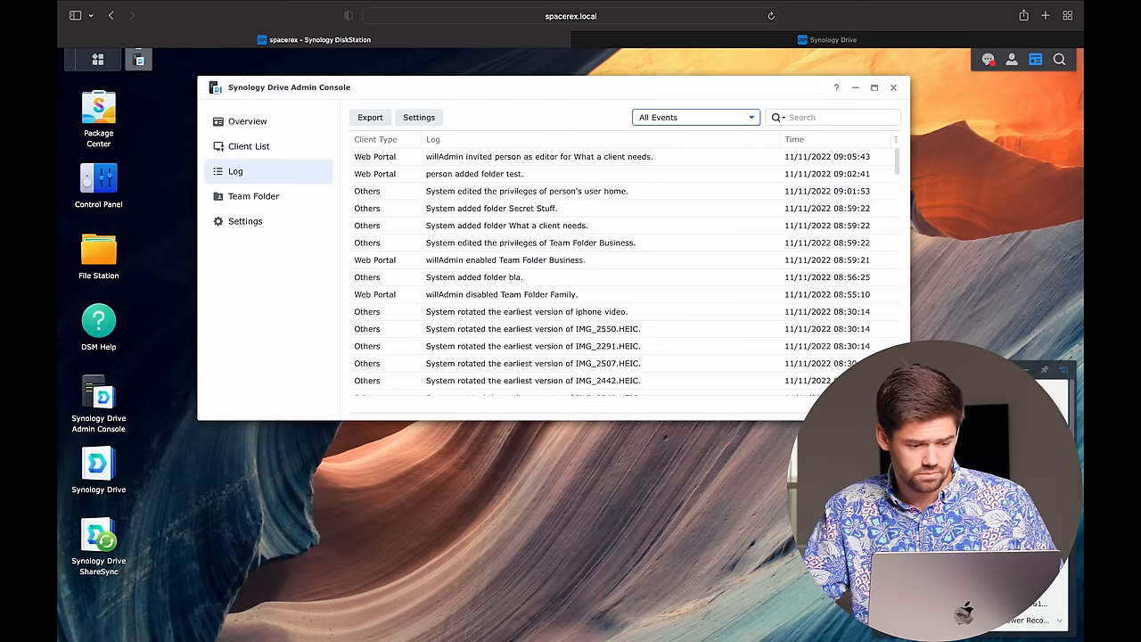
{"action": "left_click", "coordinate": [246, 221]}
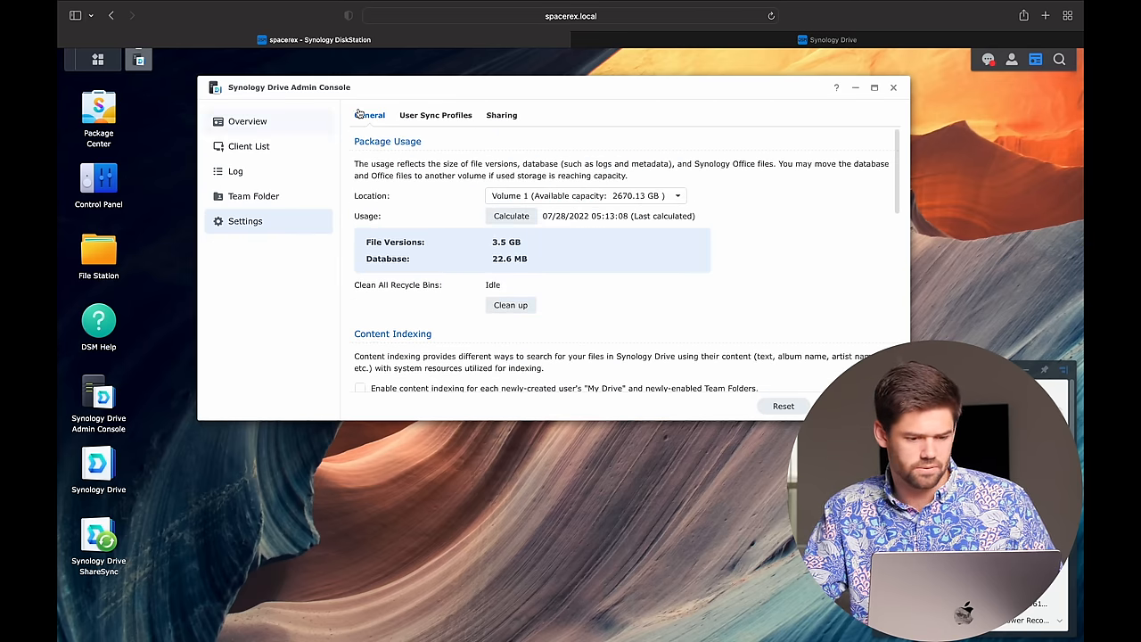
{"action": "left_click", "coordinate": [827, 39]}
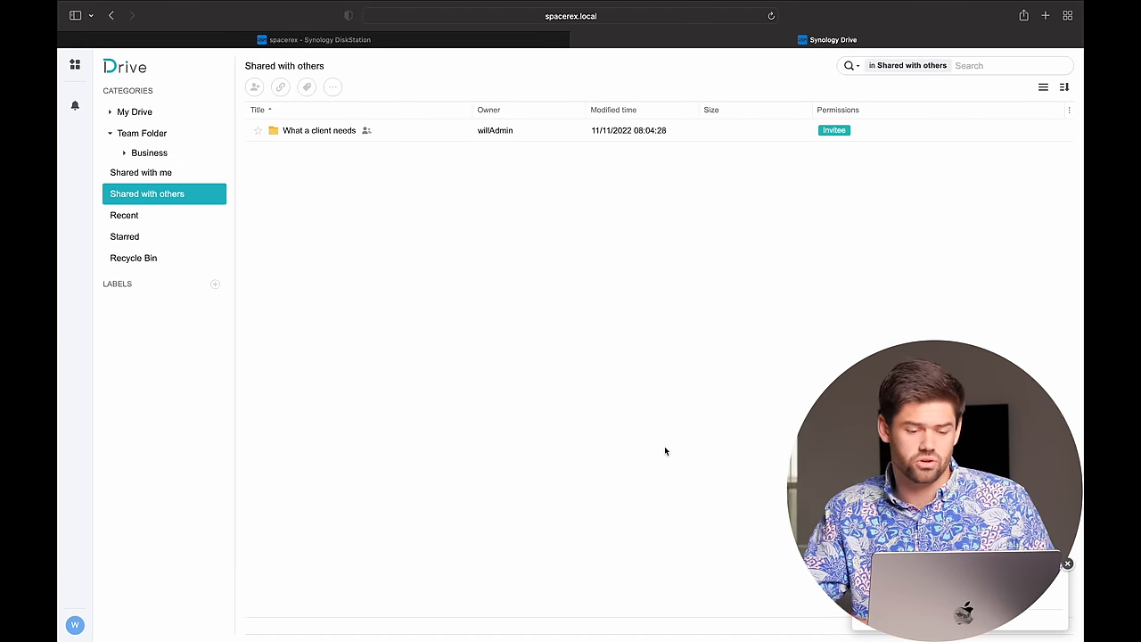
As the second user, enter 'What a client needs' under Shared with me and create folder 'test'
{"action": "left_click", "coordinate": [136, 110]}
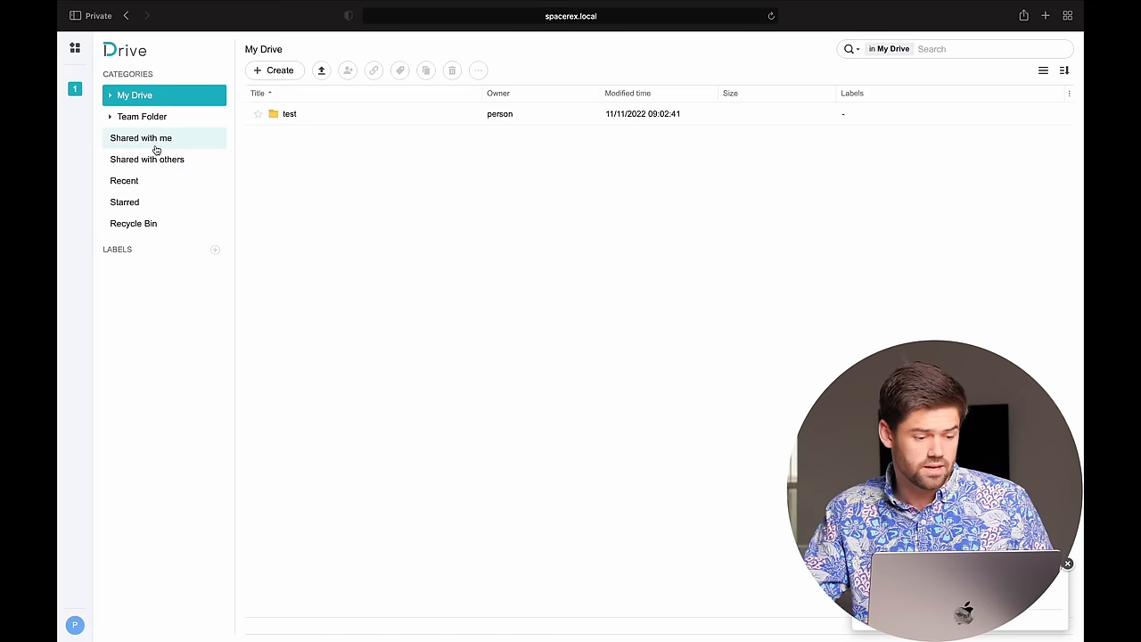
{"action": "left_click", "coordinate": [139, 138]}
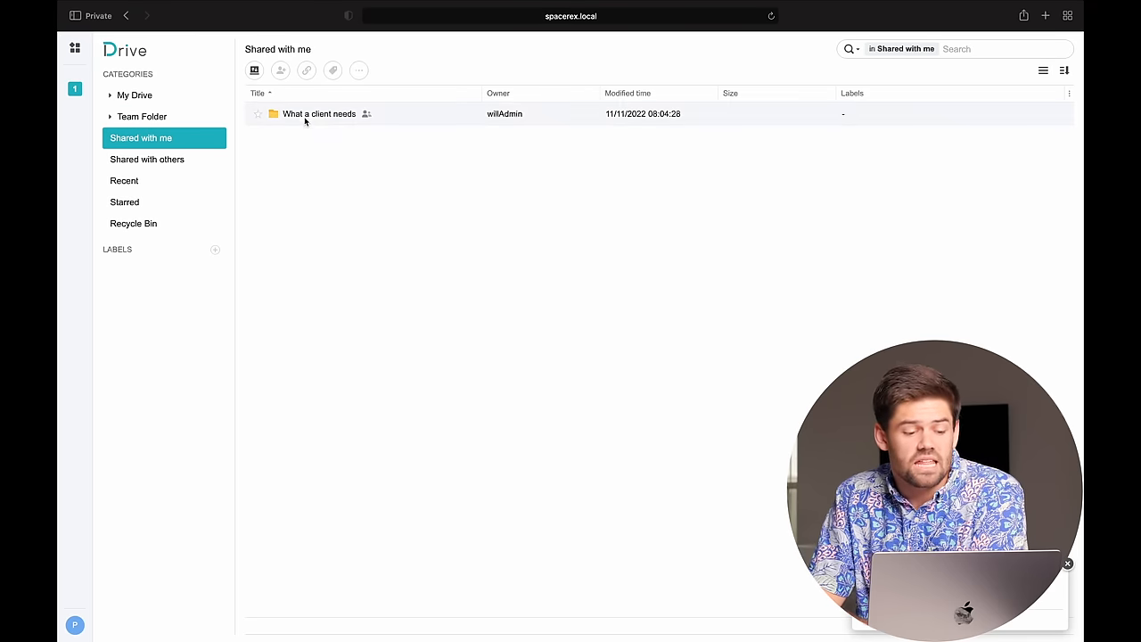
{"action": "double_click", "coordinate": [318, 114]}
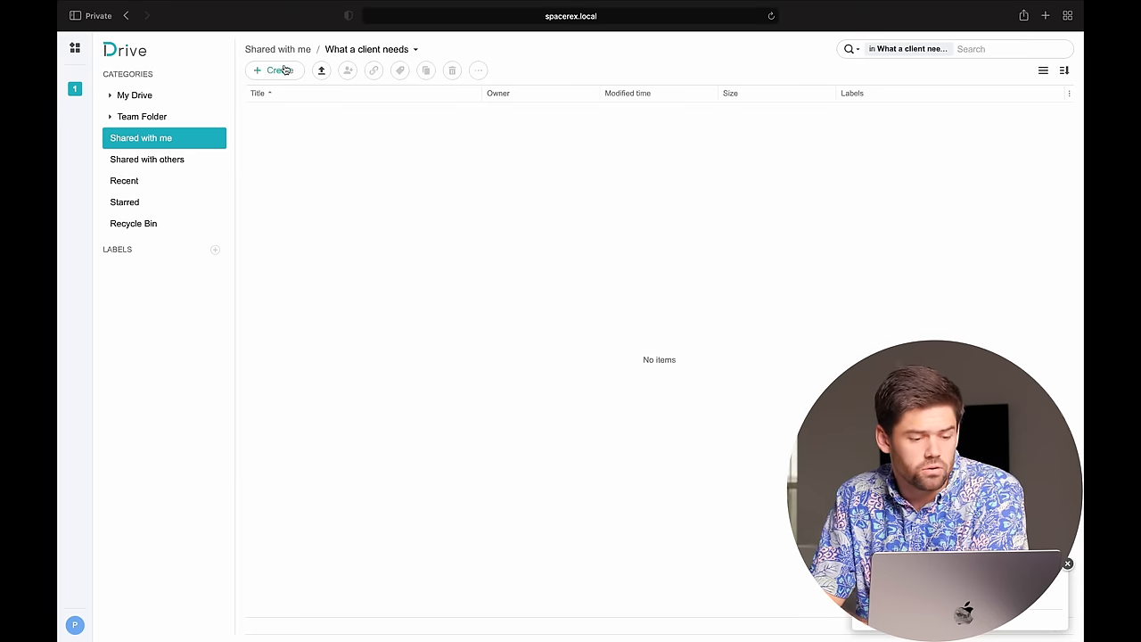
{"action": "type", "text": "test"}
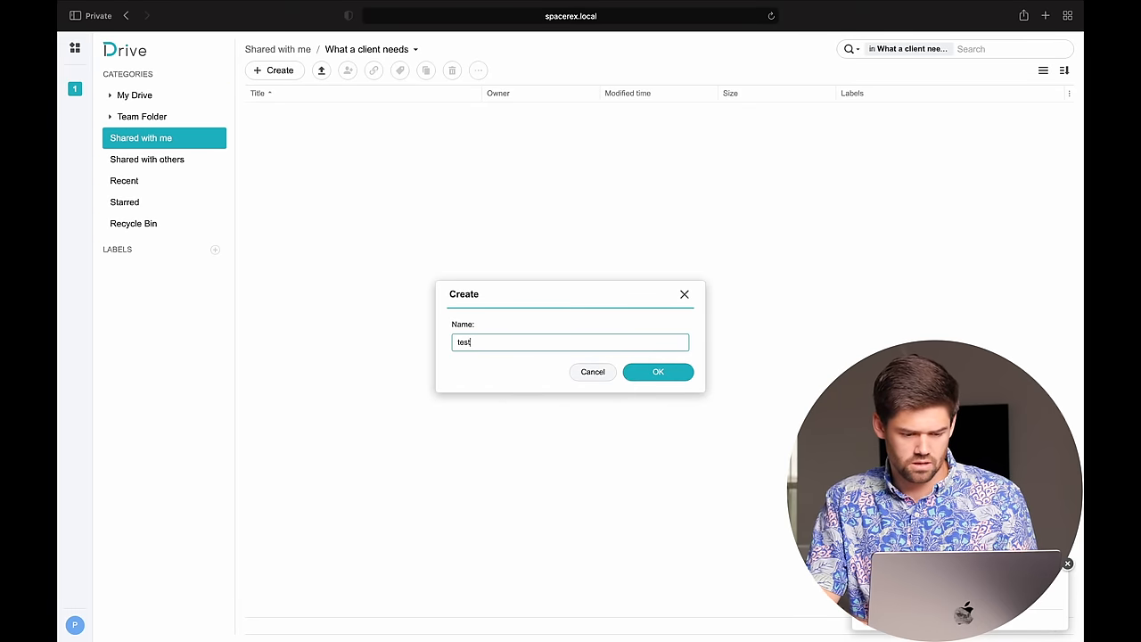
{"action": "left_click", "coordinate": [658, 373]}
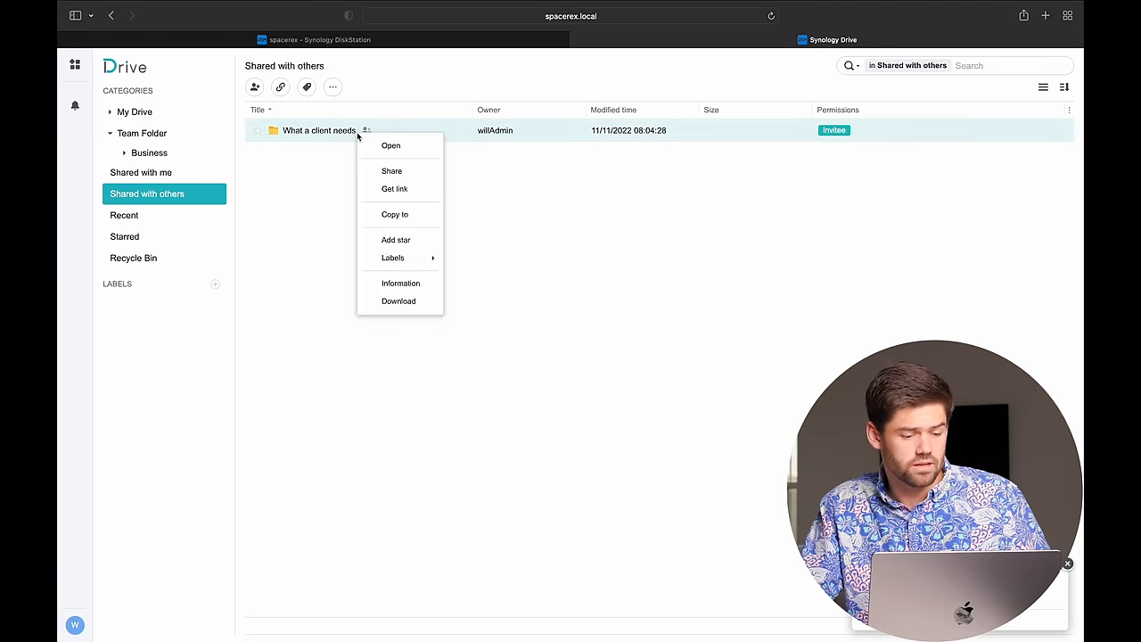
{"action": "mouse_move", "coordinate": [392, 256]}
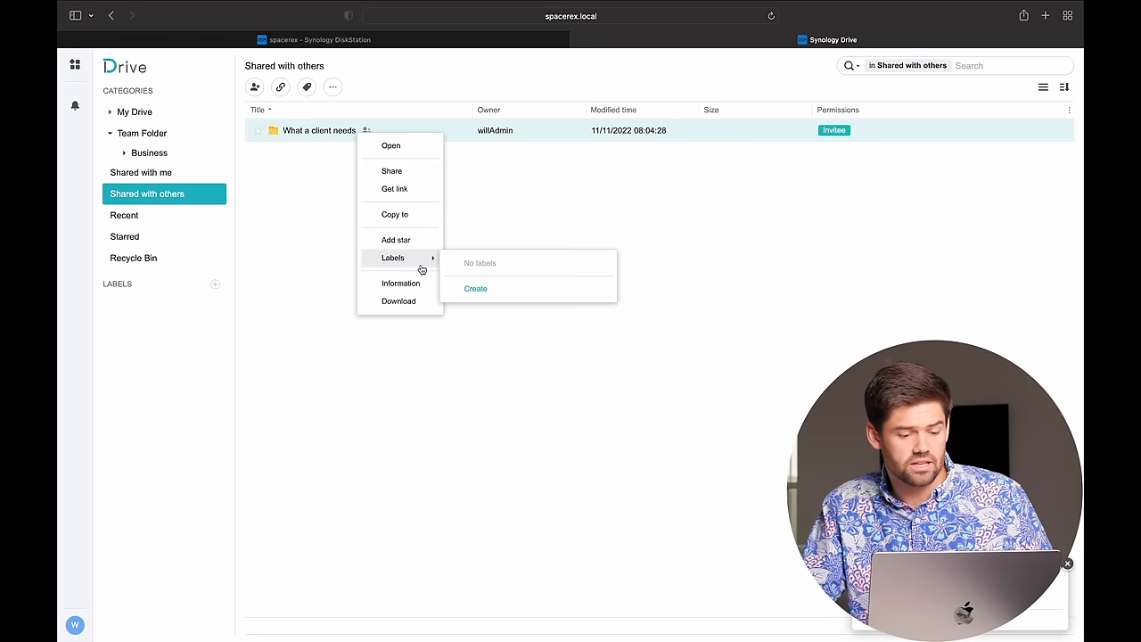
Remove the second user's share so reopening the folder shows No Access Permission
{"action": "left_click", "coordinate": [392, 172]}
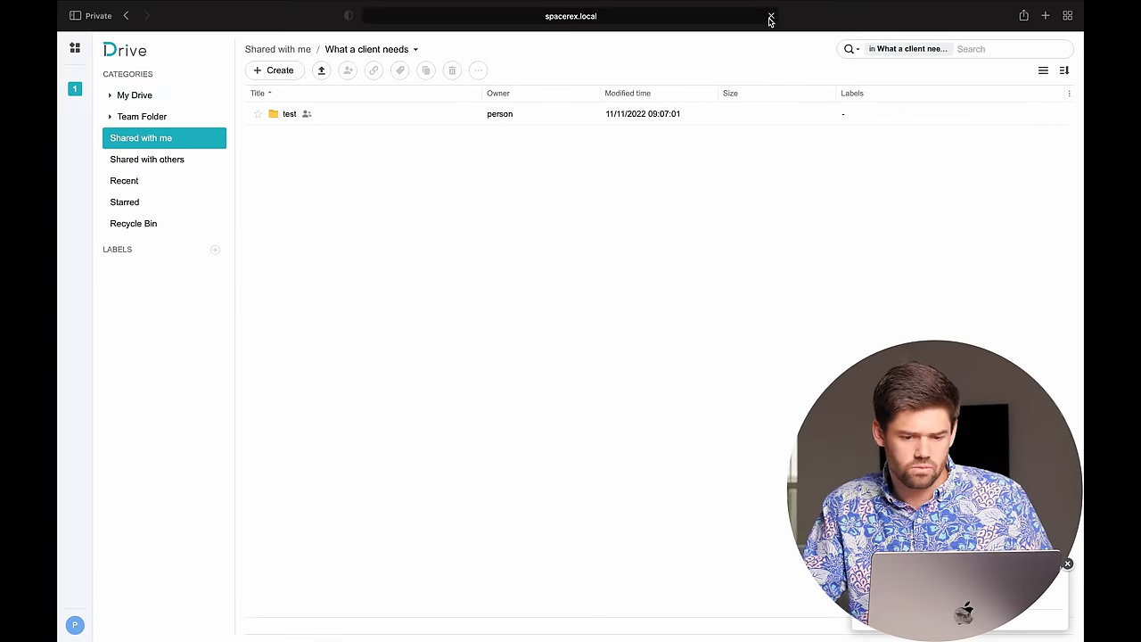
{"action": "double_click", "coordinate": [289, 114]}
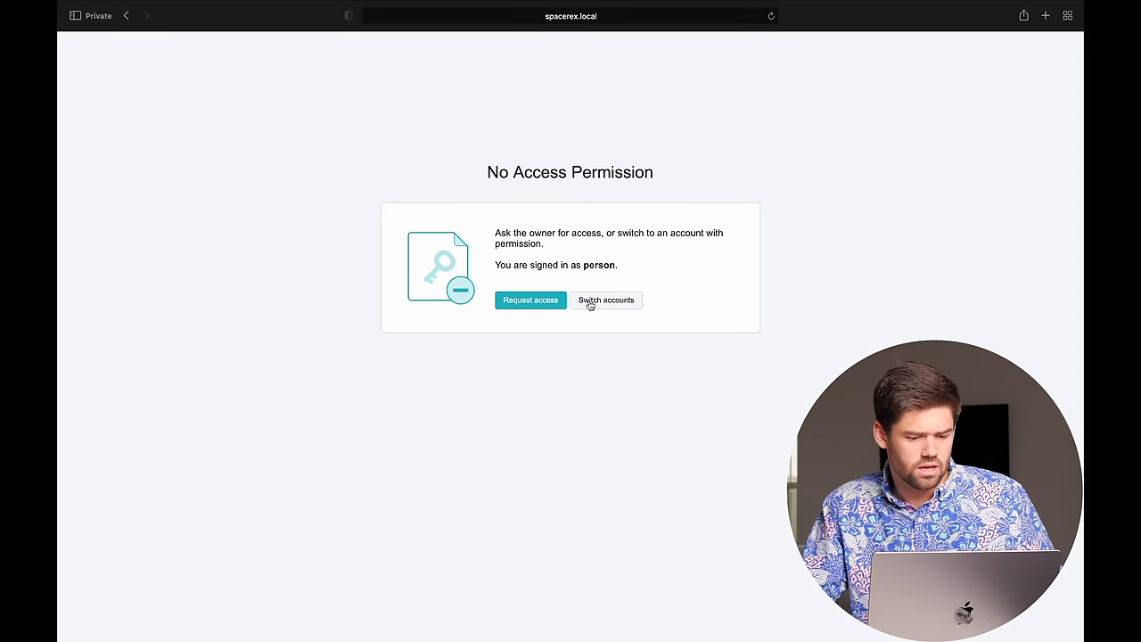